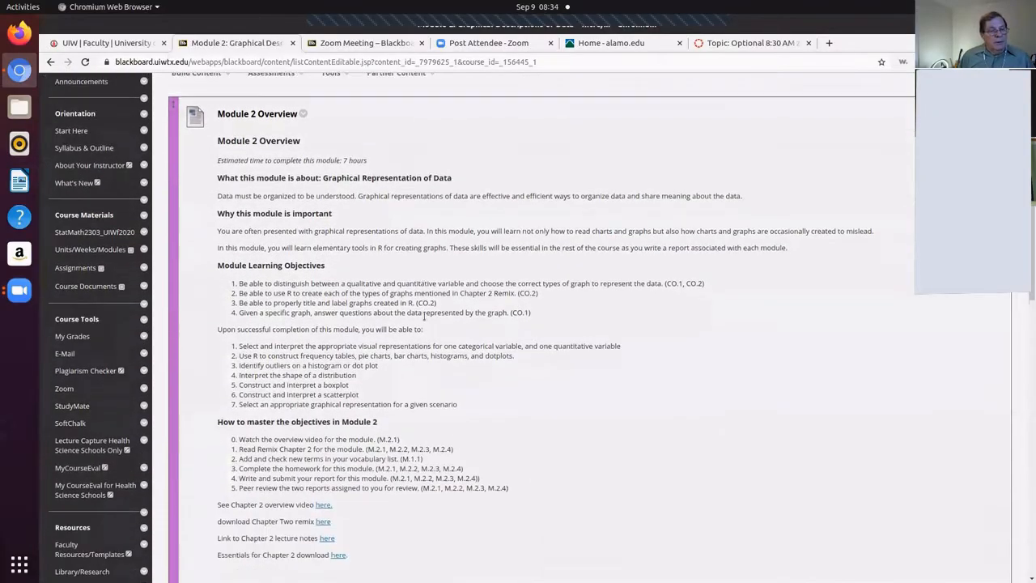
- Scroll the Module 2 page down to the Written Assignment for Module 2 section
scroll("down", 3)
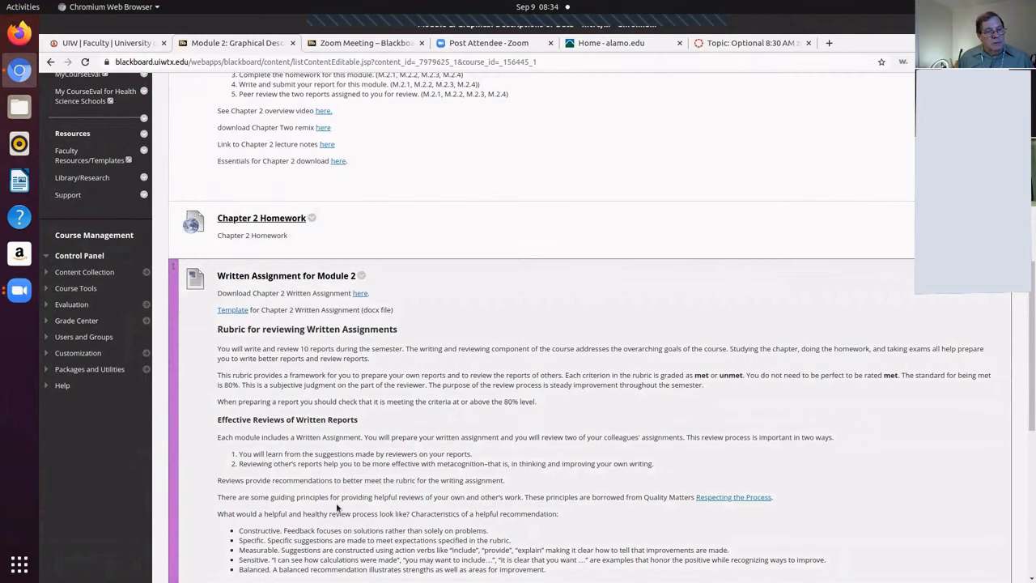
mouse_move(385, 436)
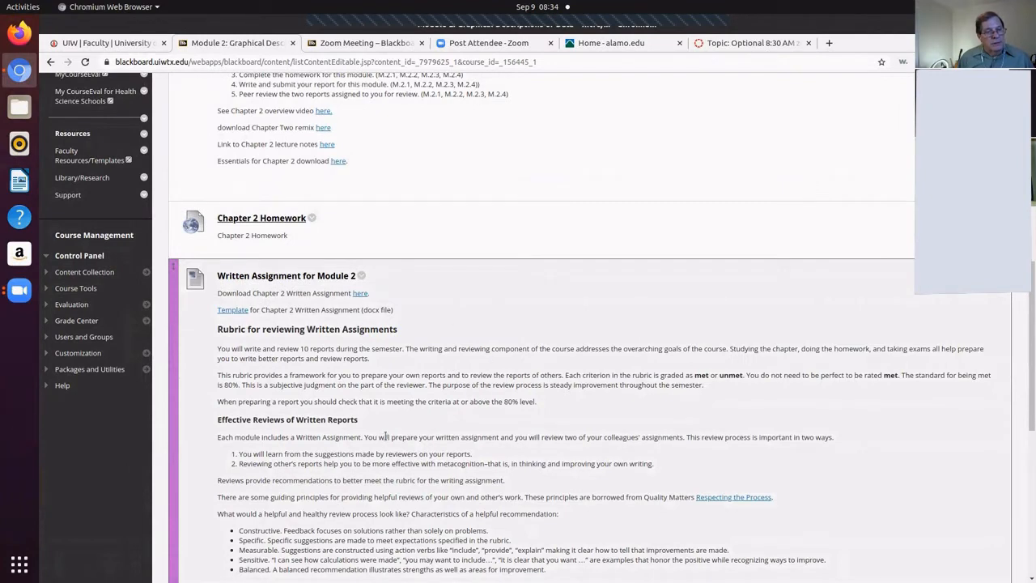
mouse_move(364, 305)
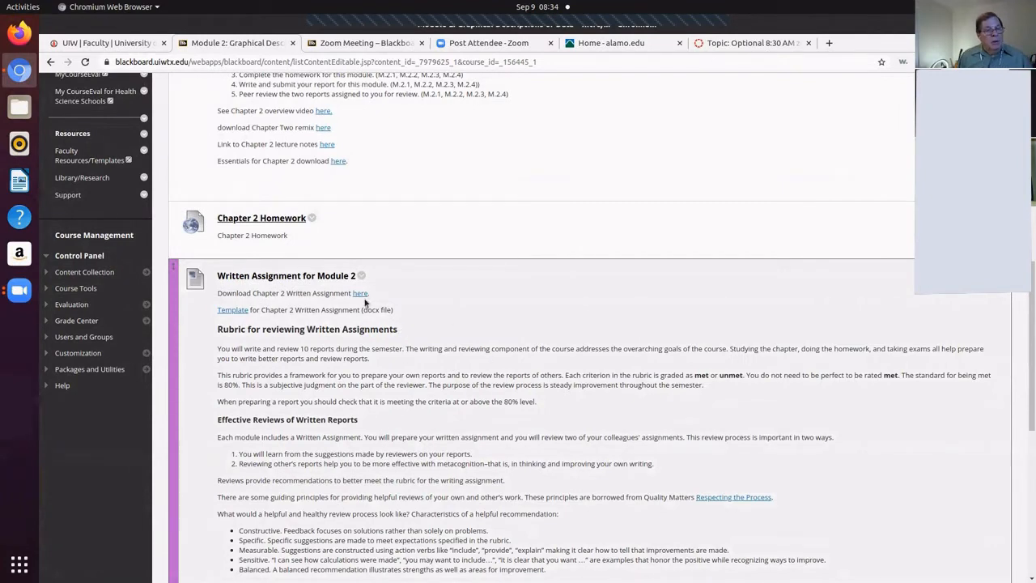
mouse_move(360, 293)
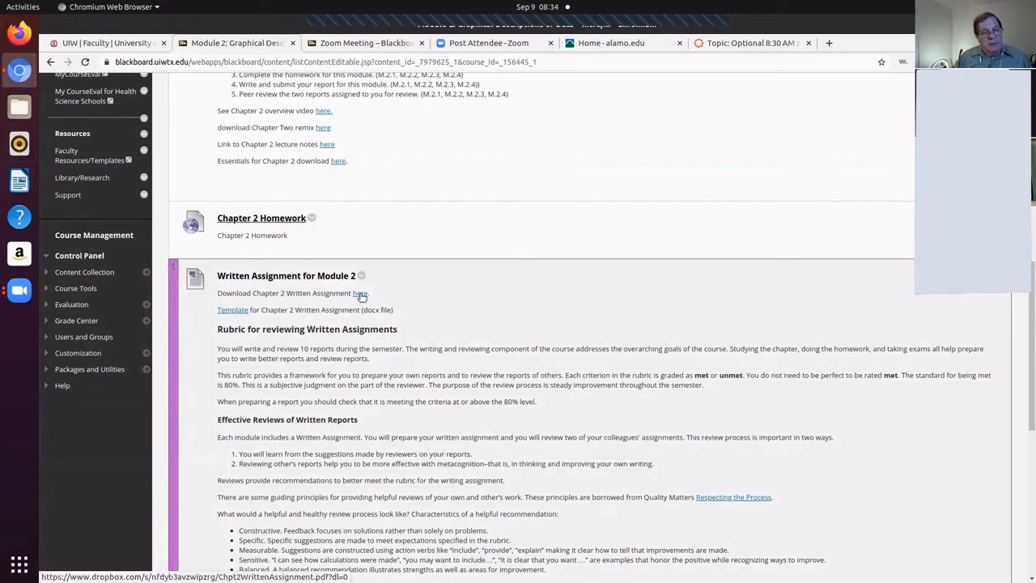
- Open the Chapter 2 Written Assignment PDF and view its checklist and report requirements
left_click(359, 293)
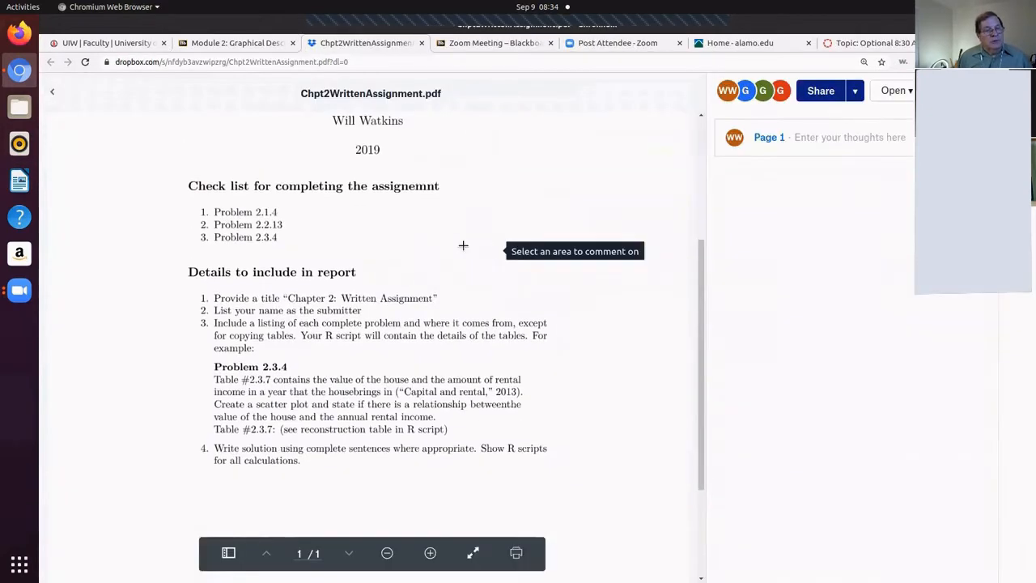
mouse_move(285, 246)
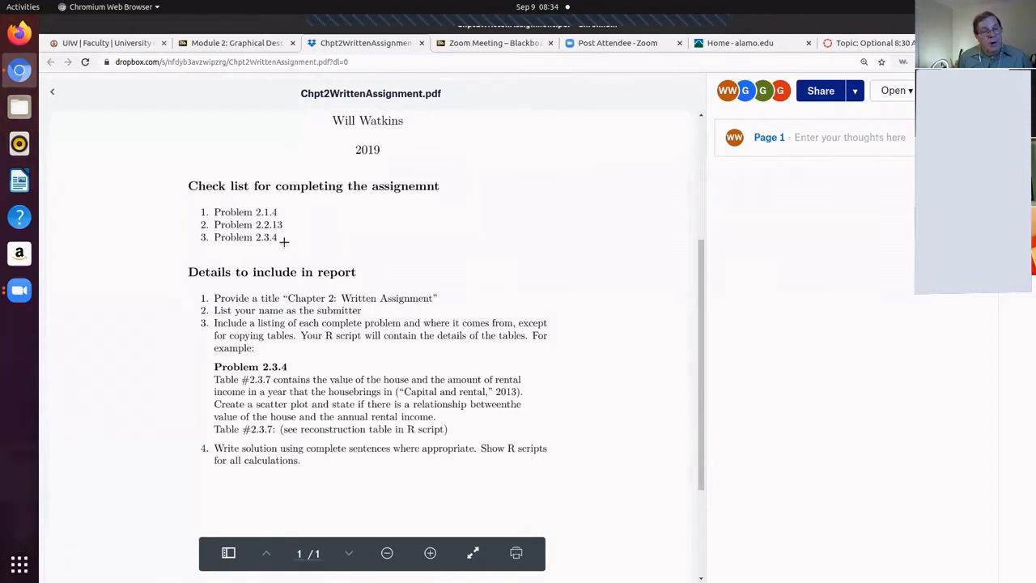
mouse_move(284, 230)
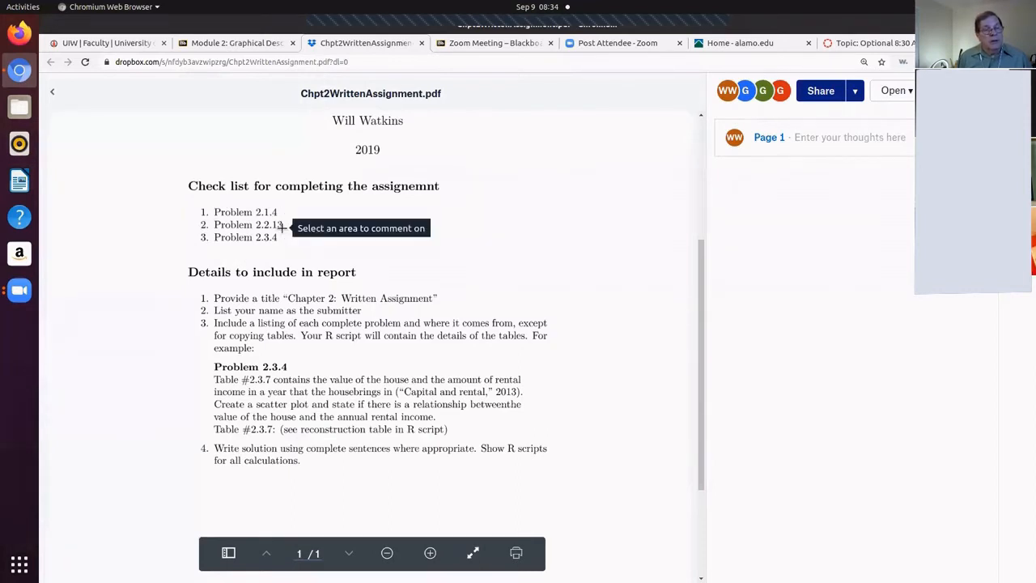
scroll("down", 3)
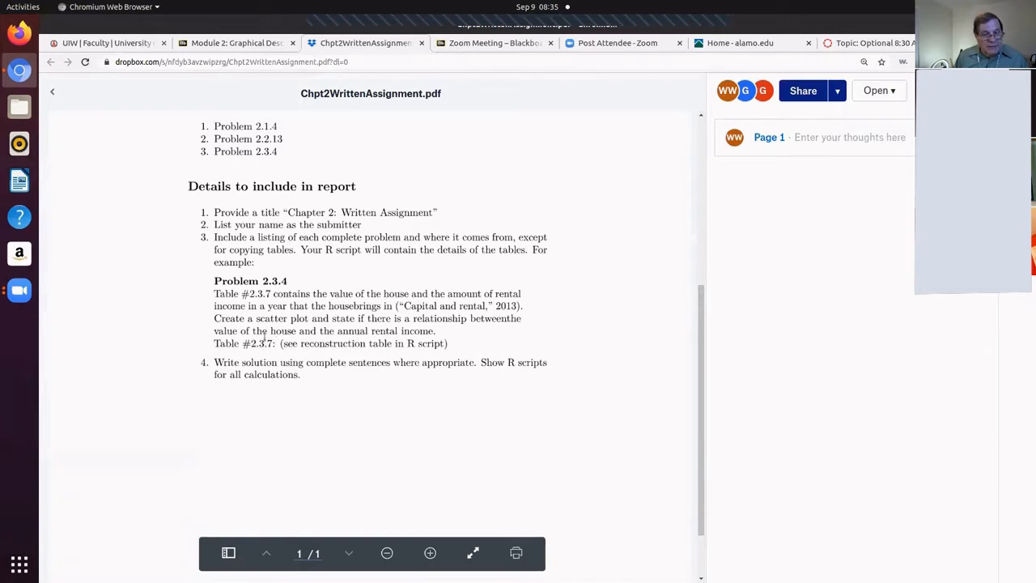
- Open the Chapter 2 assignment Template link, review its preview and download the docx
left_click(236, 42)
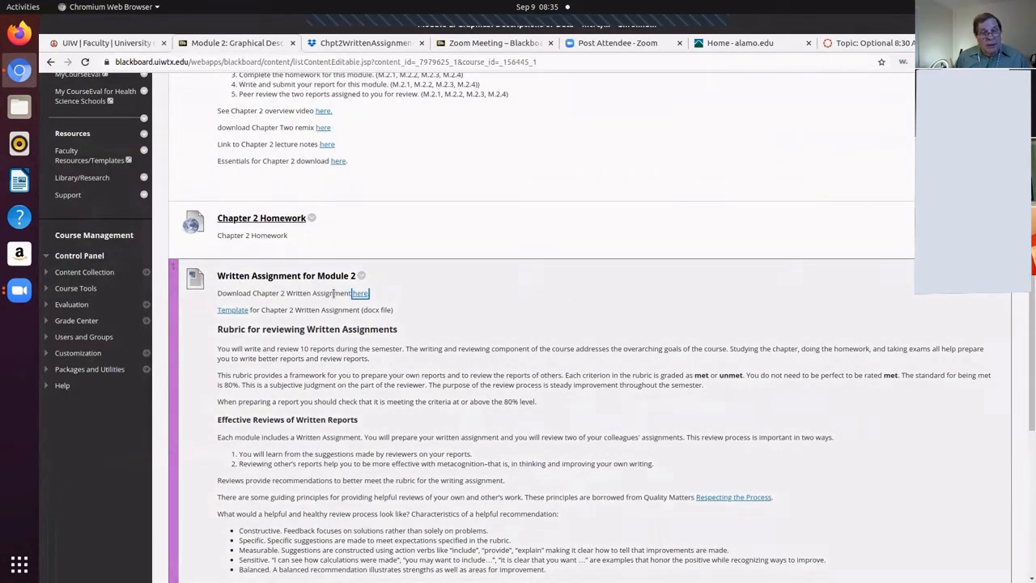
mouse_move(233, 309)
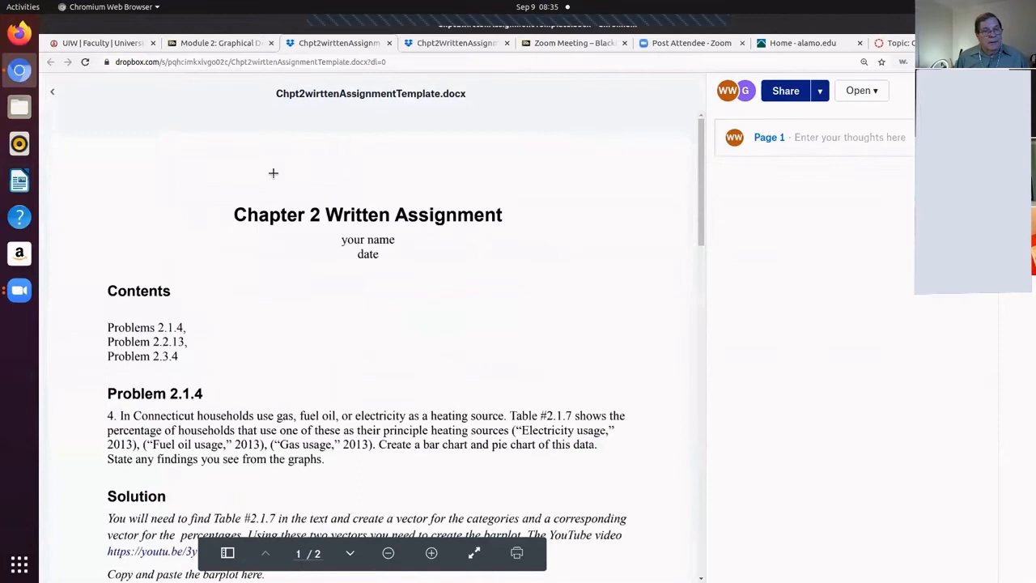
scroll("down", 3)
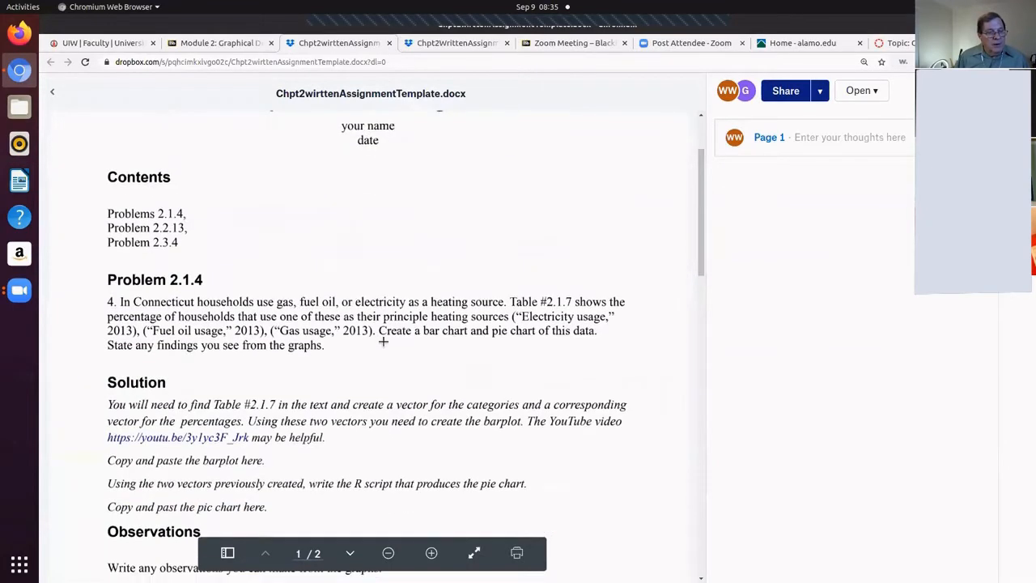
scroll("down", 3)
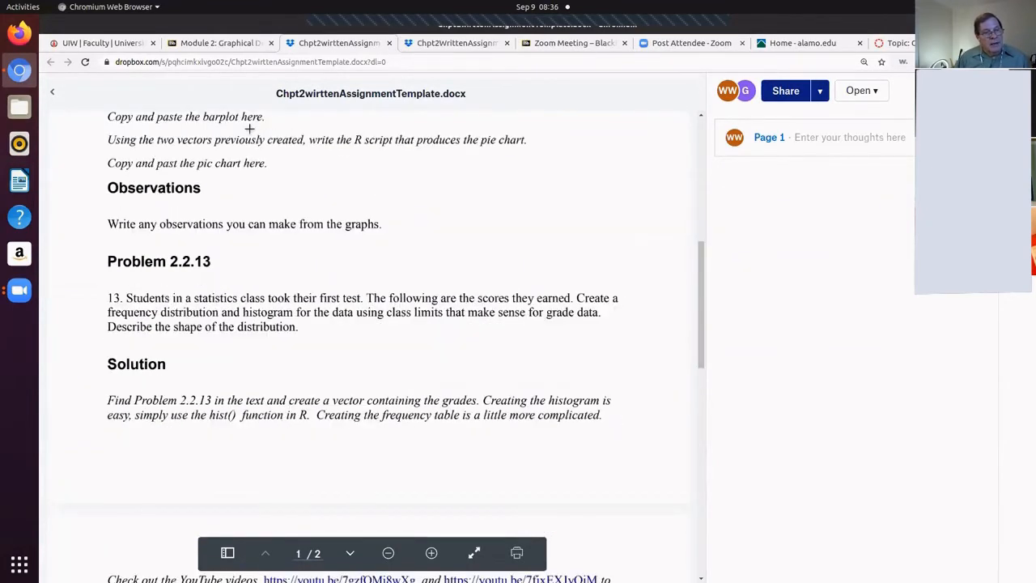
scroll("up", 3)
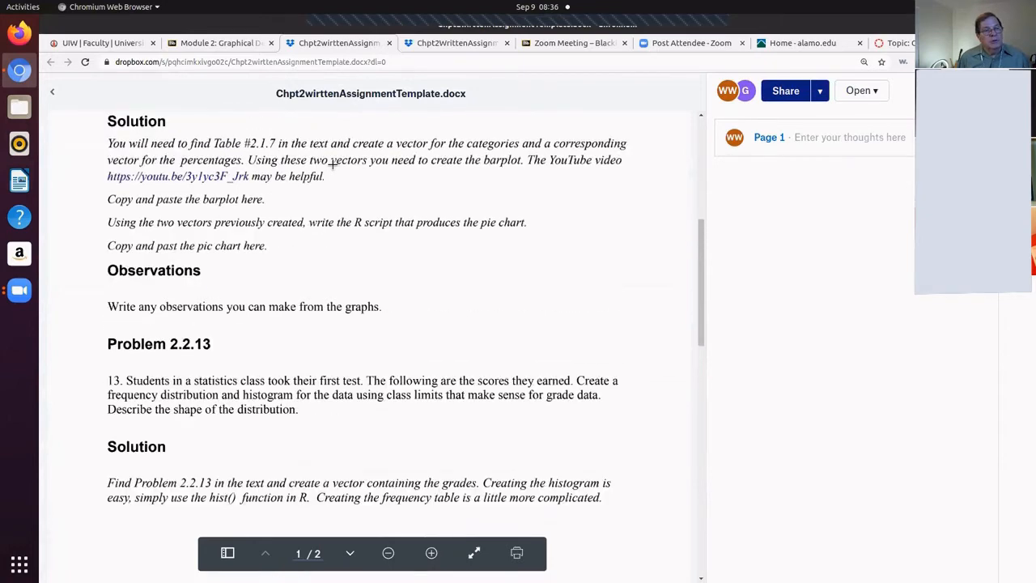
scroll("up", 3)
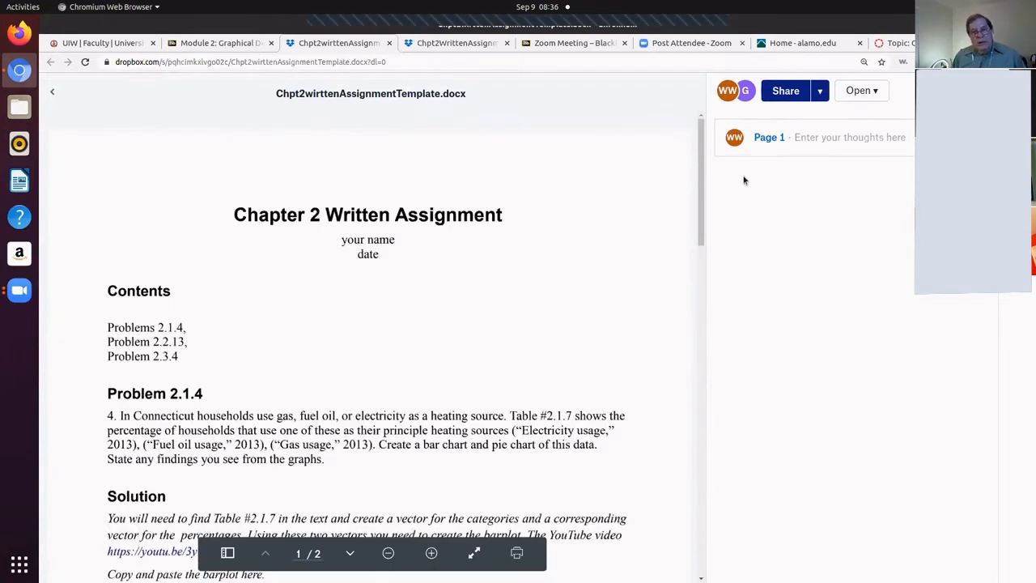
mouse_move(761, 263)
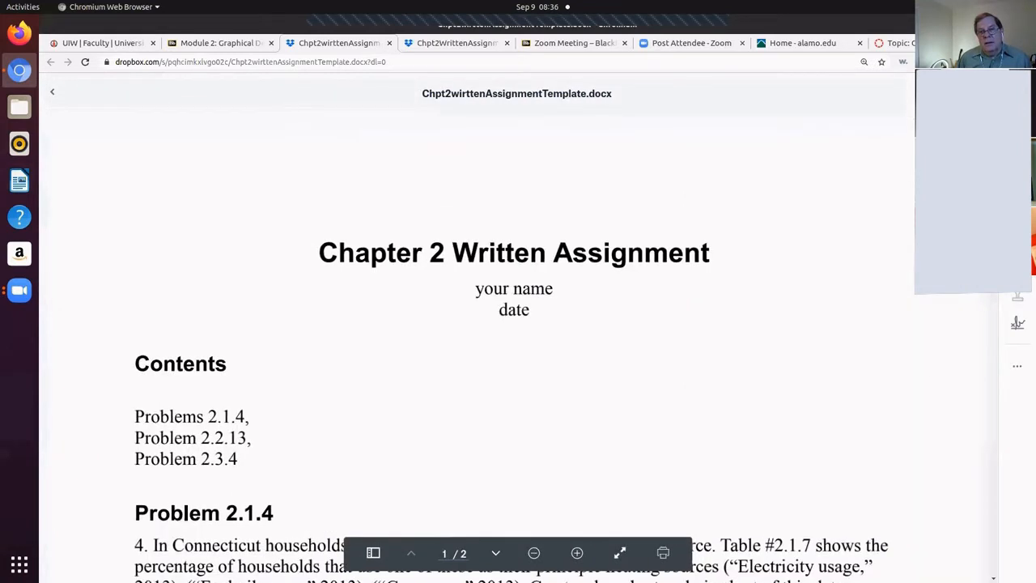
mouse_move(994, 371)
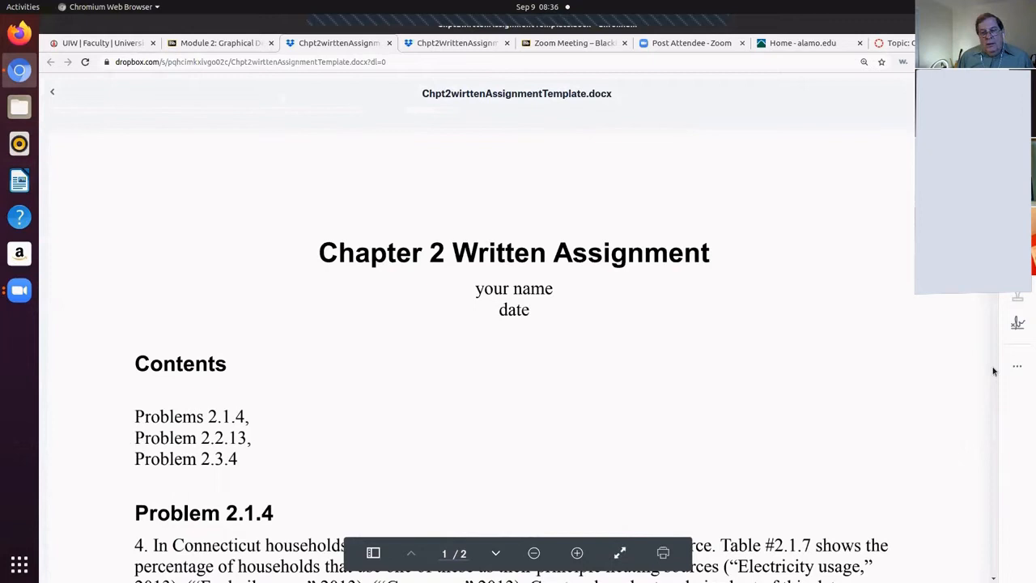
left_click(1016, 366)
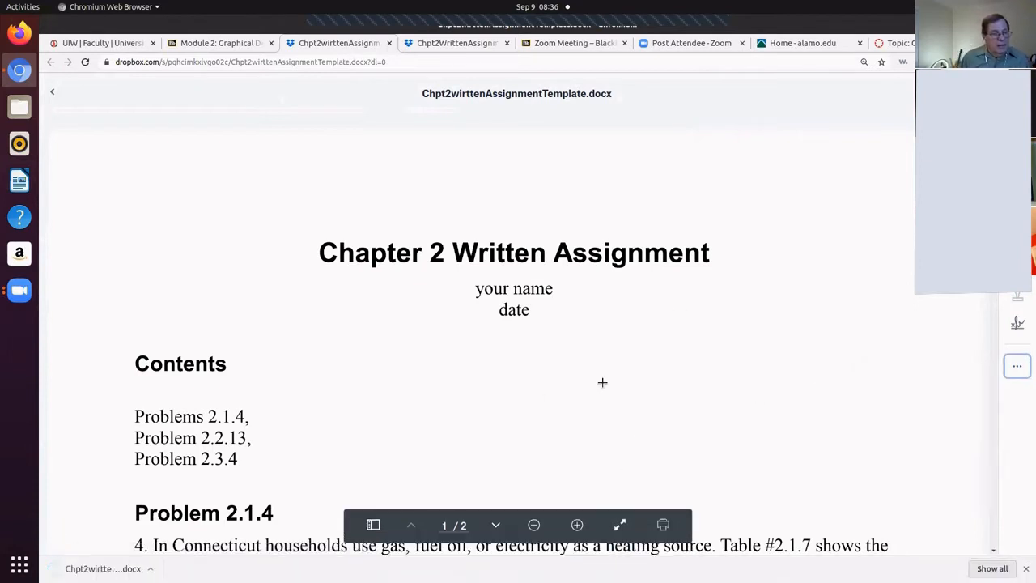
mouse_move(376, 477)
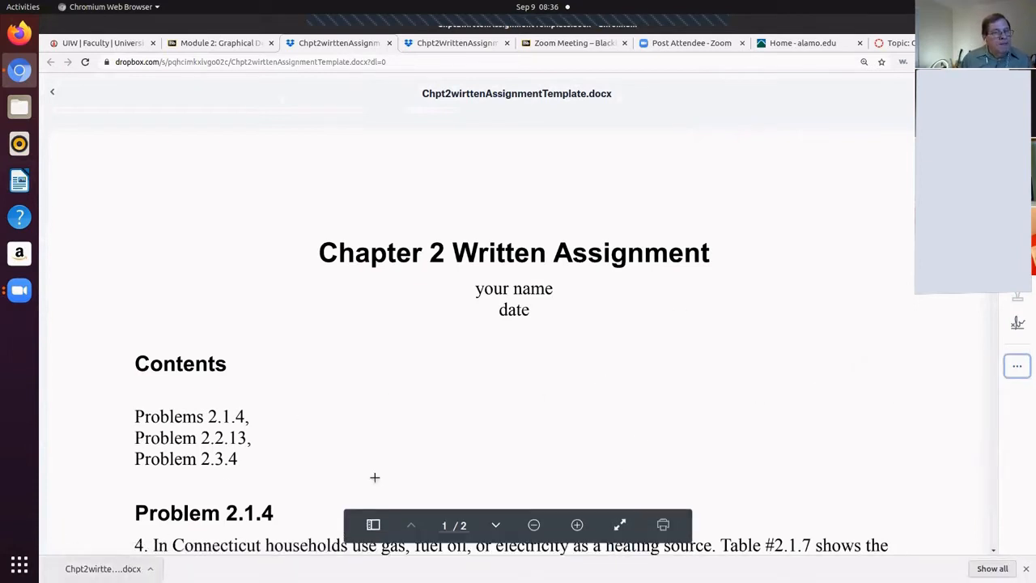
mouse_move(20, 107)
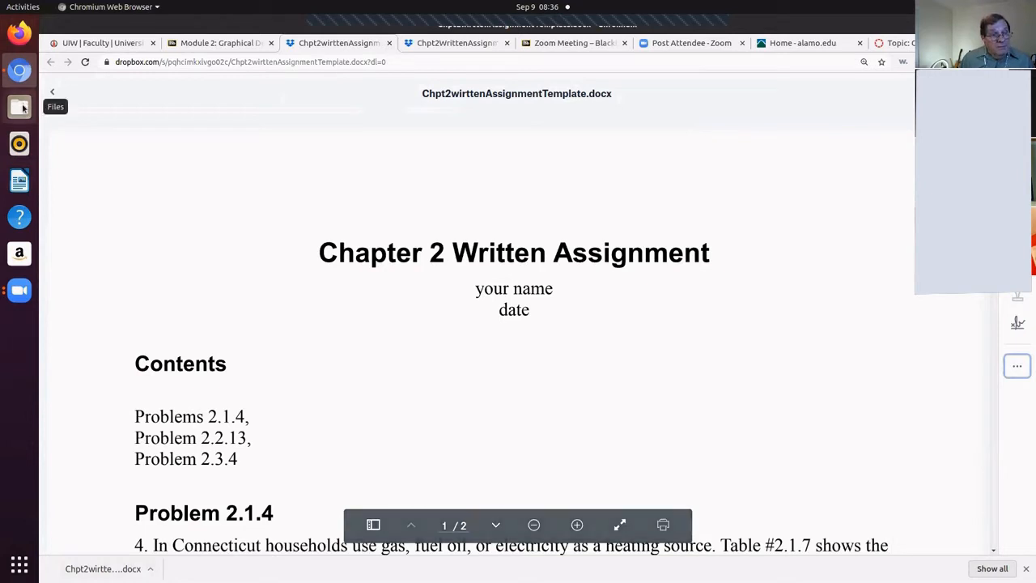
- Open Chpt2writtenAssignmentTemplate.docx from the Downloads folder in Files
left_click(20, 107)
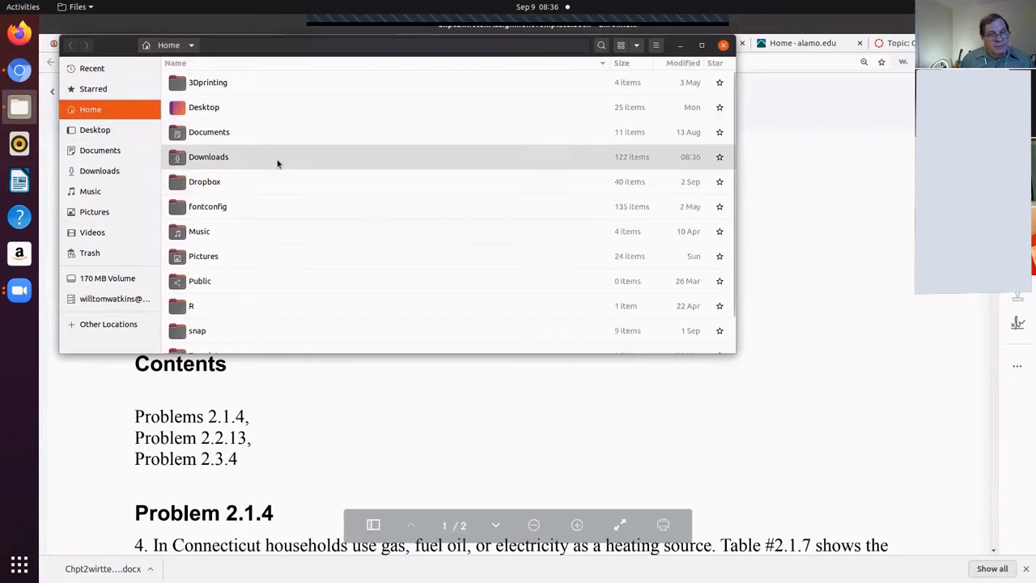
mouse_move(217, 157)
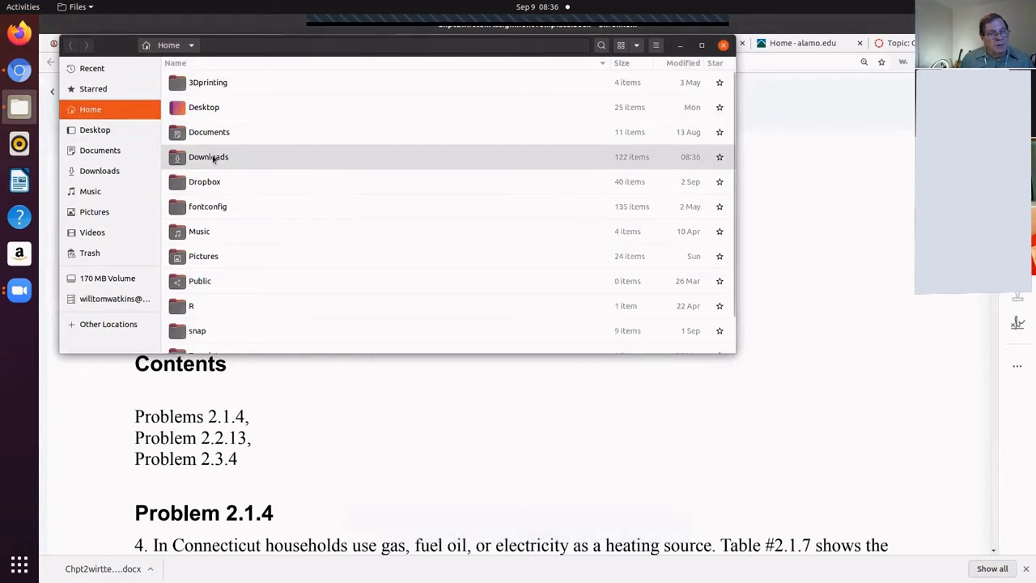
left_click(207, 155)
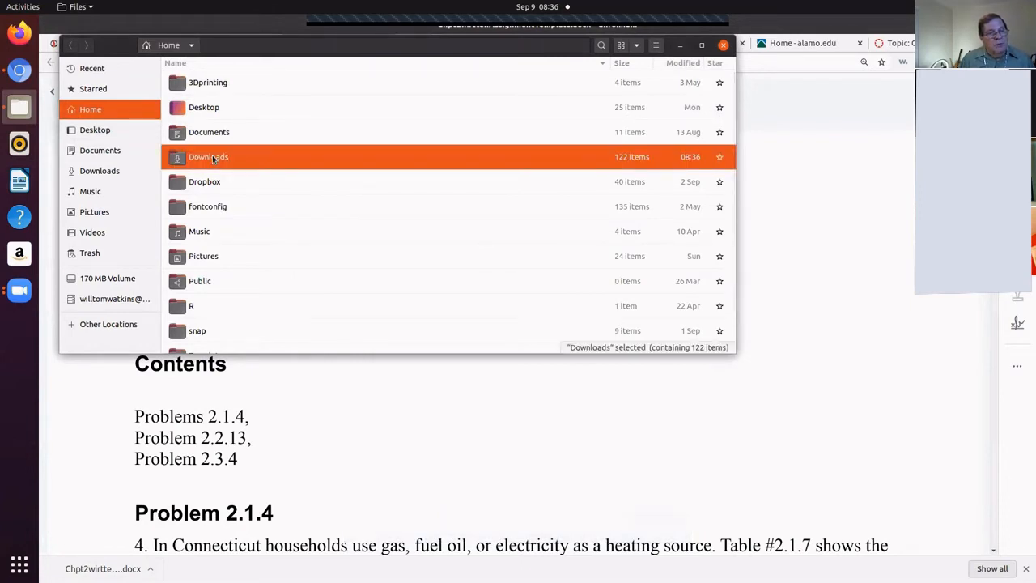
double_click(207, 155)
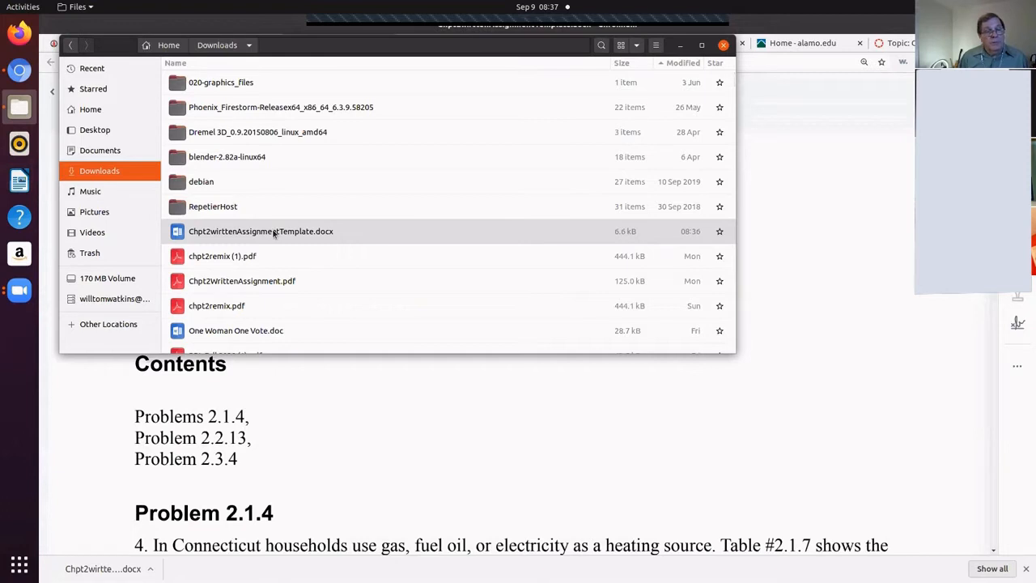
left_click(260, 230)
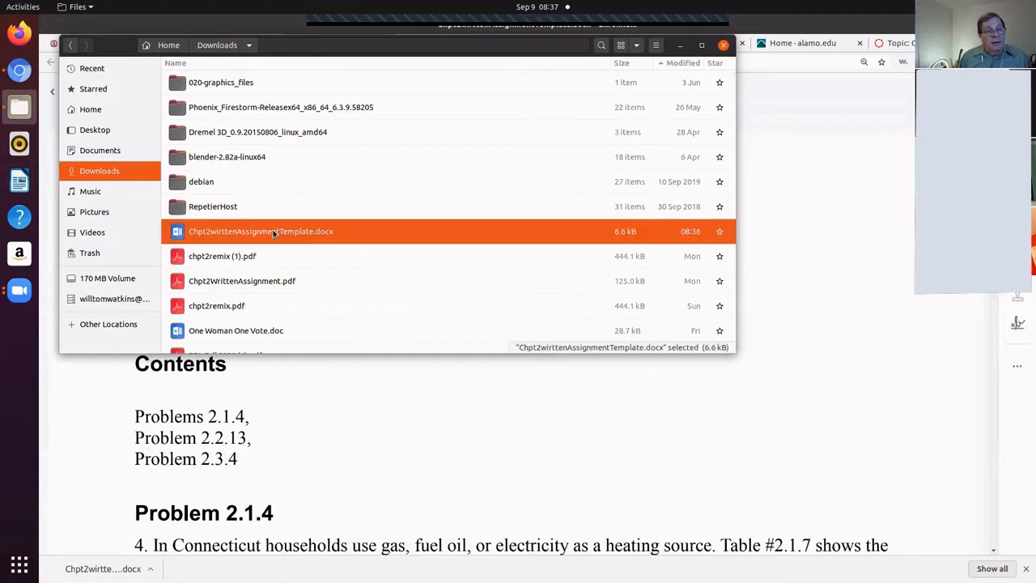
double_click(261, 230)
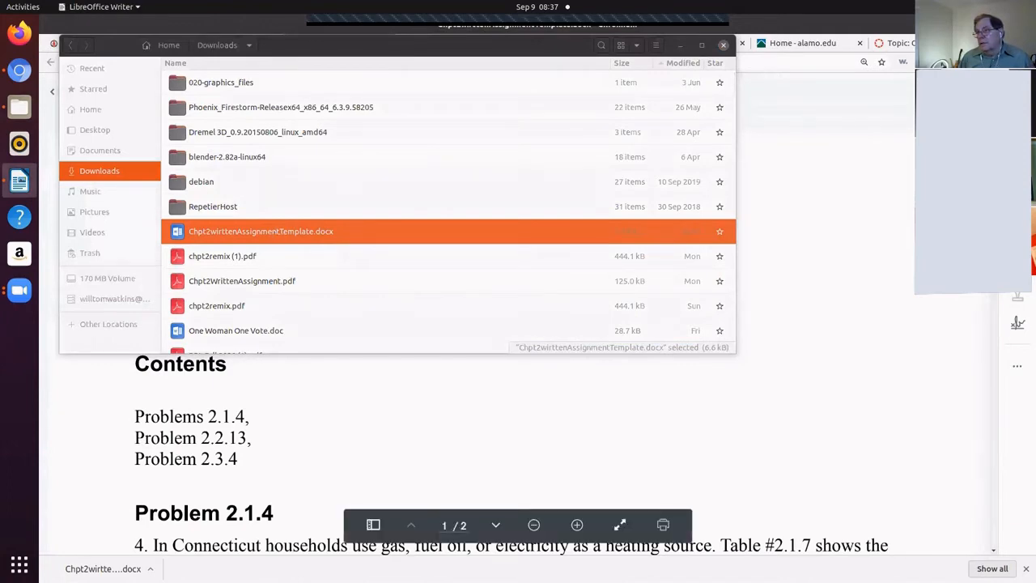
- Let the template load in LibreOffice Writer and look through the document
double_click(260, 230)
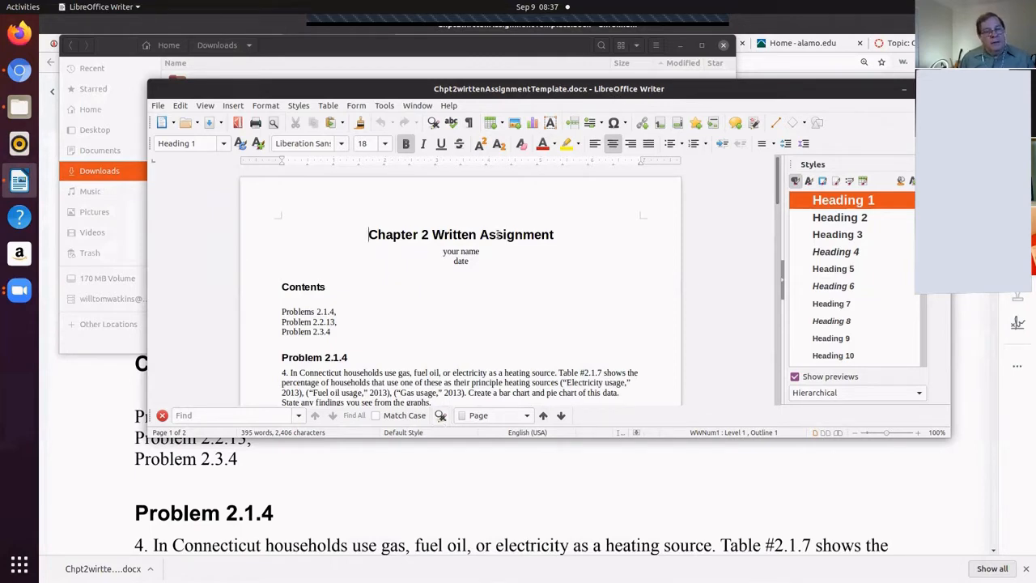
scroll("down", 3)
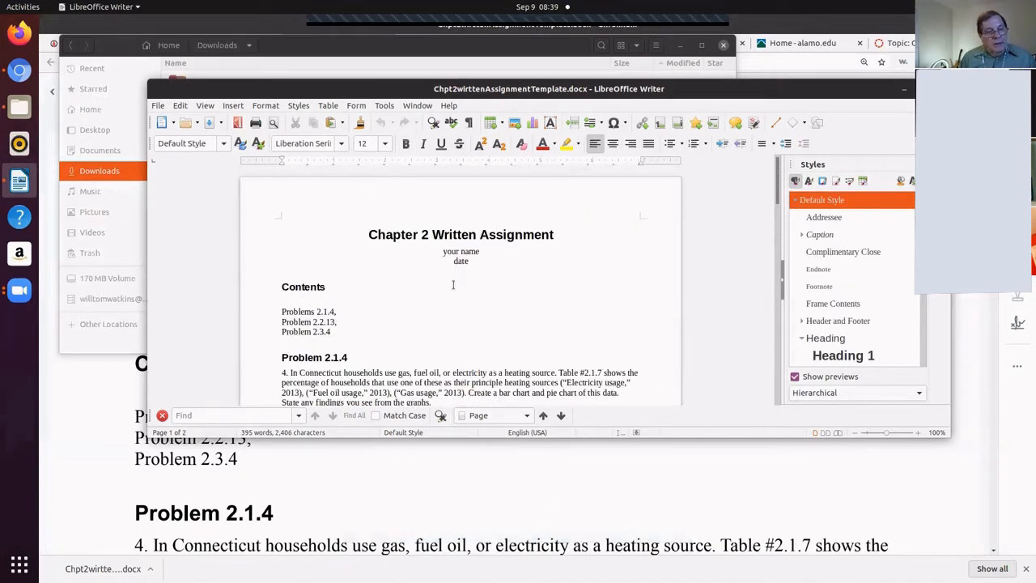
scroll("down", 3)
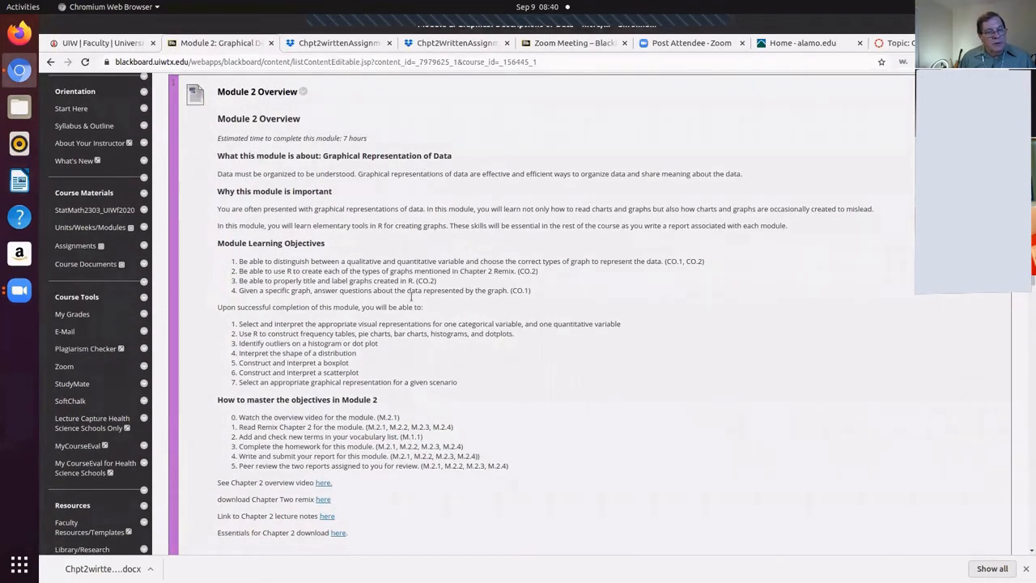
- Open the Chapter Two remix link and download the Kozak reMix PDF via Dropbox's ⋯ menu
scroll("down", 3)
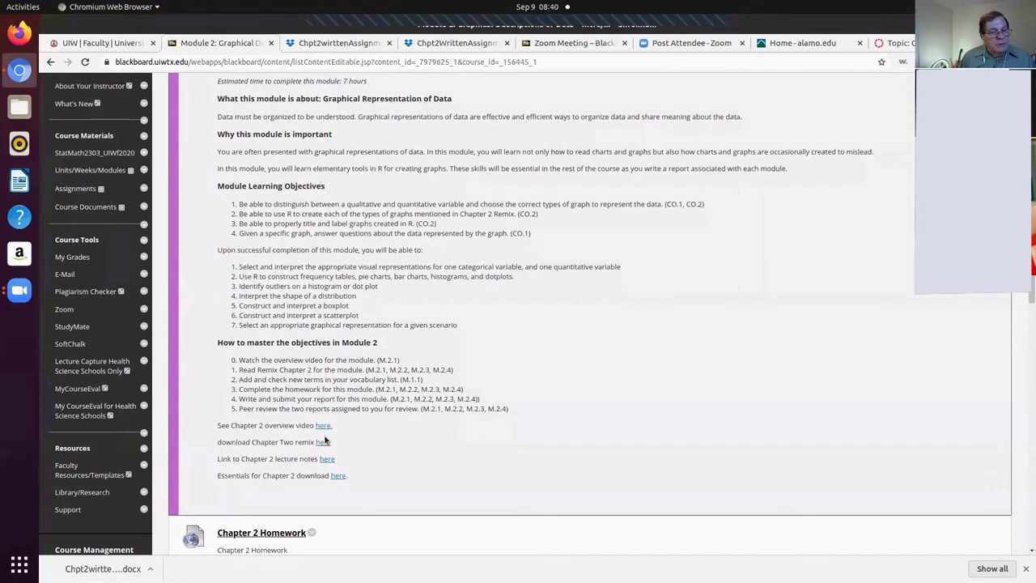
mouse_move(324, 442)
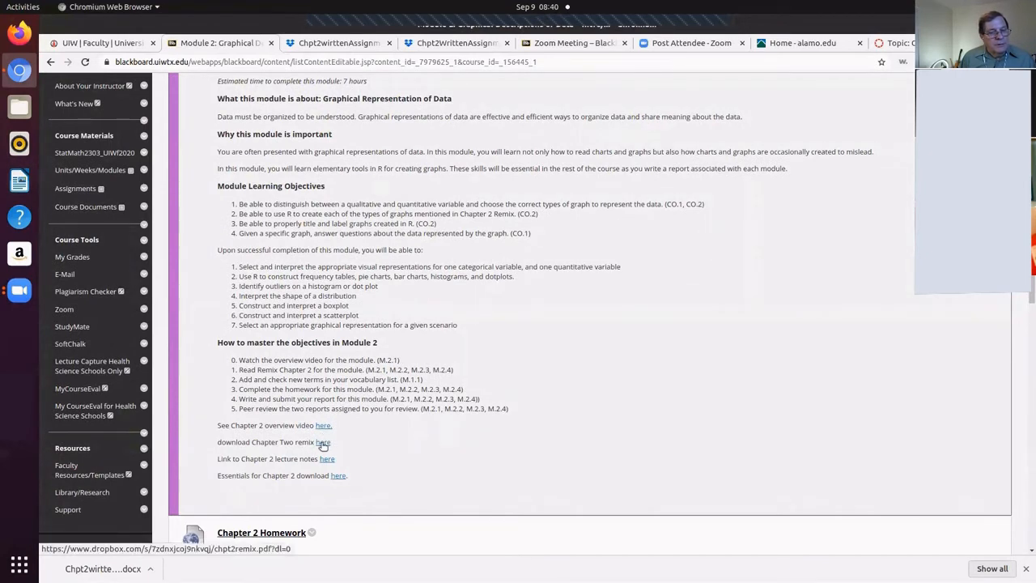
left_click(323, 442)
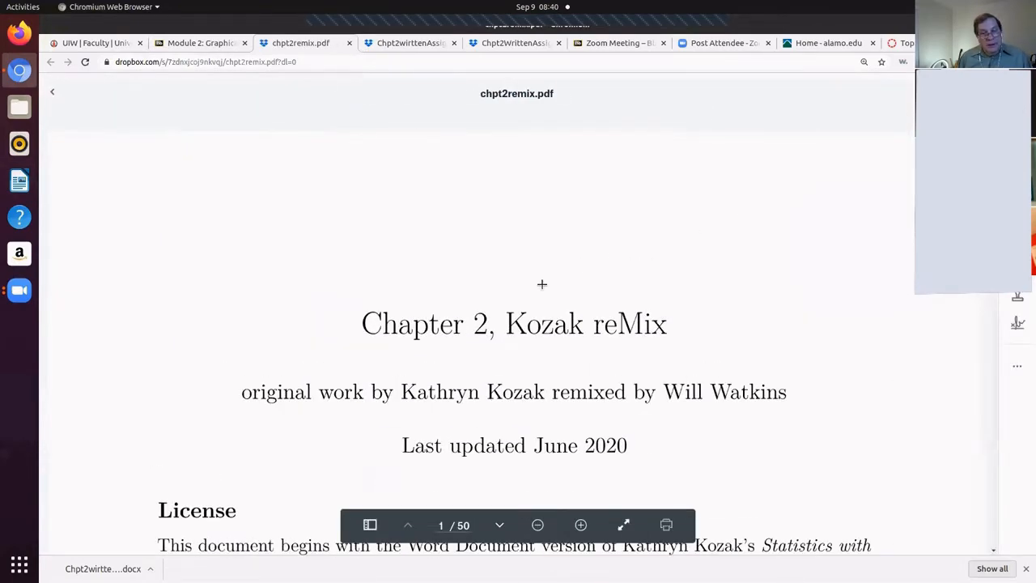
scroll("down", 3)
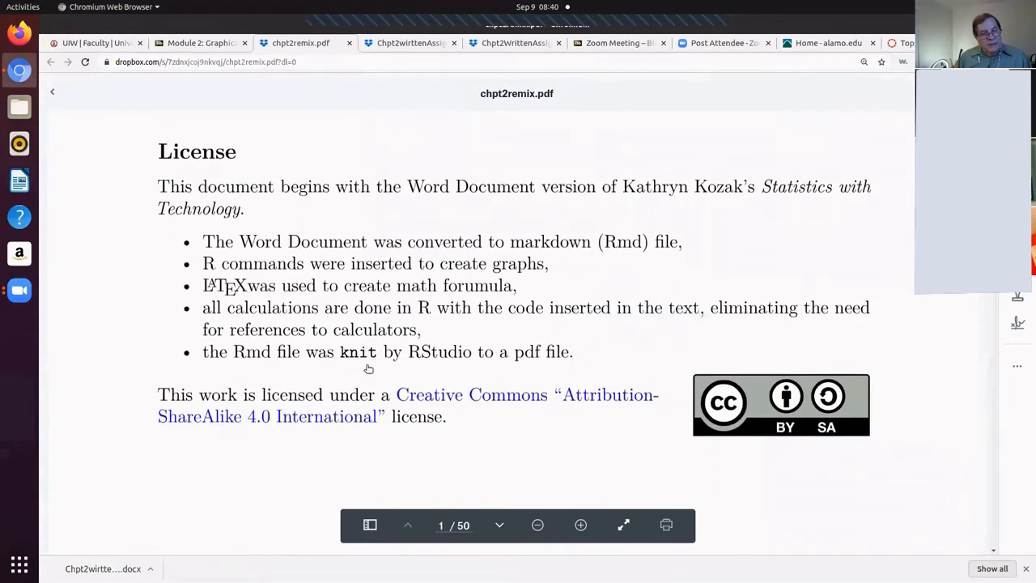
scroll("down", 3)
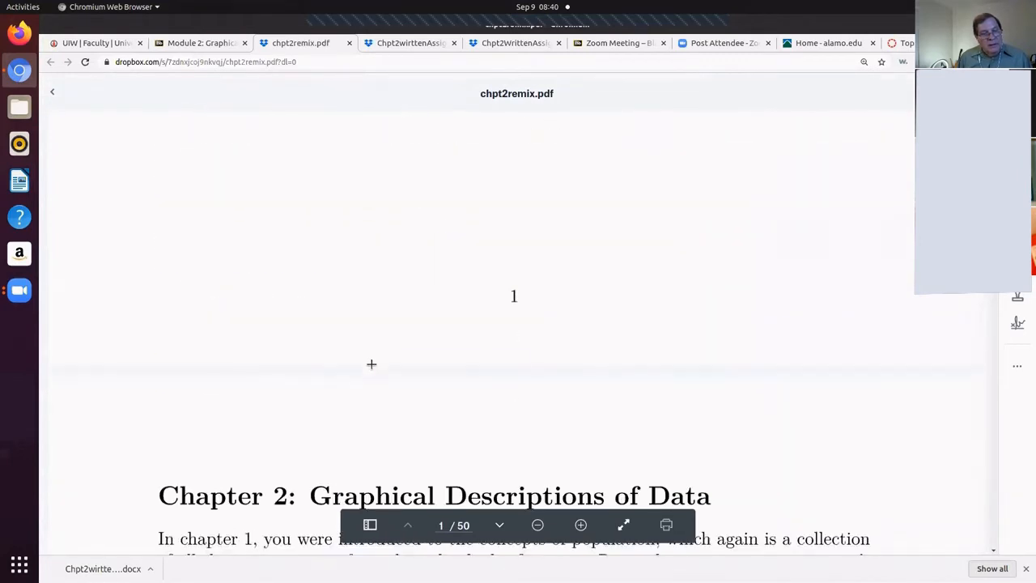
scroll("down", 3)
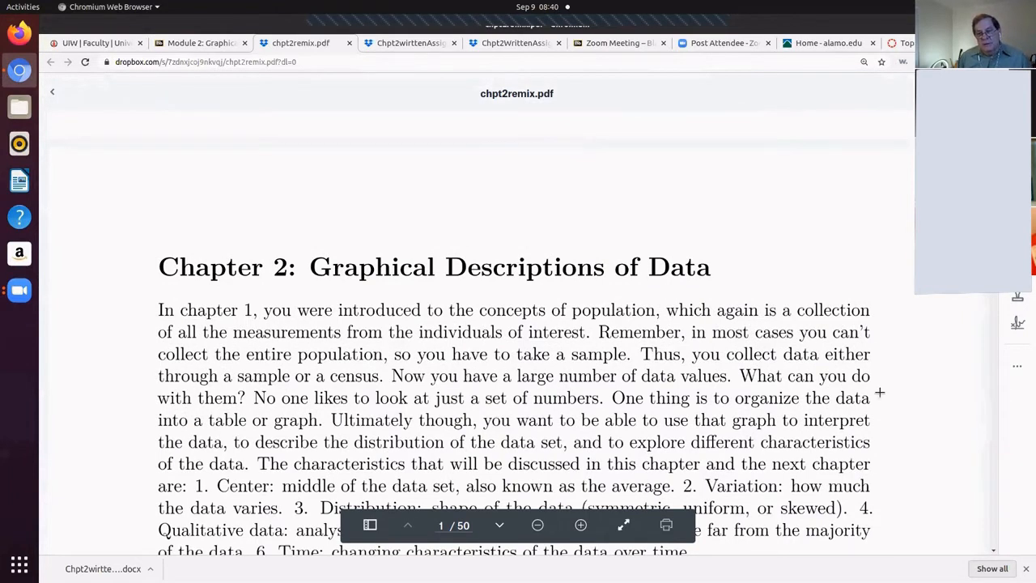
left_click(1016, 366)
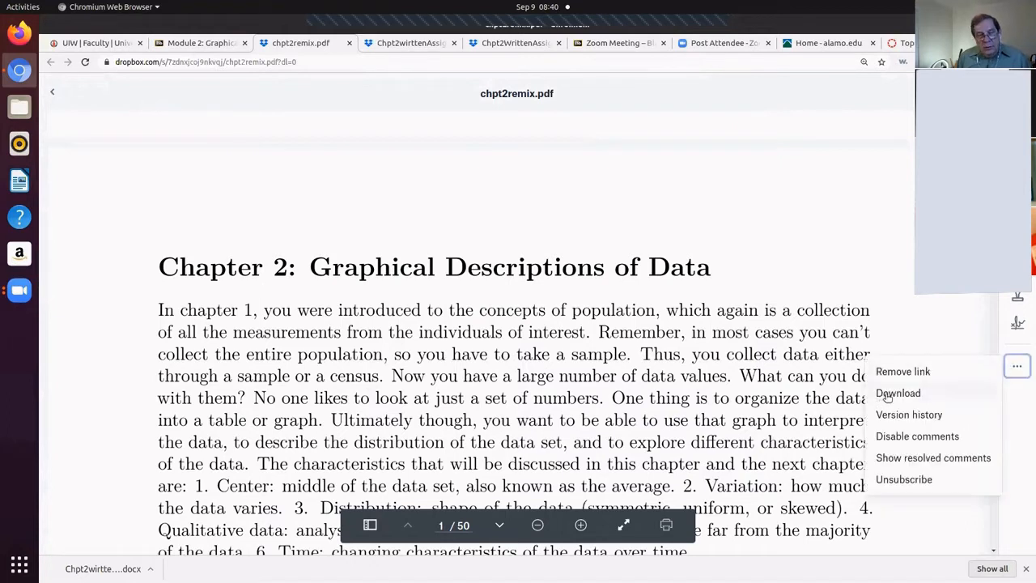
left_click(897, 394)
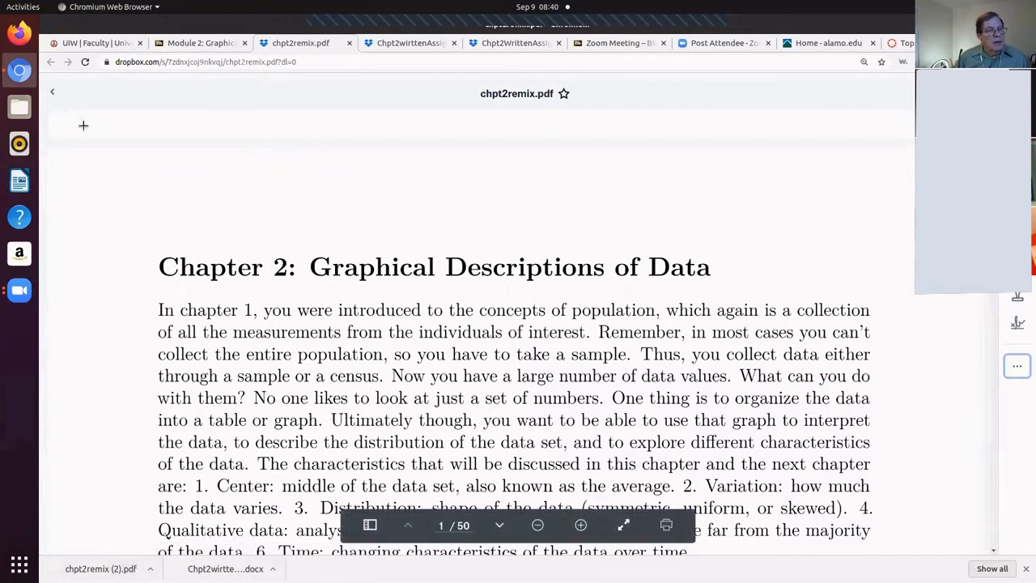
mouse_move(19, 107)
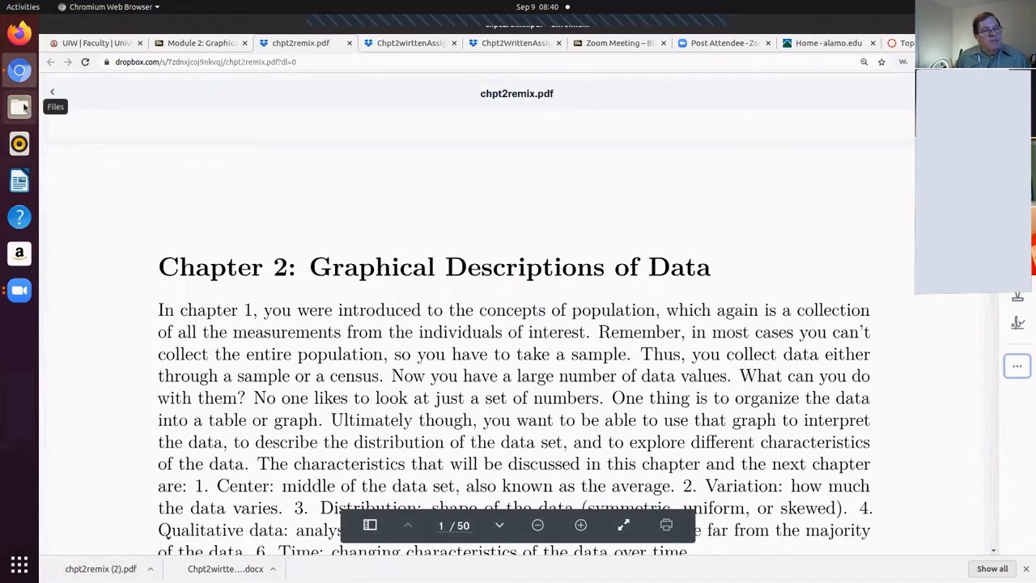
- Open chpt2remix (2).pdf from Downloads in Document Viewer
left_click(19, 107)
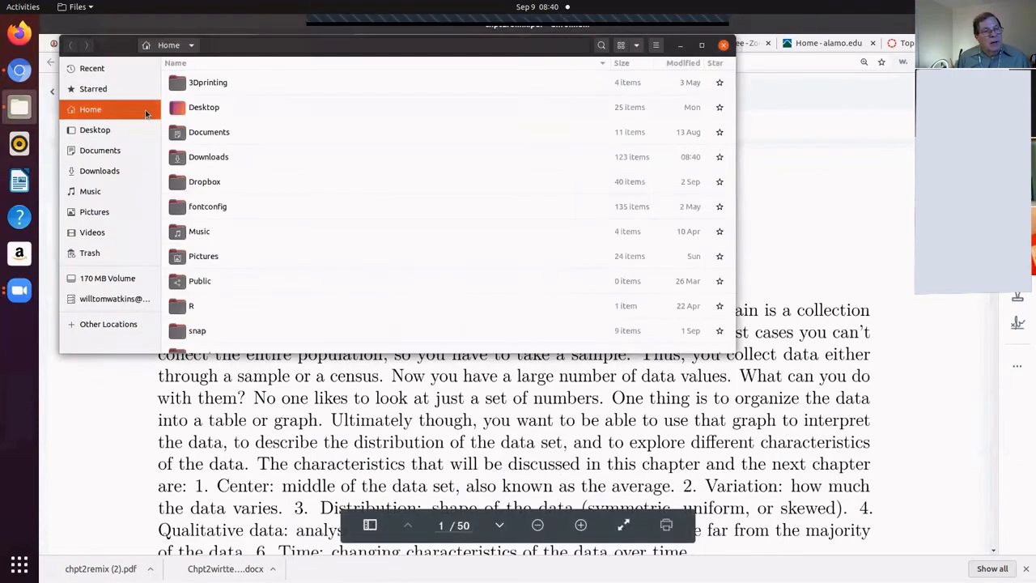
left_click(99, 170)
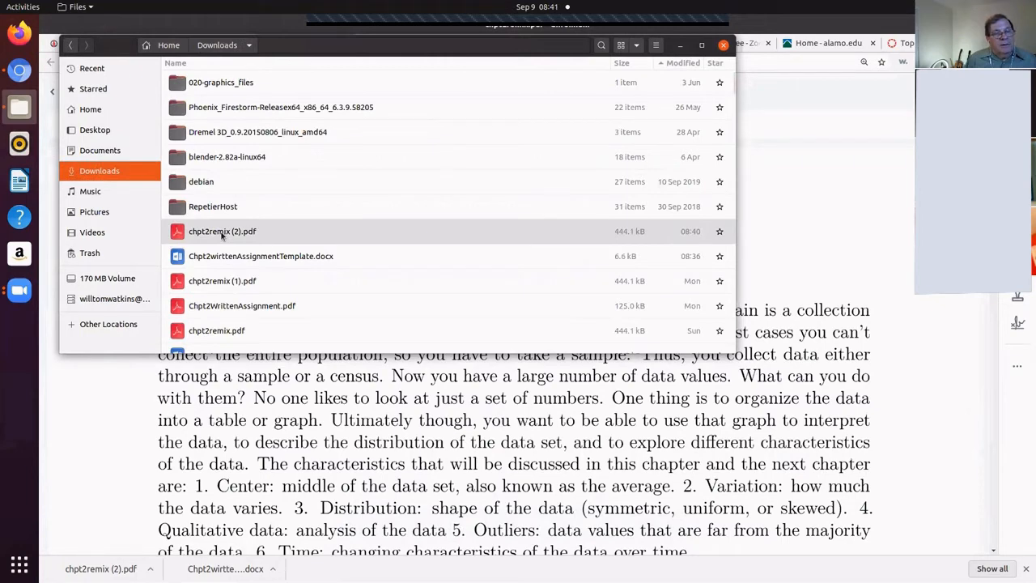
double_click(222, 229)
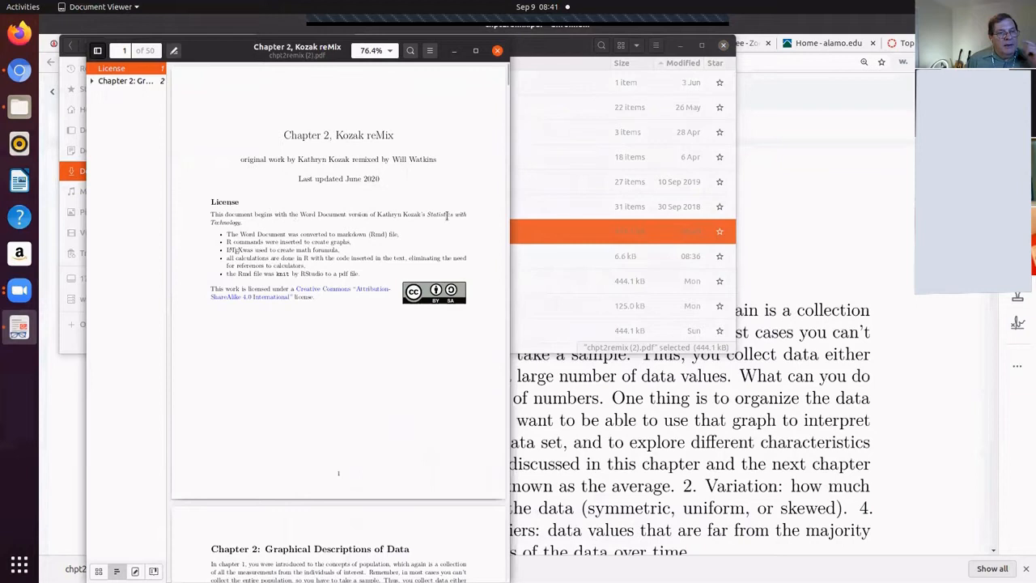
mouse_move(508, 230)
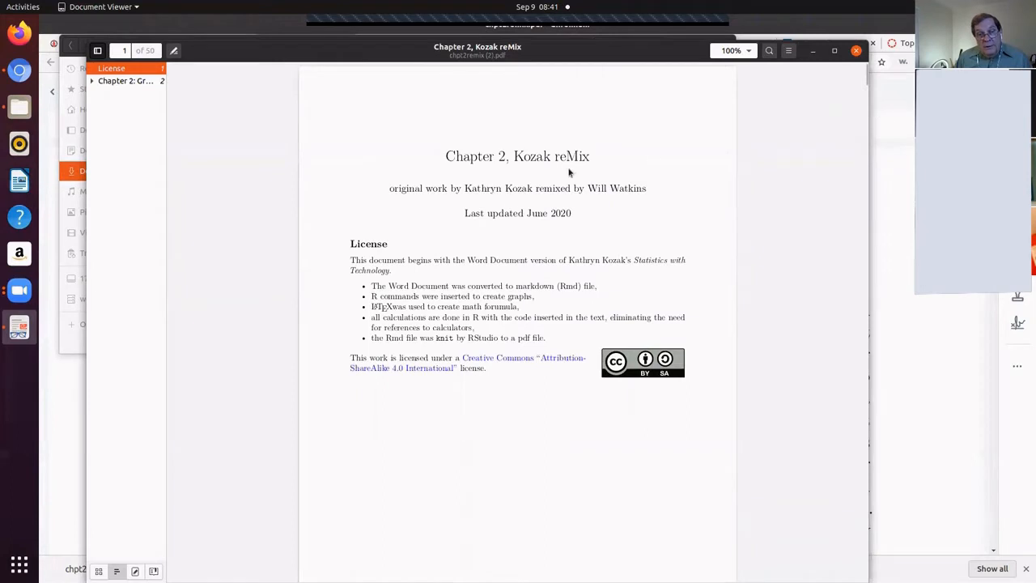
mouse_move(800, 210)
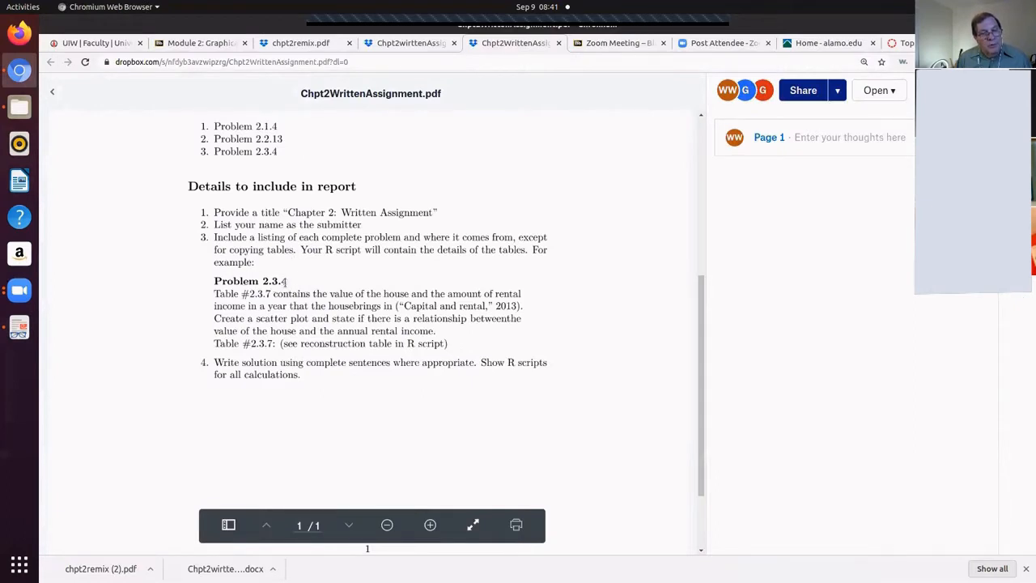
mouse_move(257, 305)
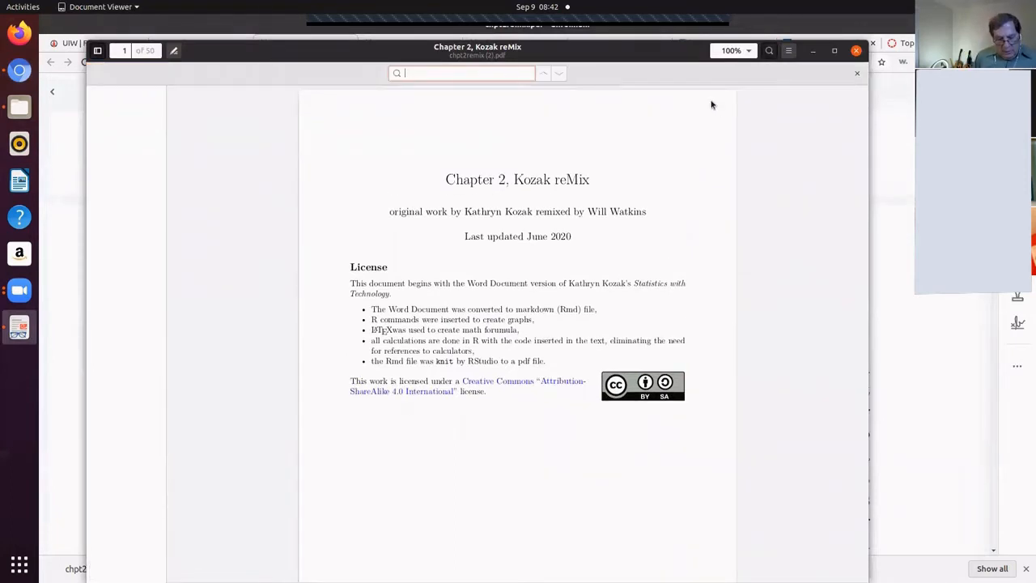
- Search the PDF for 2.3.7 and scroll to Table #2.3.7, house value versus rental
type("2.3.7")
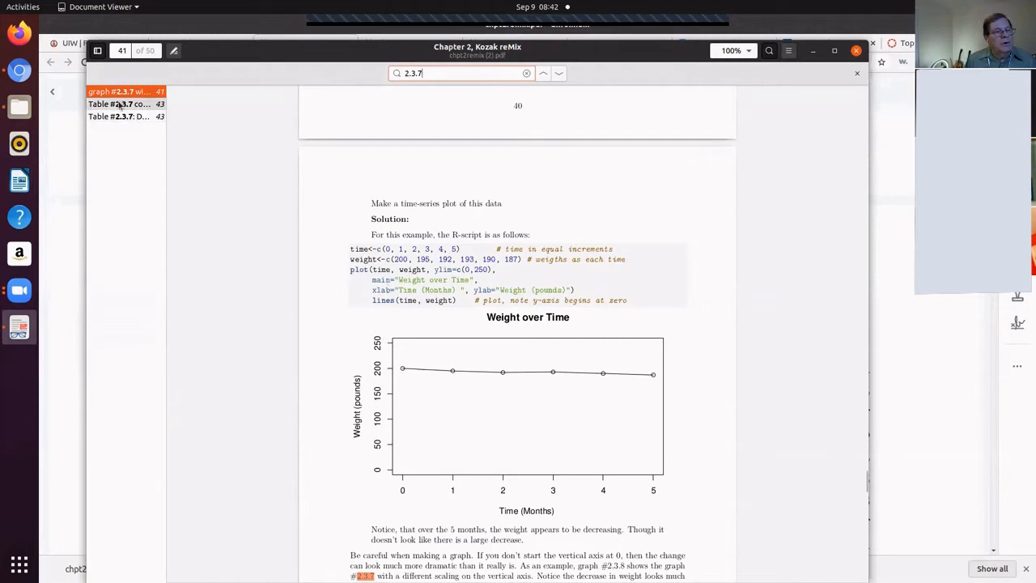
left_click(122, 103)
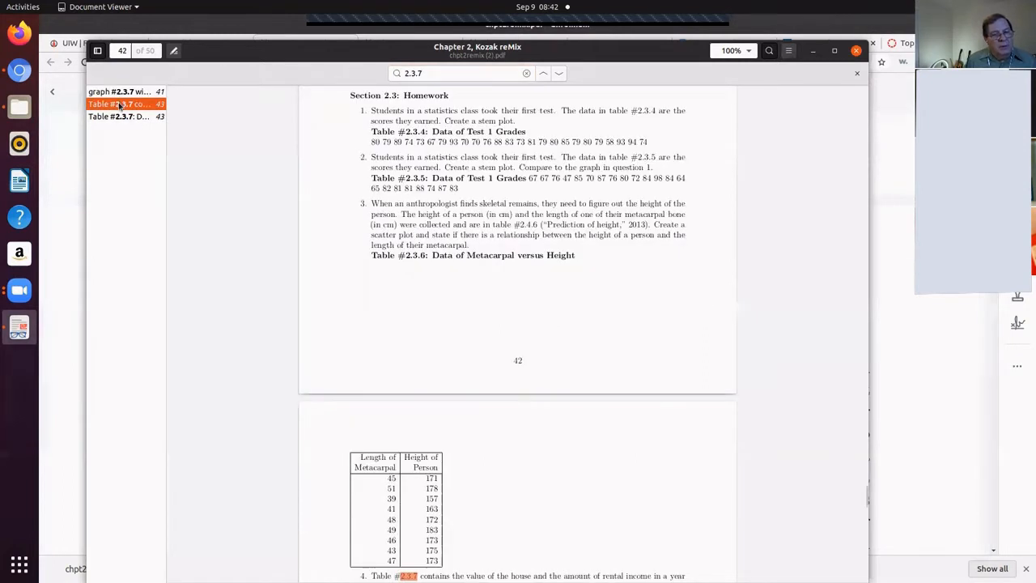
scroll("down", 3)
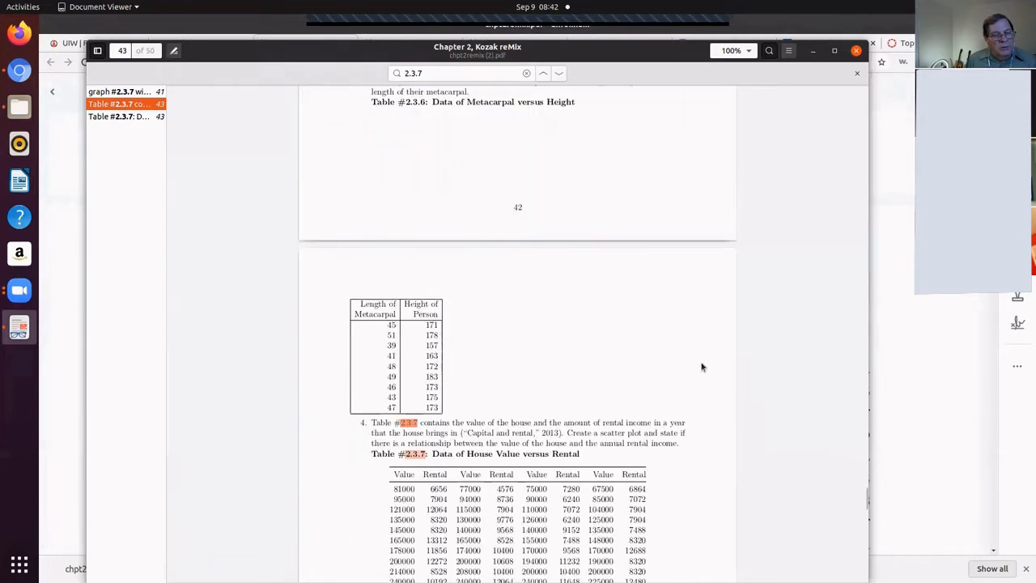
scroll("down", 3)
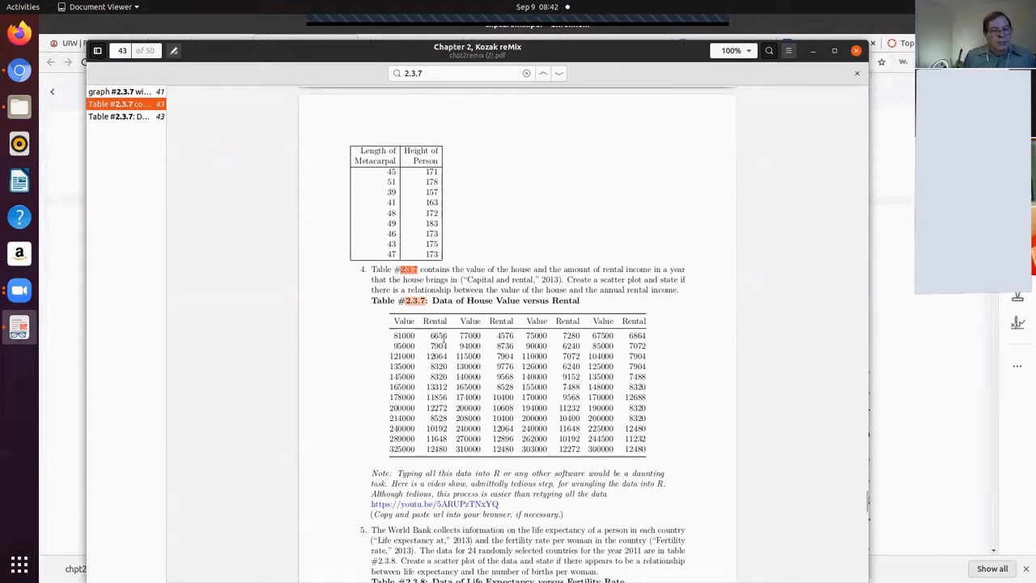
mouse_move(404, 455)
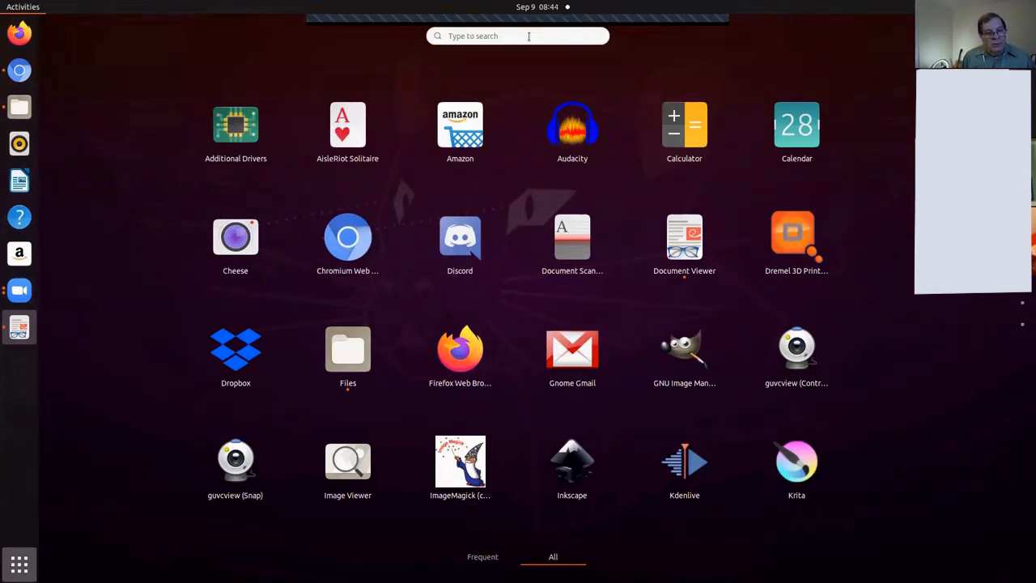
mouse_move(376, 408)
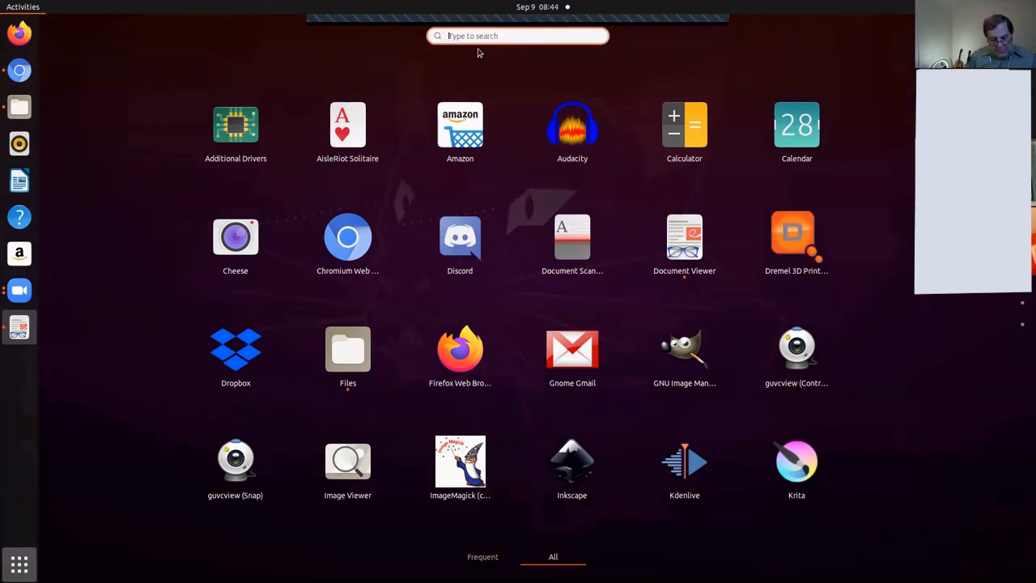
- Launch gedit and select the table's first Value column of house prices, 81000 through 325000
type("gedit")
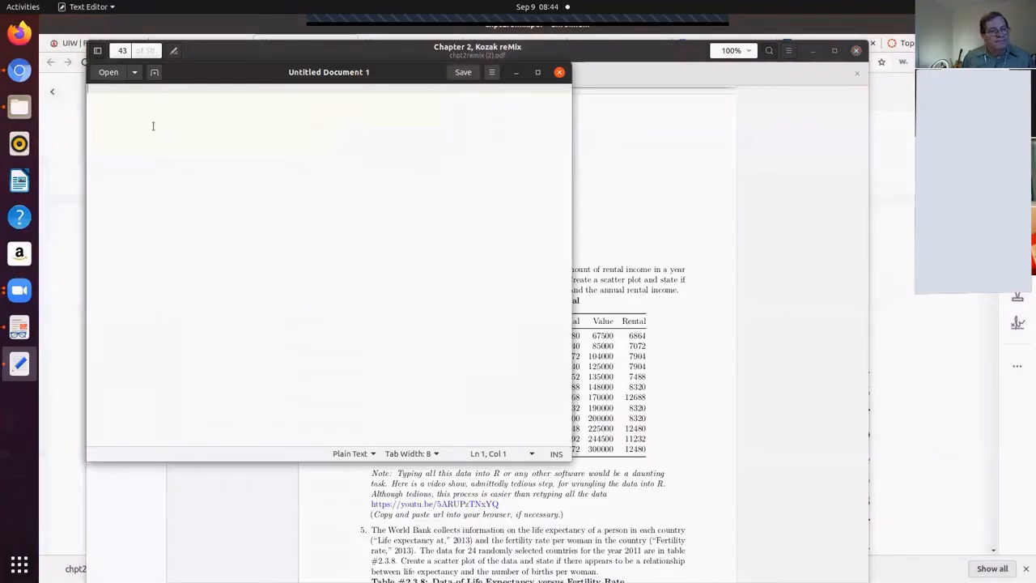
mouse_move(100, 97)
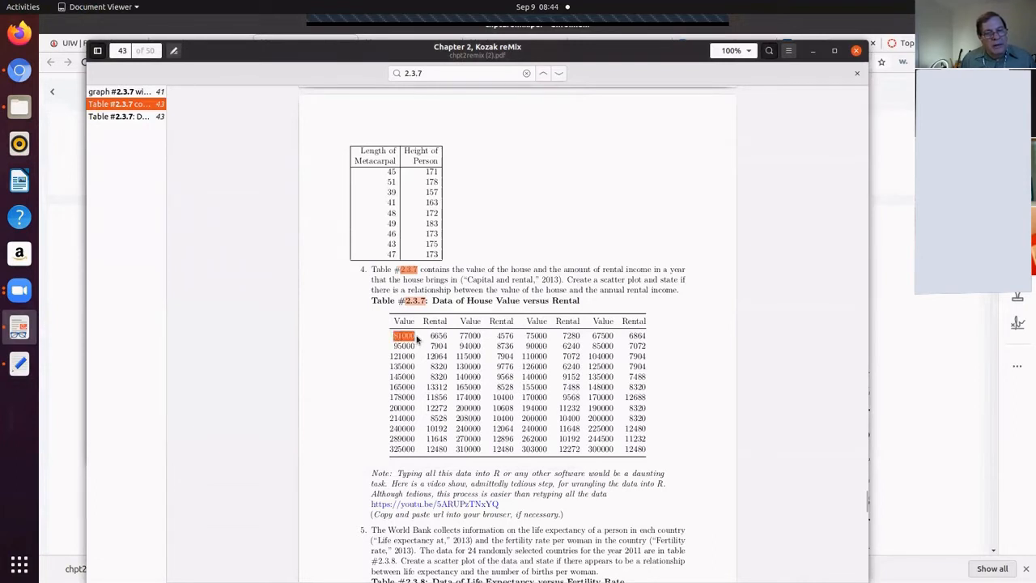
left_click_drag(403, 336, 404, 448)
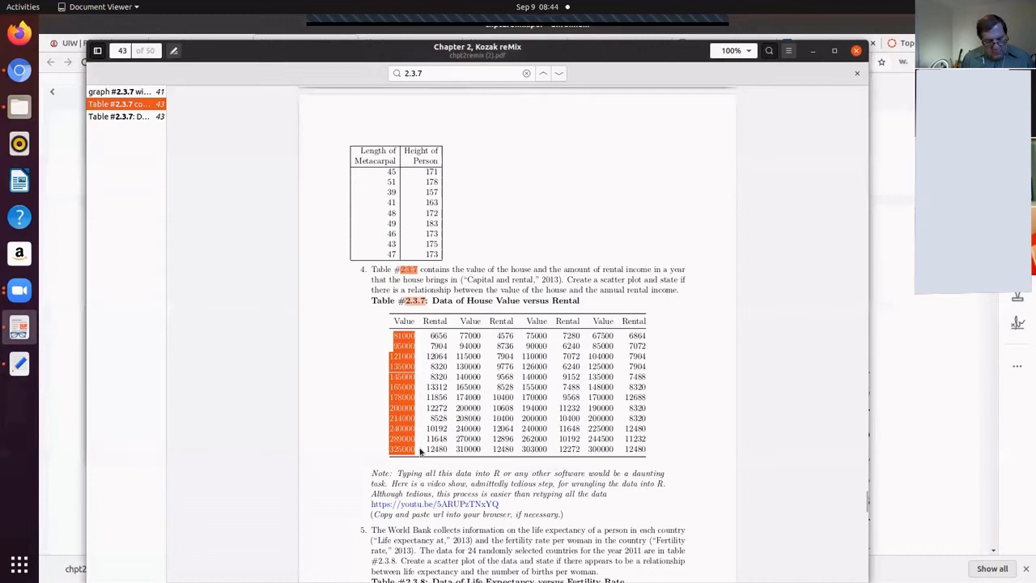
mouse_move(92, 59)
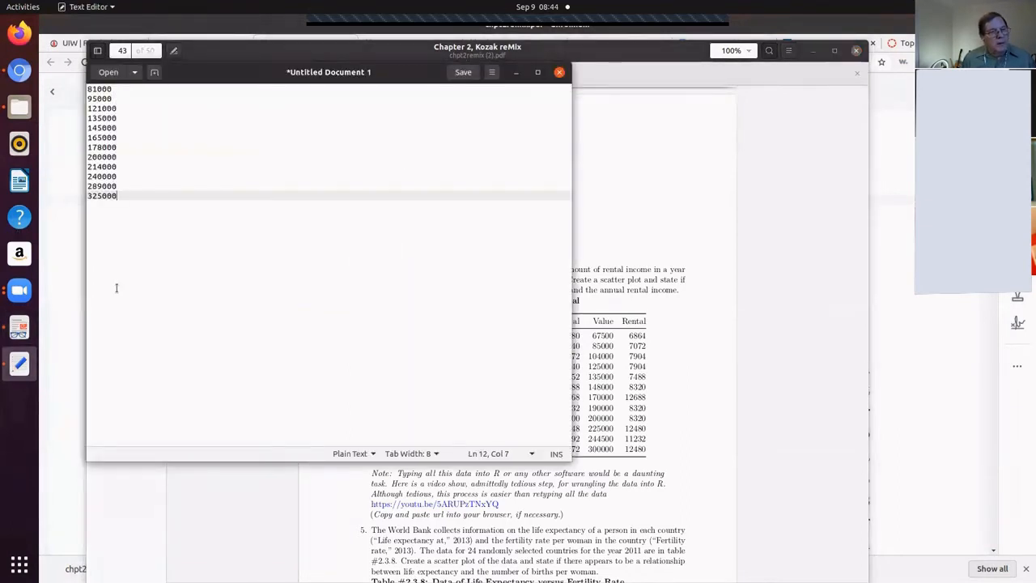
key("Return")
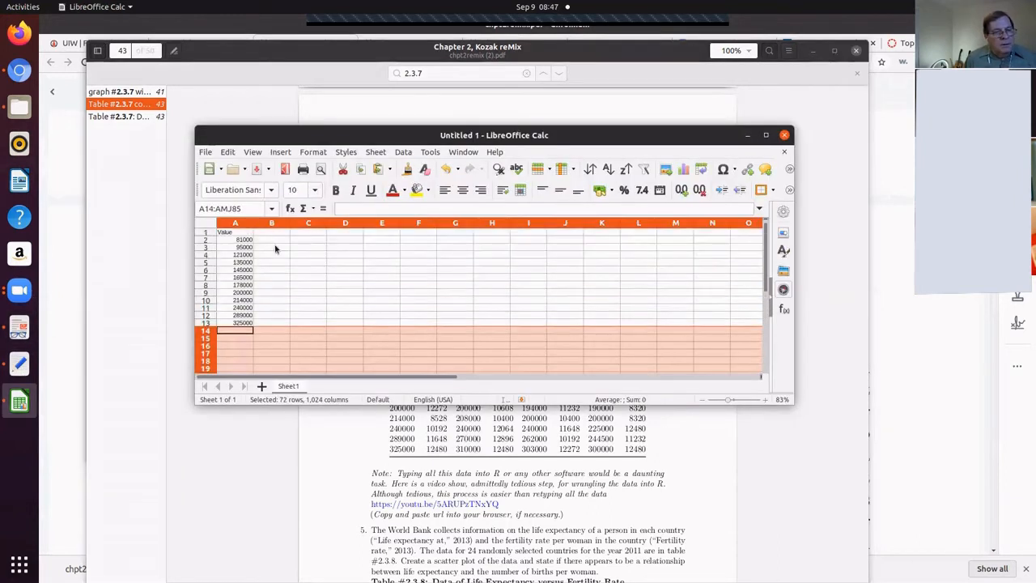
mouse_move(414, 237)
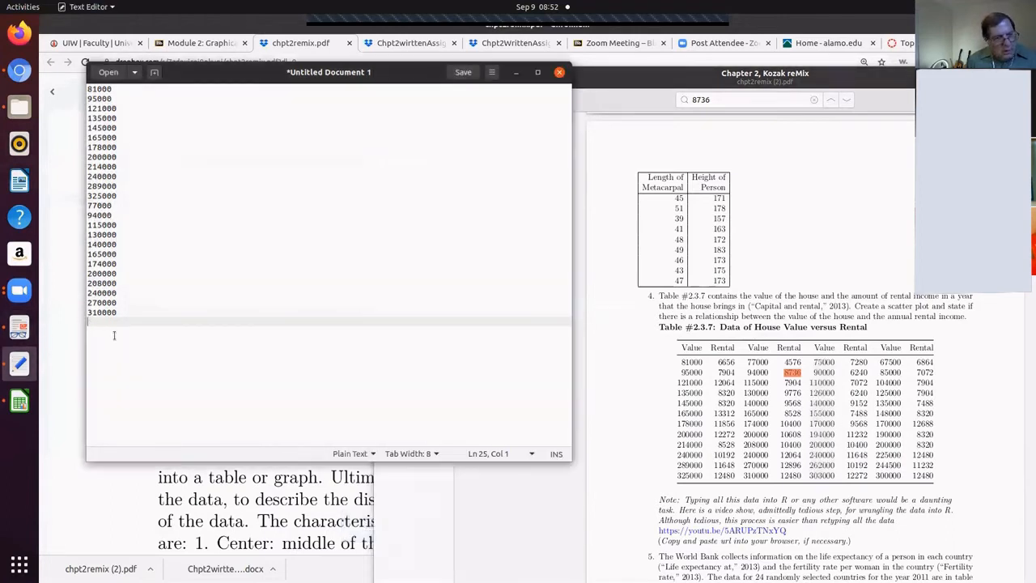
- Paste the home value column starting at 75000 into gedit and check all values are present
type("75000")
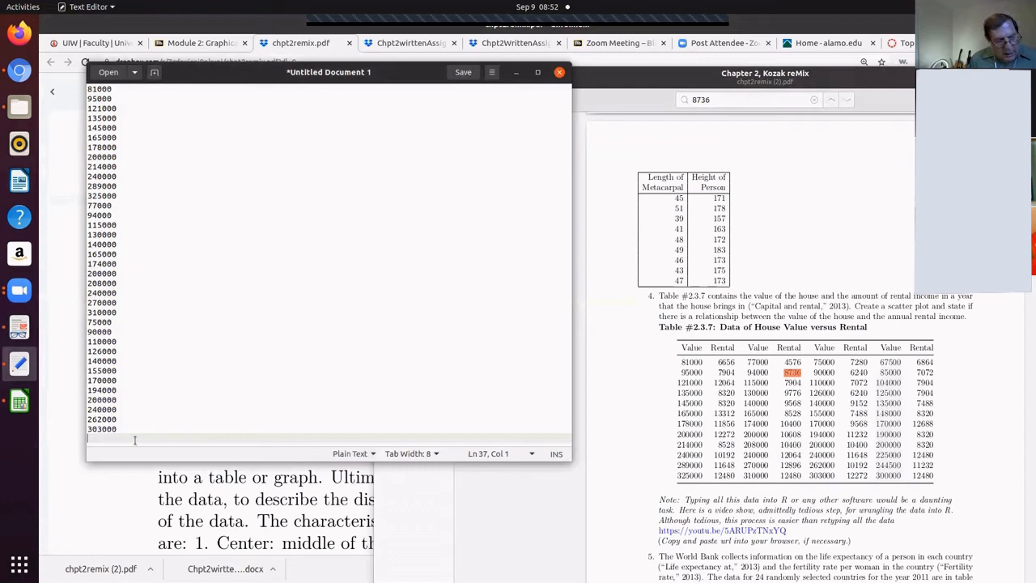
scroll("down", 3)
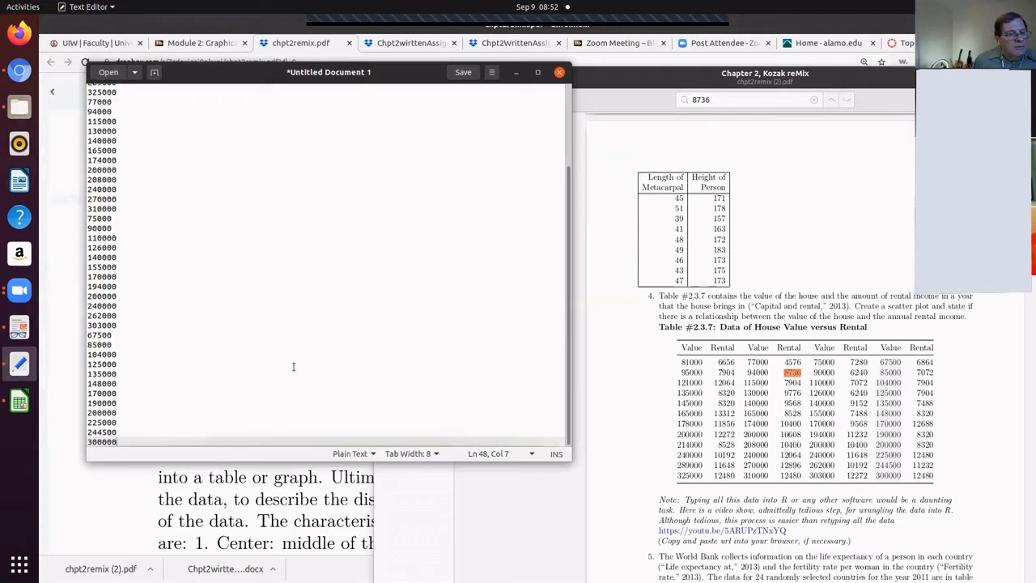
scroll("up", 3)
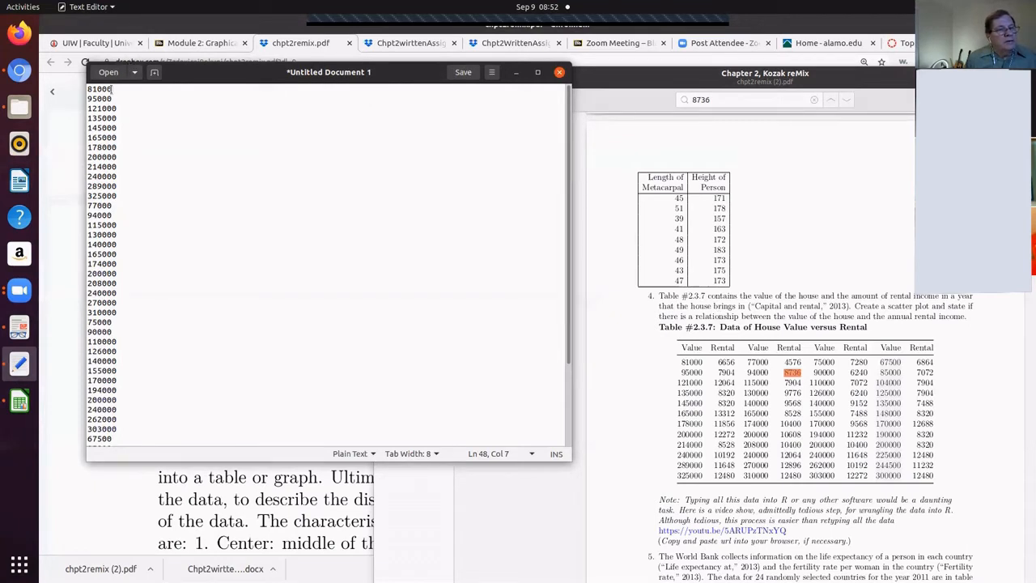
- Replace every line break (\n) in the home value list with a comma using Find and Replace
left_click(122, 89)
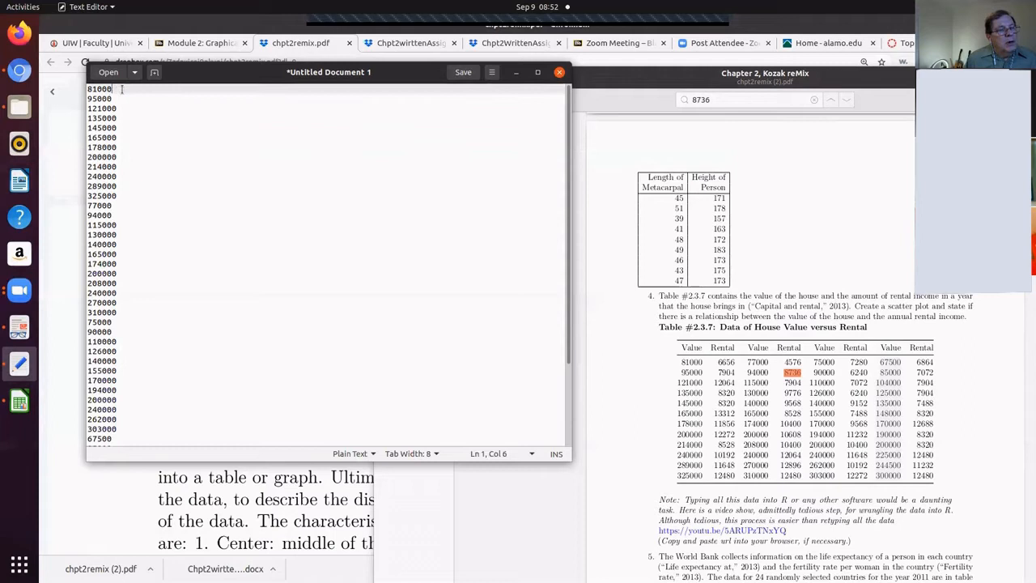
left_click(492, 71)
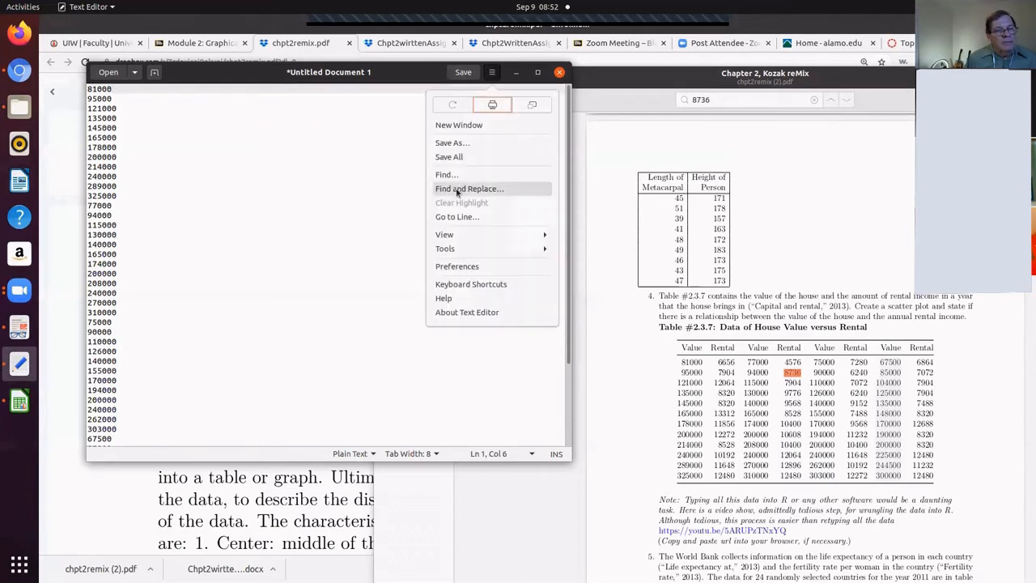
left_click(470, 188)
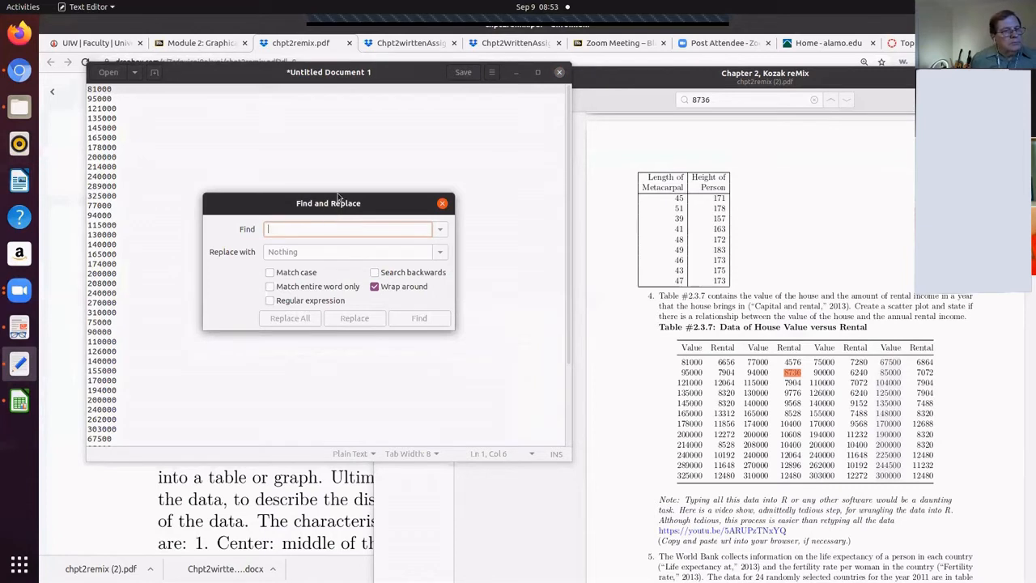
type("\\n")
left_click(354, 251)
type(",")
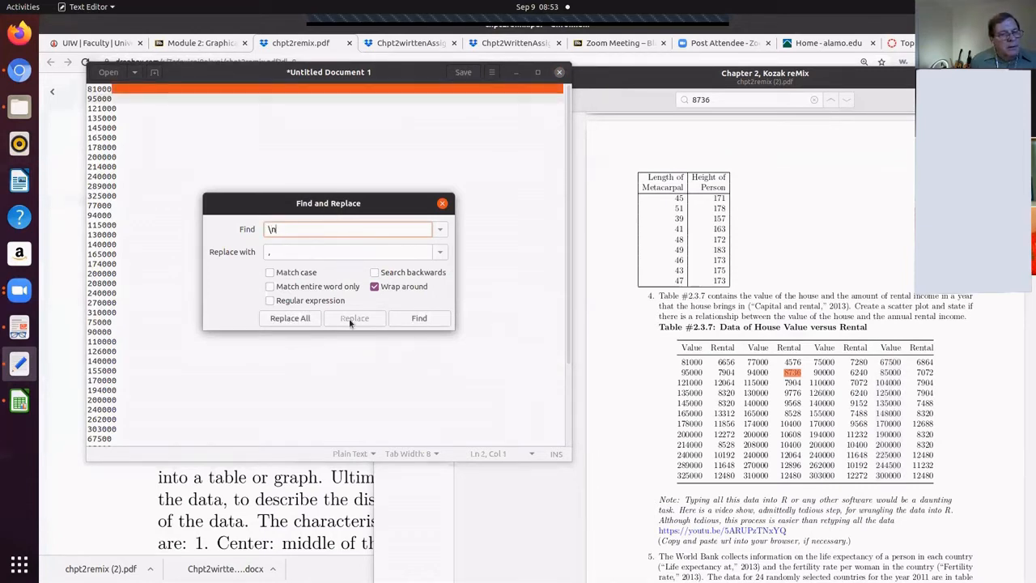
left_click(290, 317)
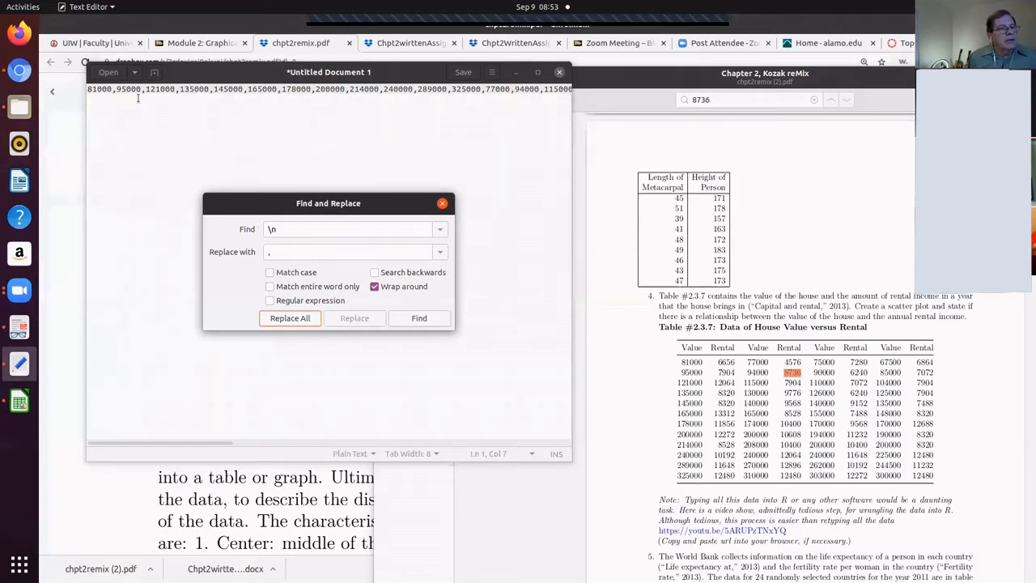
- Replace every ',' with ', ' so the values form one comma-space separated line
left_click(289, 318)
type(",")
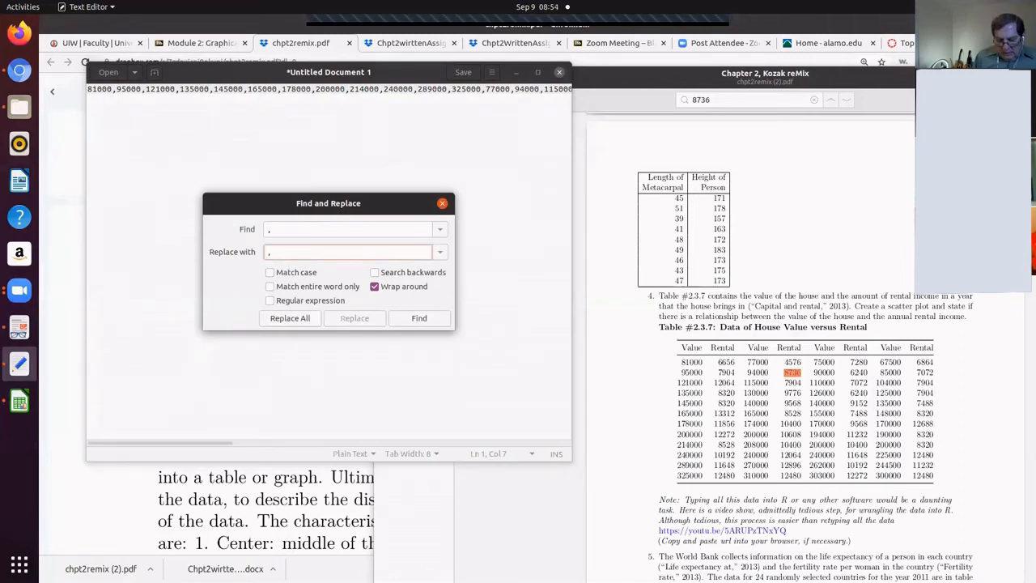
left_click(353, 253)
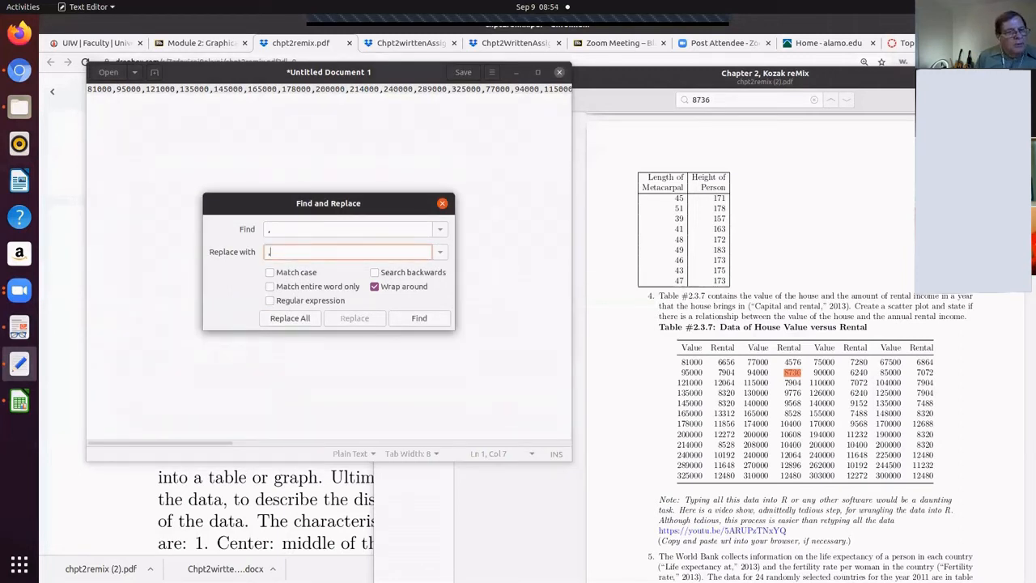
type(",")
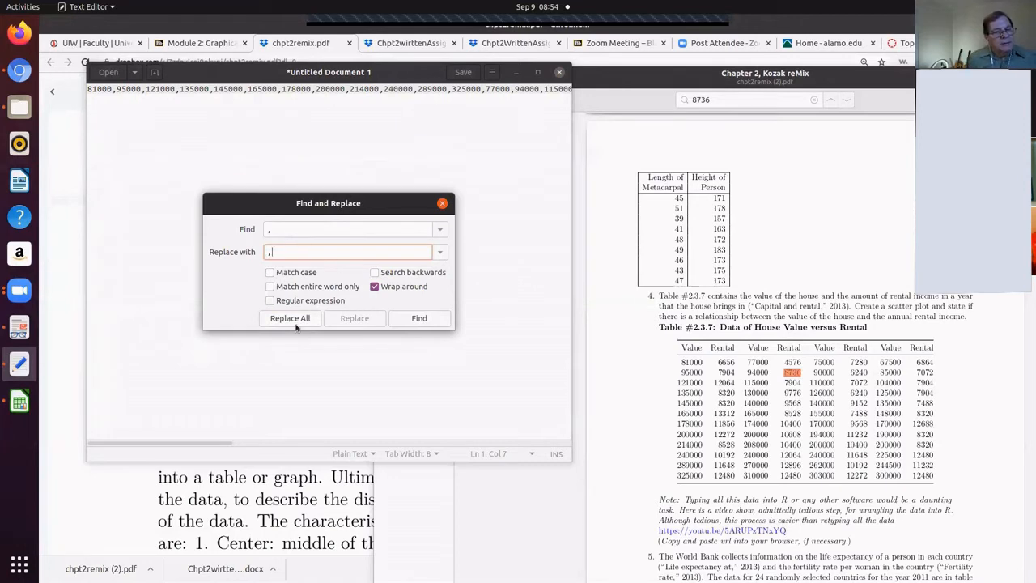
left_click(290, 317)
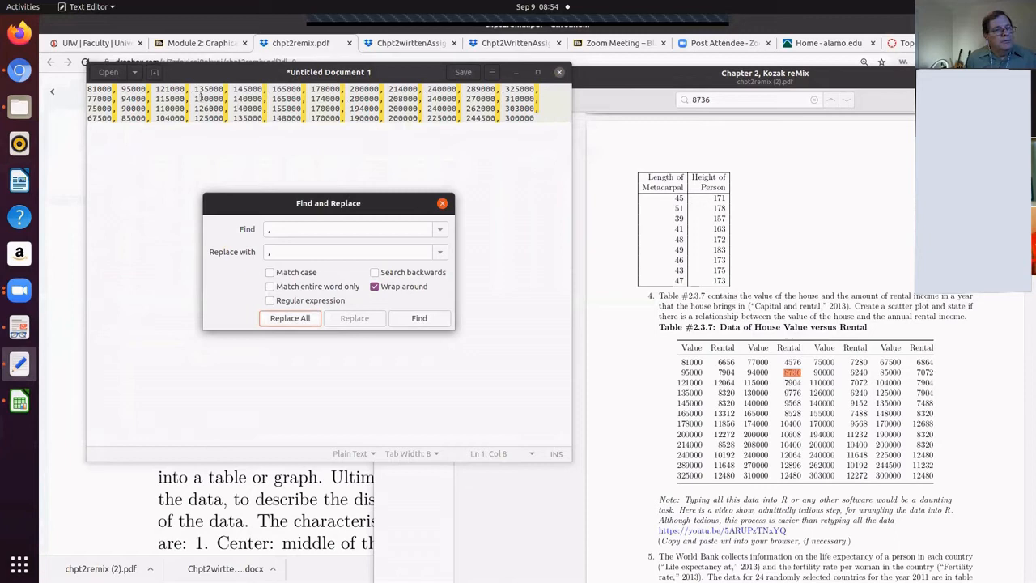
left_click(290, 317)
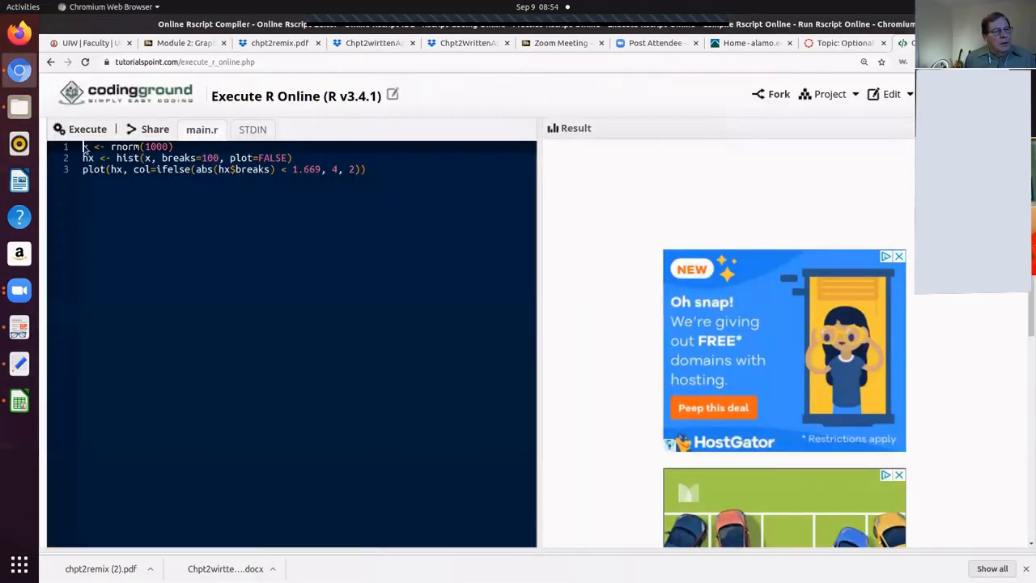
- Replace the sample code with value <- c(...) of the home values and start a rental <- line
key("ctrl+a")
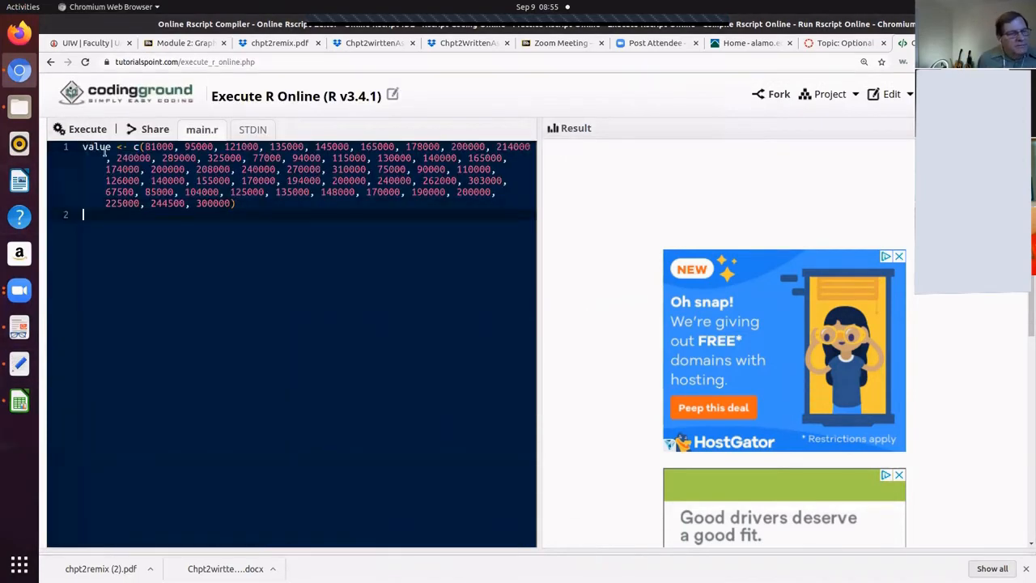
type("rental <-")
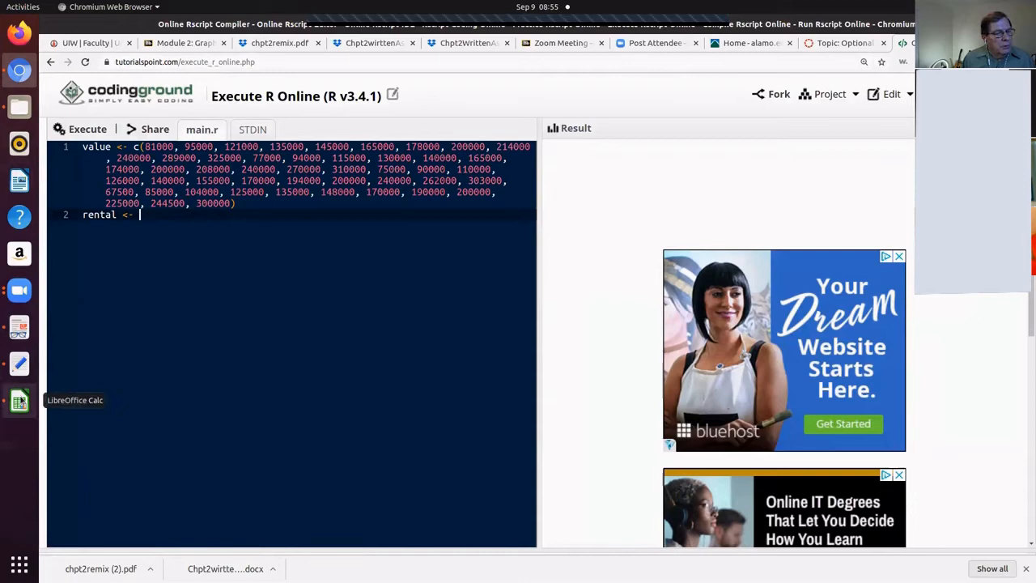
left_click(20, 327)
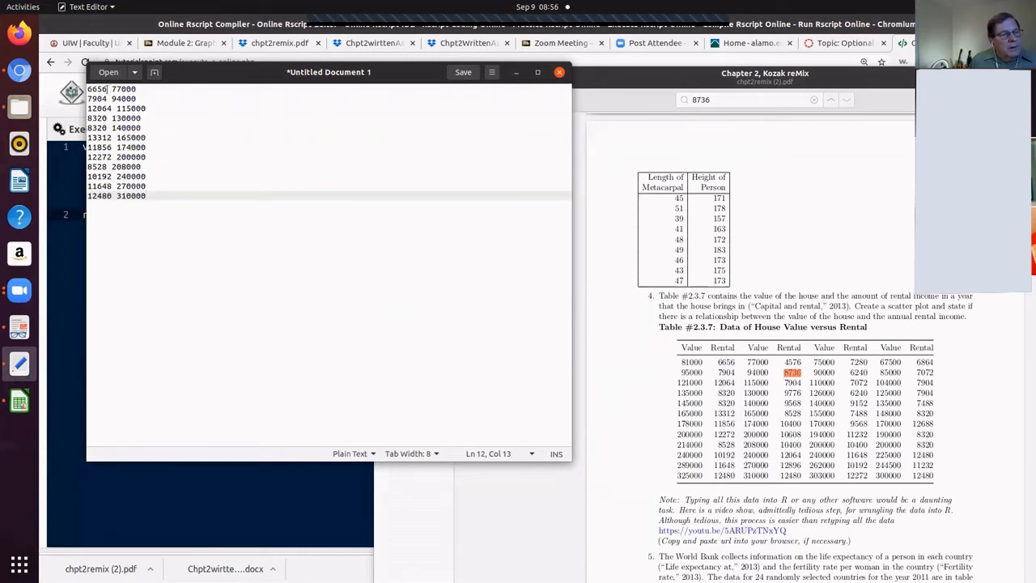
- Delete the house values beside each rental and paste the remaining rental amounts below, one per line
double_click(124, 87)
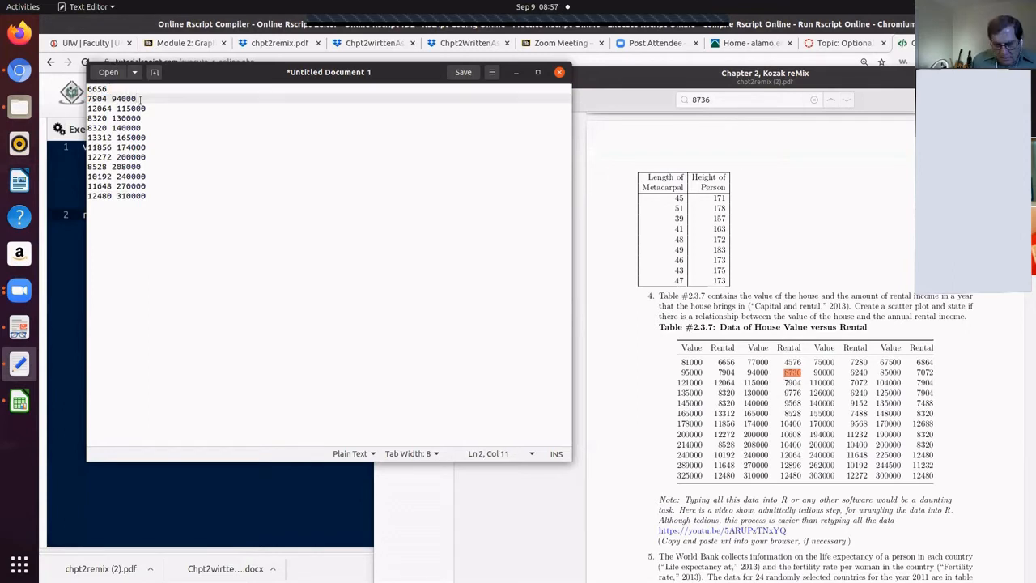
key("BackSpace")
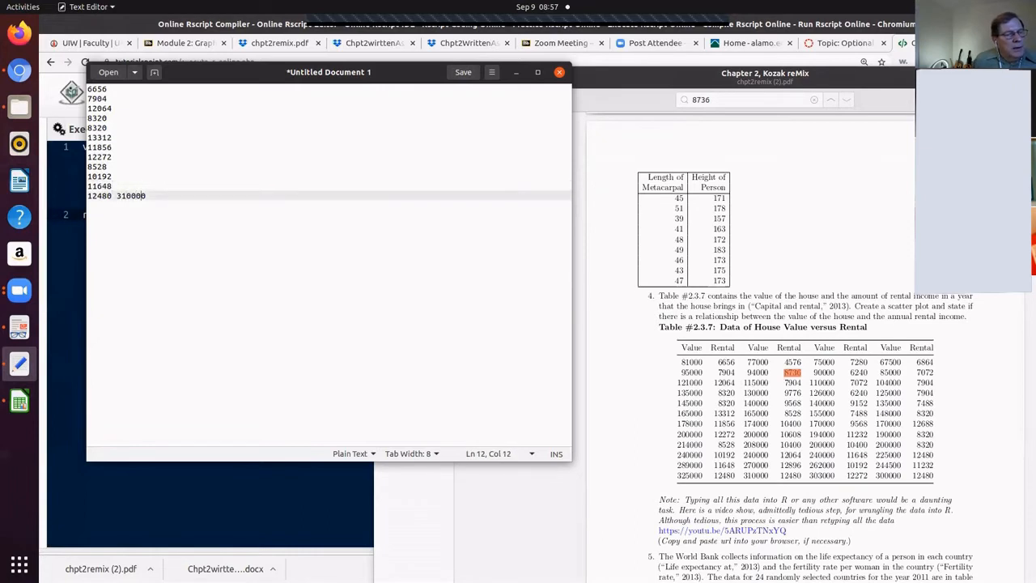
key("BackSpace")
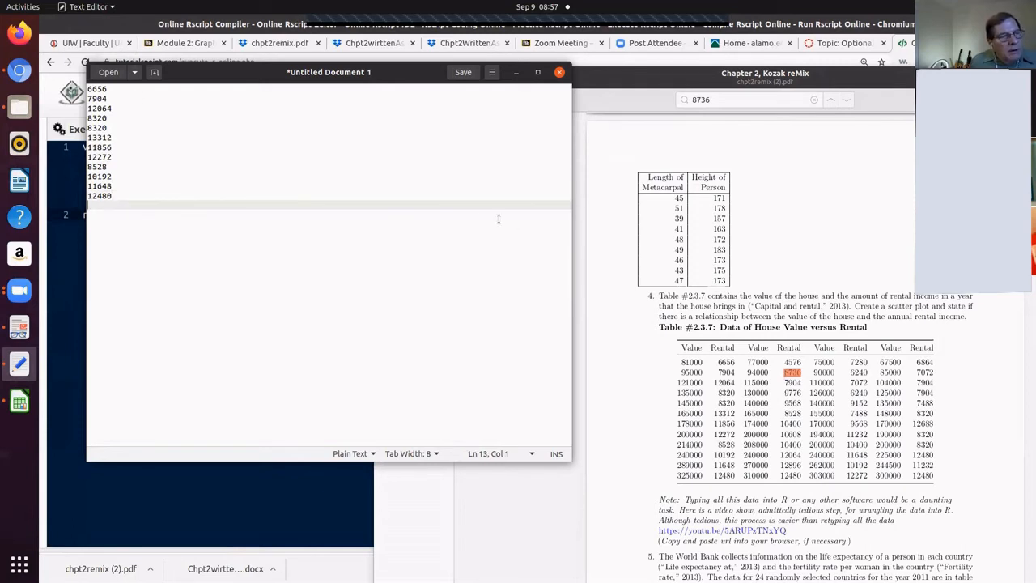
mouse_move(738, 350)
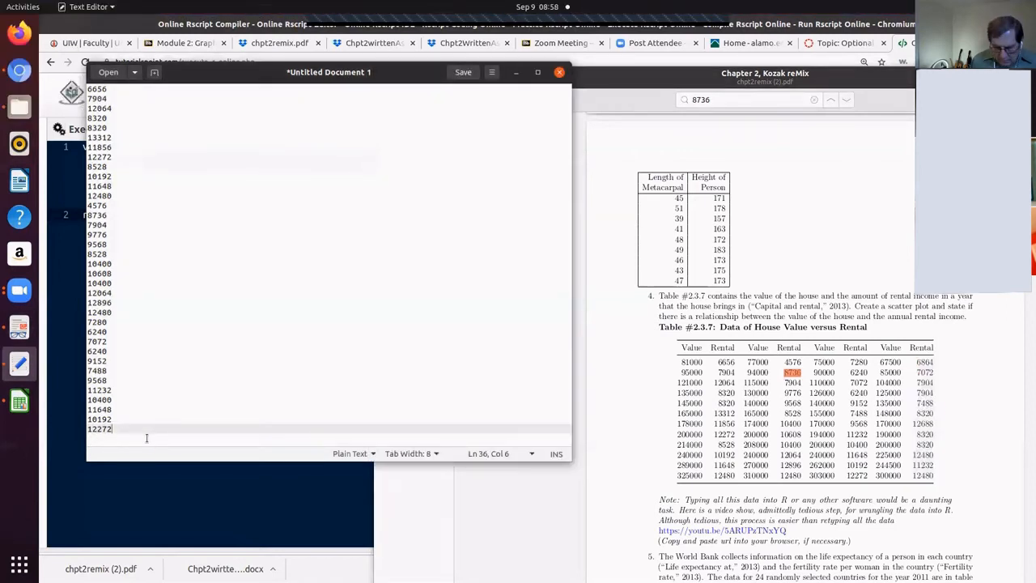
key("Return")
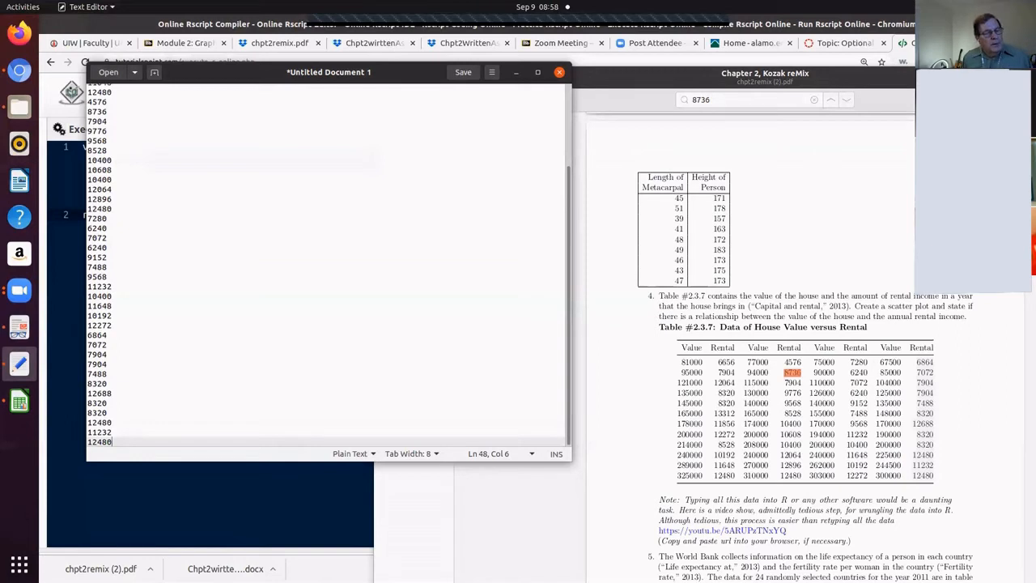
scroll("up", 3)
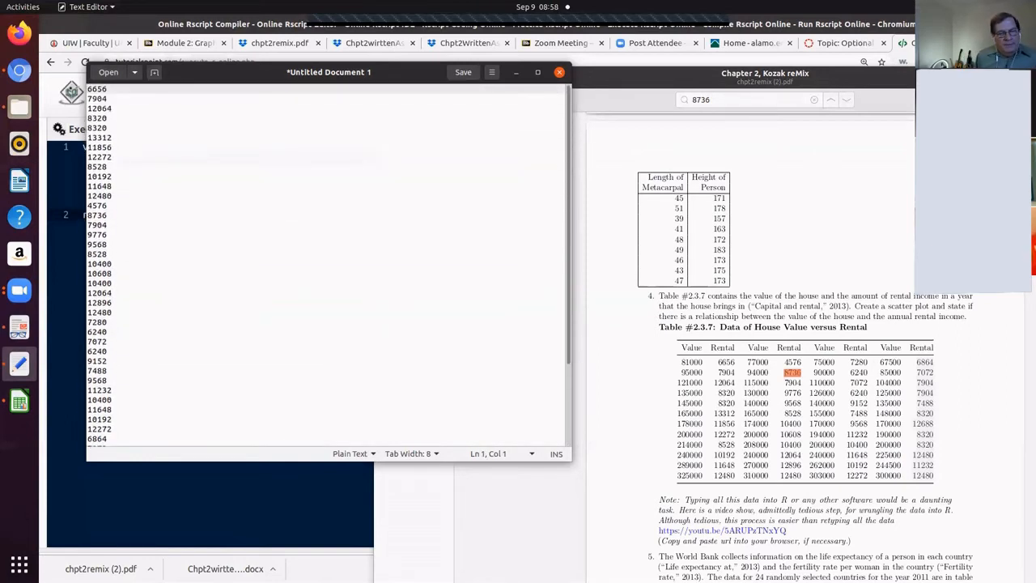
key("ctrl+h")
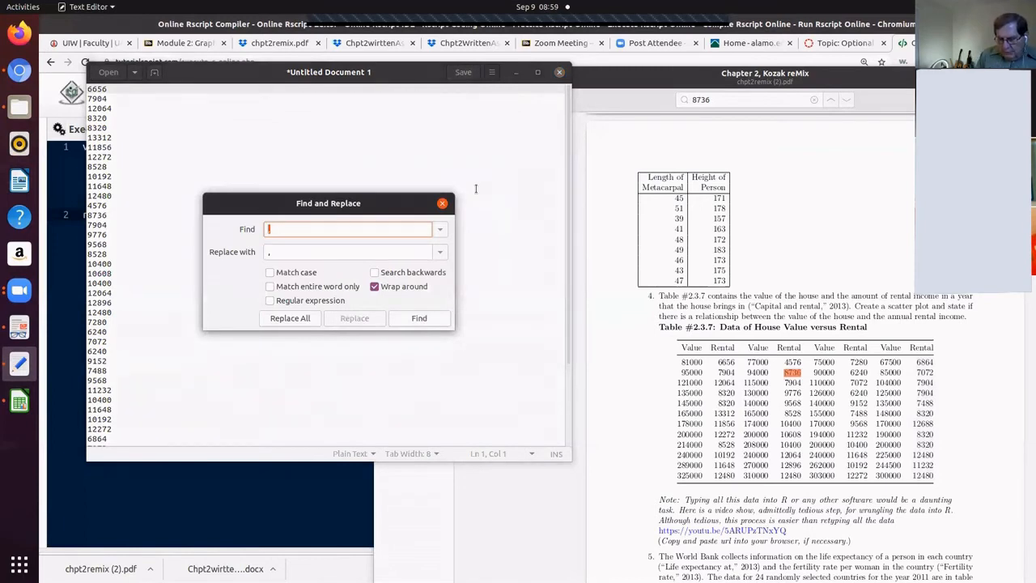
- Replace every \n with ', ' to join the rental amounts into one comma-separated list
type("\\n")
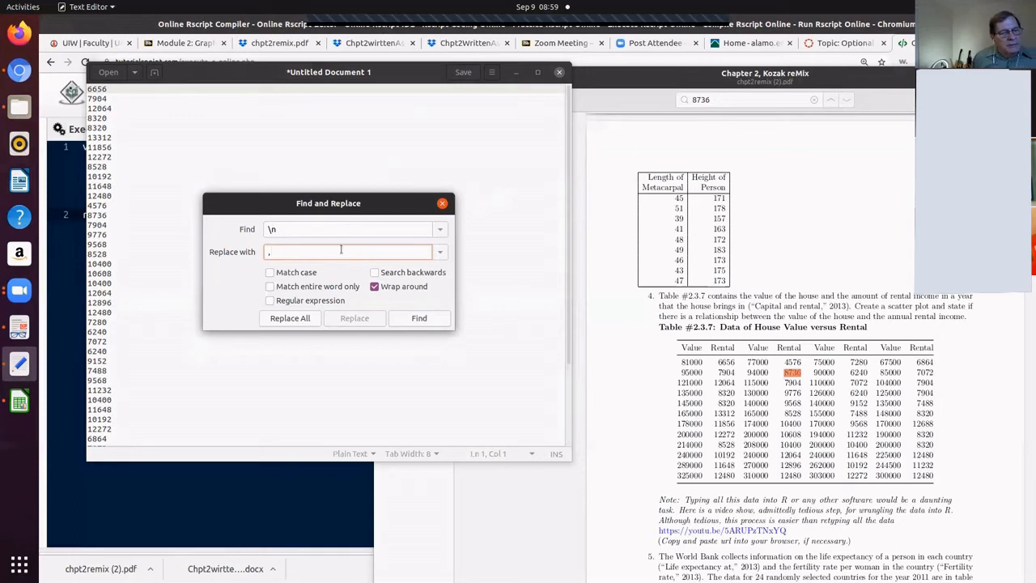
left_click(290, 318)
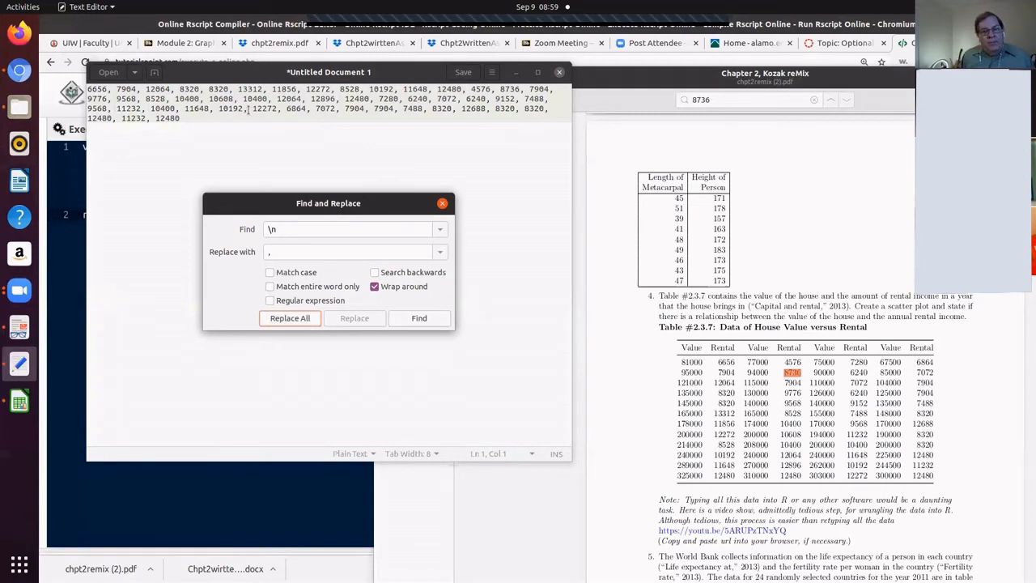
mouse_move(625, 214)
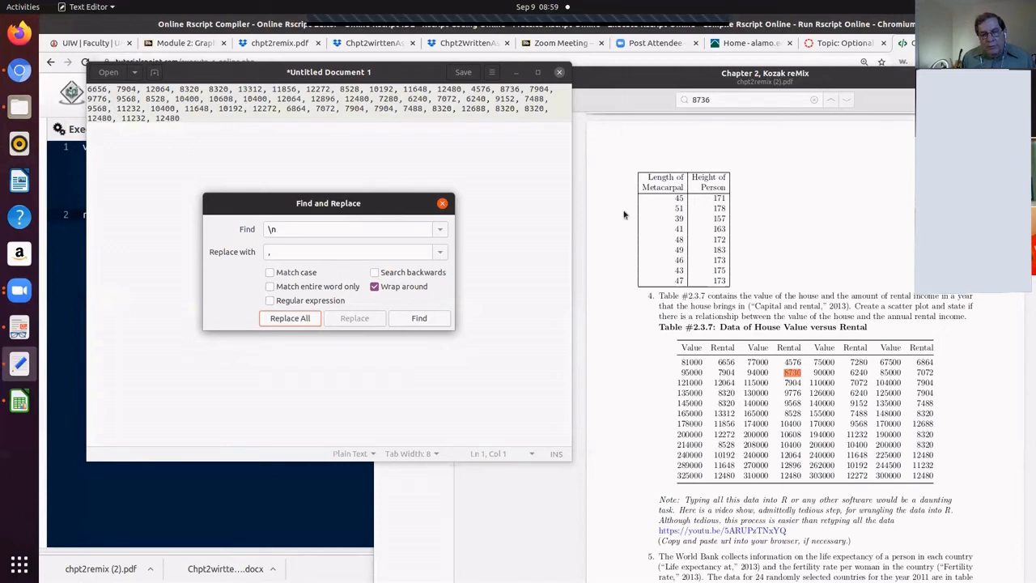
mouse_move(696, 486)
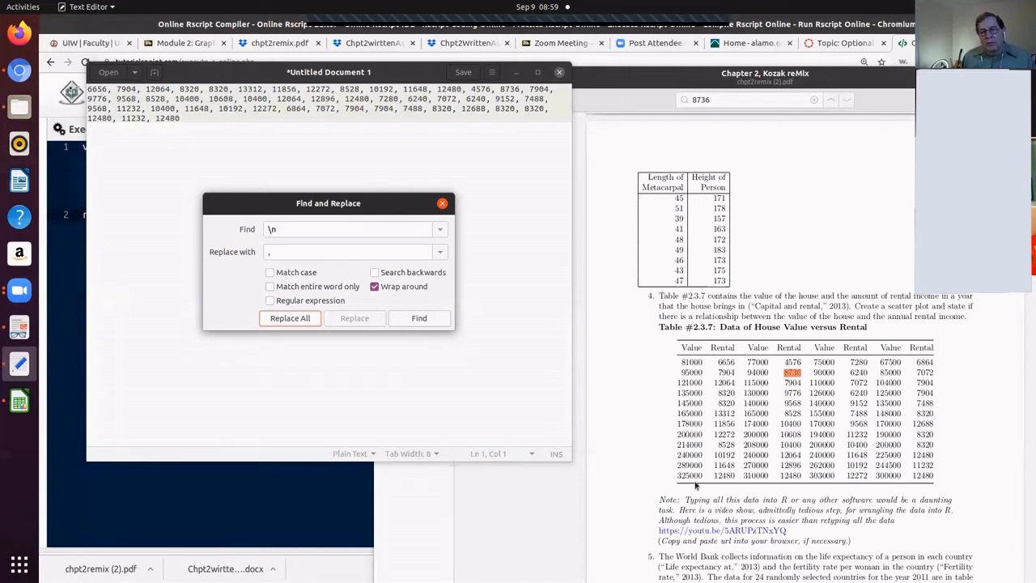
left_click(442, 202)
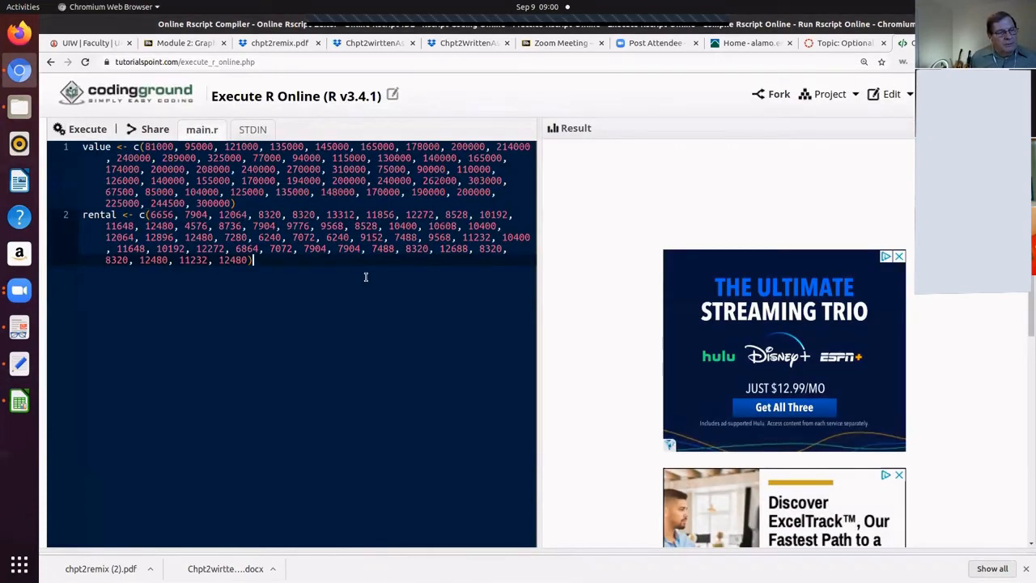
key("Return")
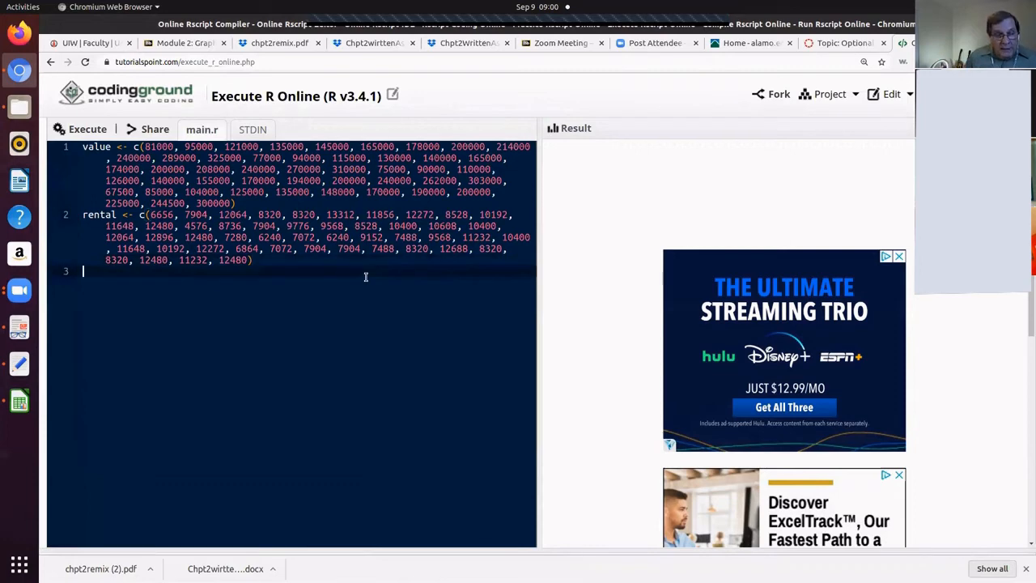
mouse_move(336, 272)
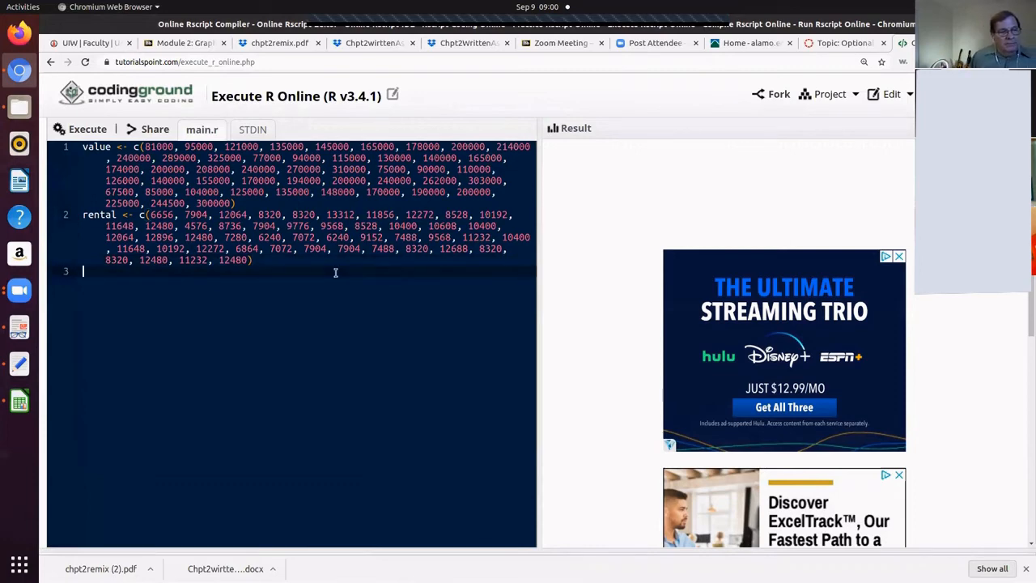
- Add data.frame(value, rental) on line 3 and execute to print both columns side by side
type("data.f")
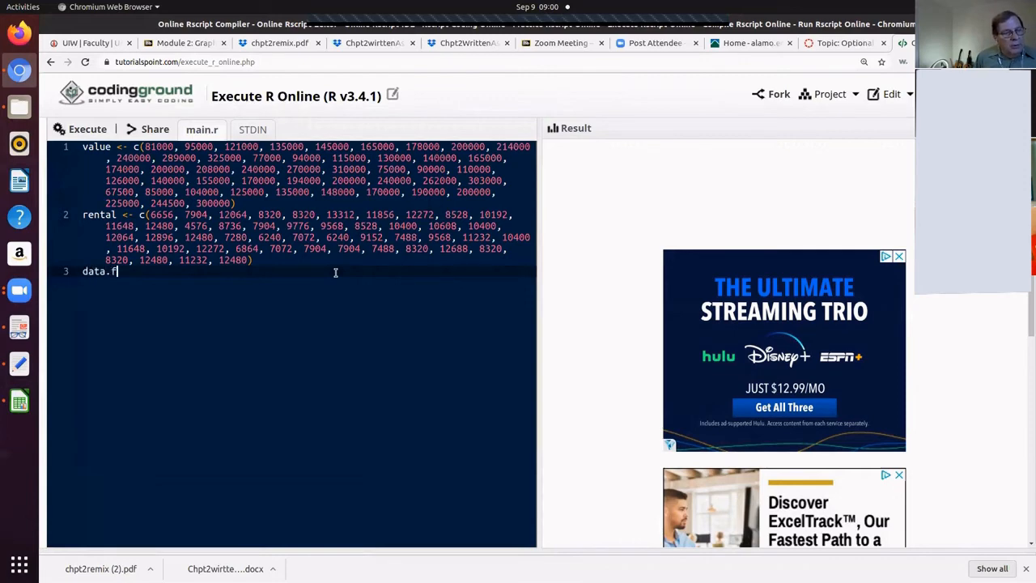
left_click(81, 130)
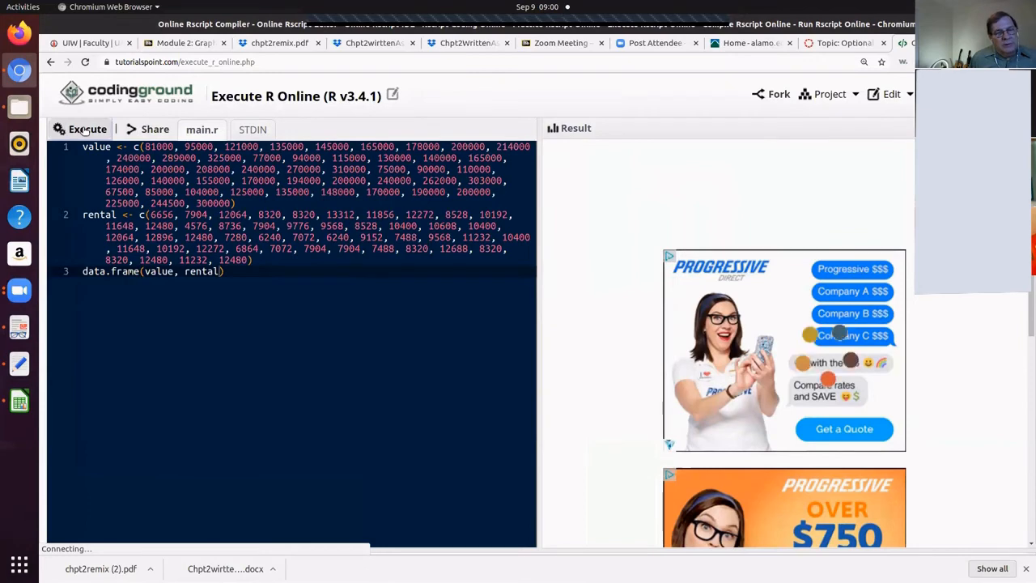
left_click(87, 130)
type("plot(")
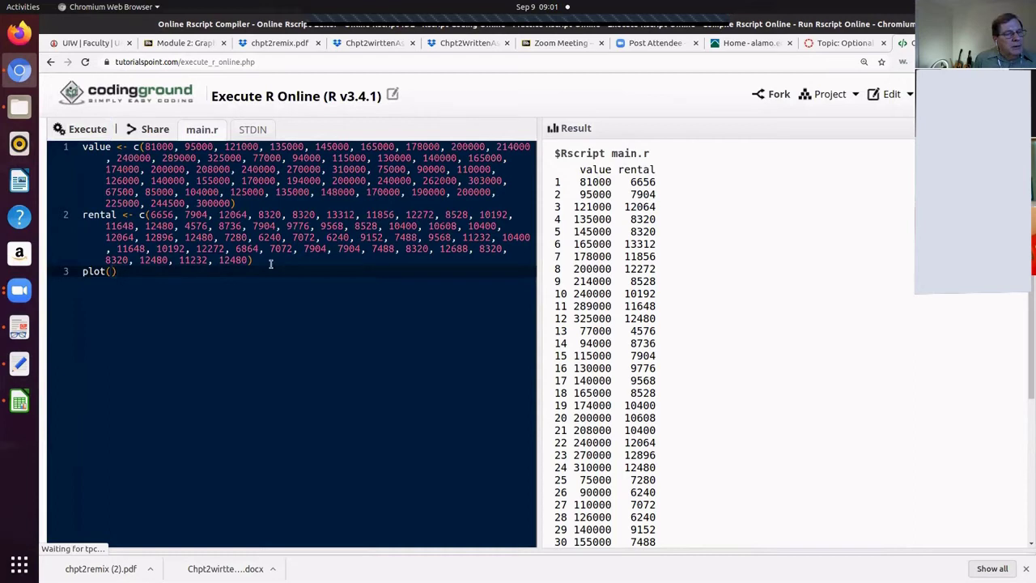
- Run plot(value, rental) to draw a scatter plot of rental against value
type("value,")
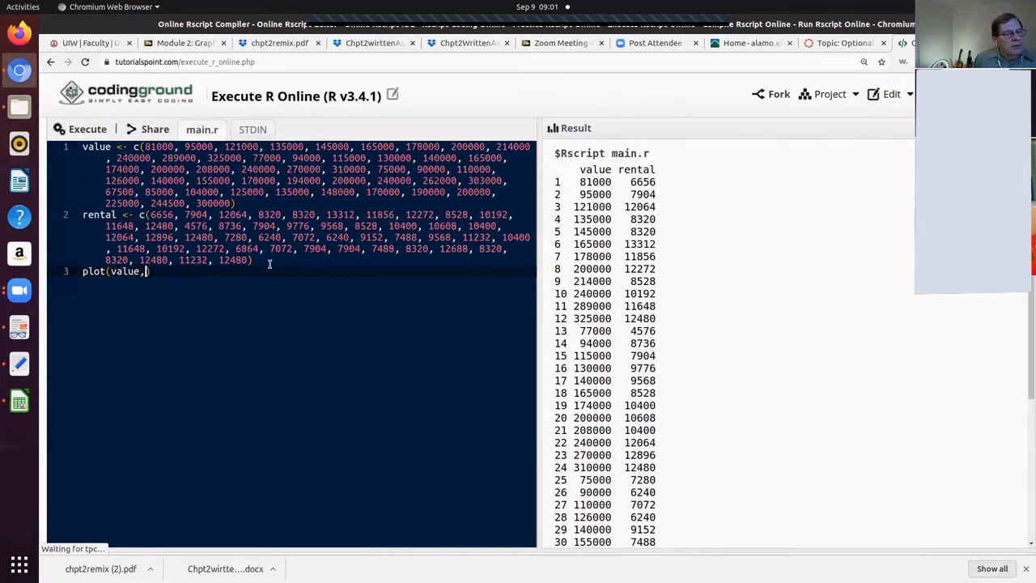
type("rental")
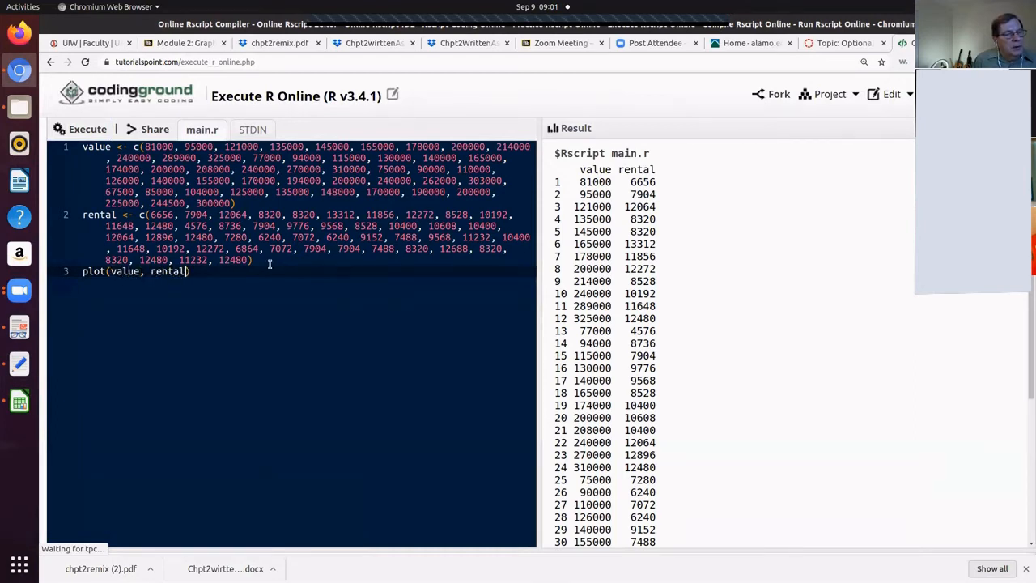
left_click(87, 129)
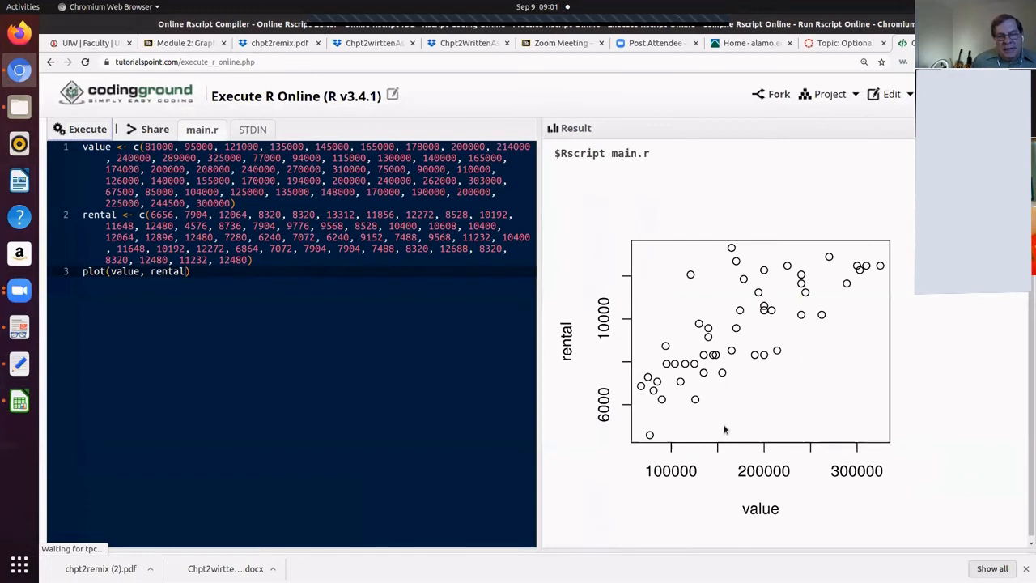
mouse_move(691, 434)
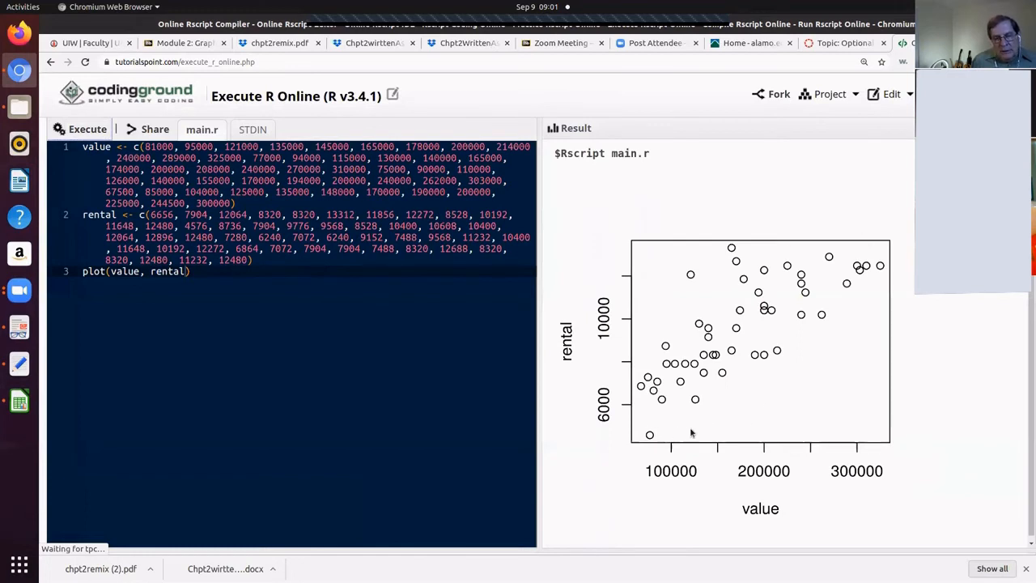
mouse_move(866, 437)
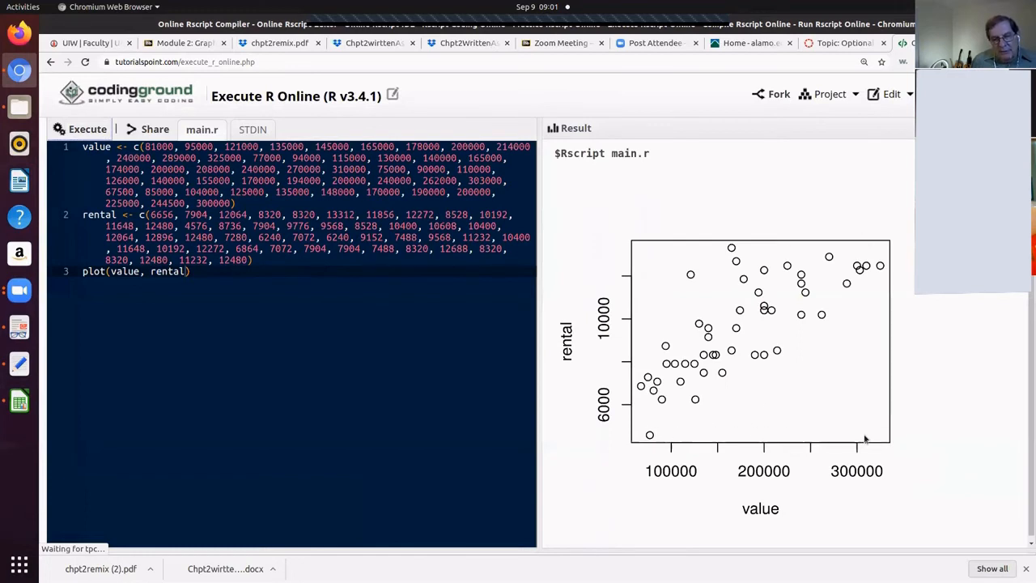
mouse_move(858, 235)
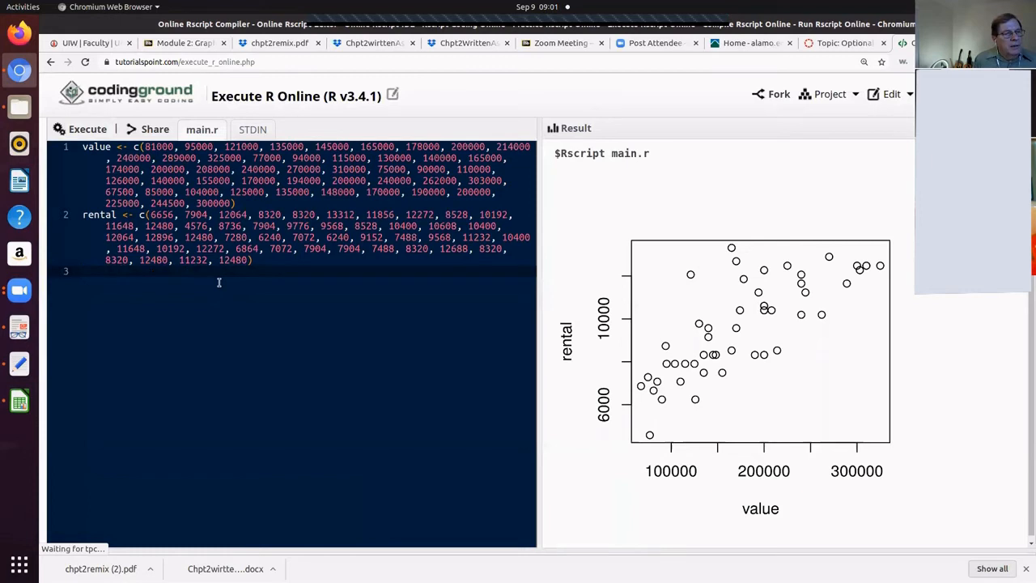
- Run mean(value) to get the mean home value, 174375, then start Writer's Open dialog
type(",")
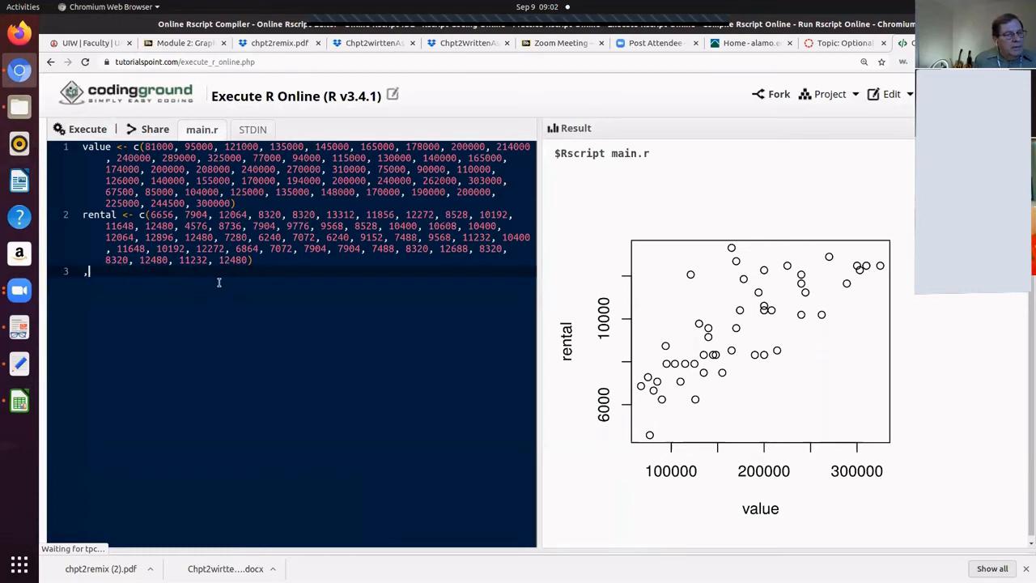
type("mean(")
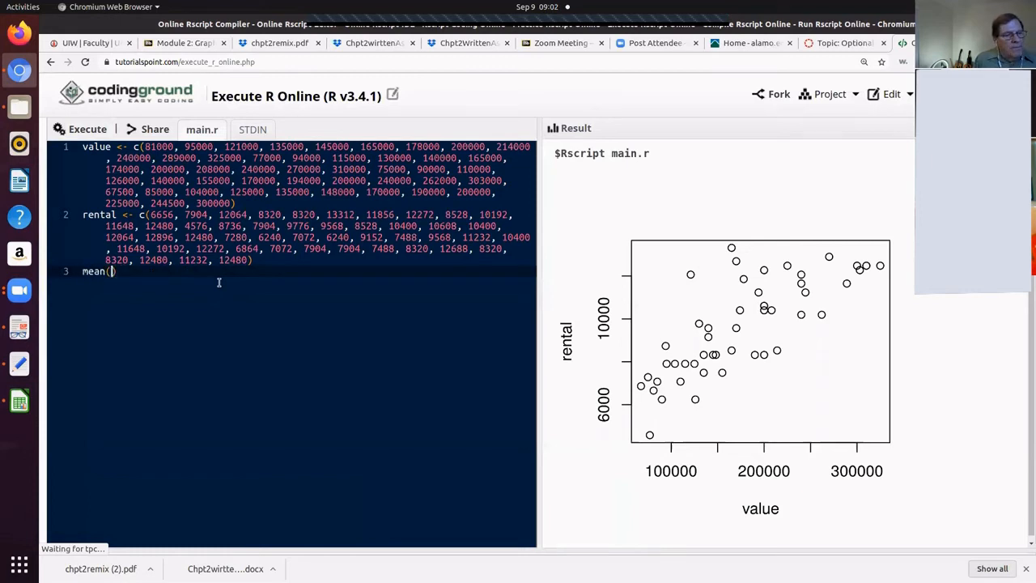
type("value")
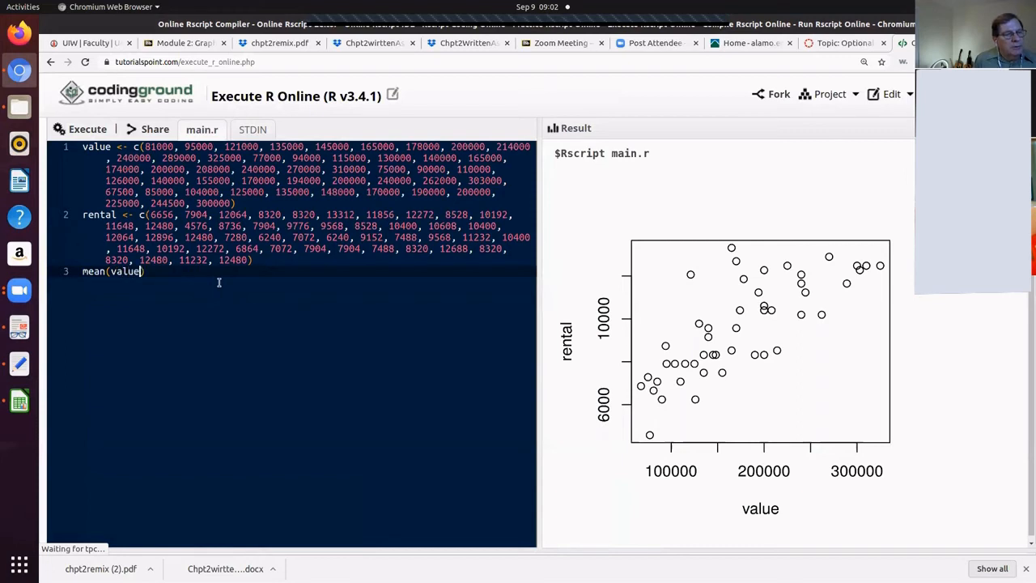
left_click(88, 130)
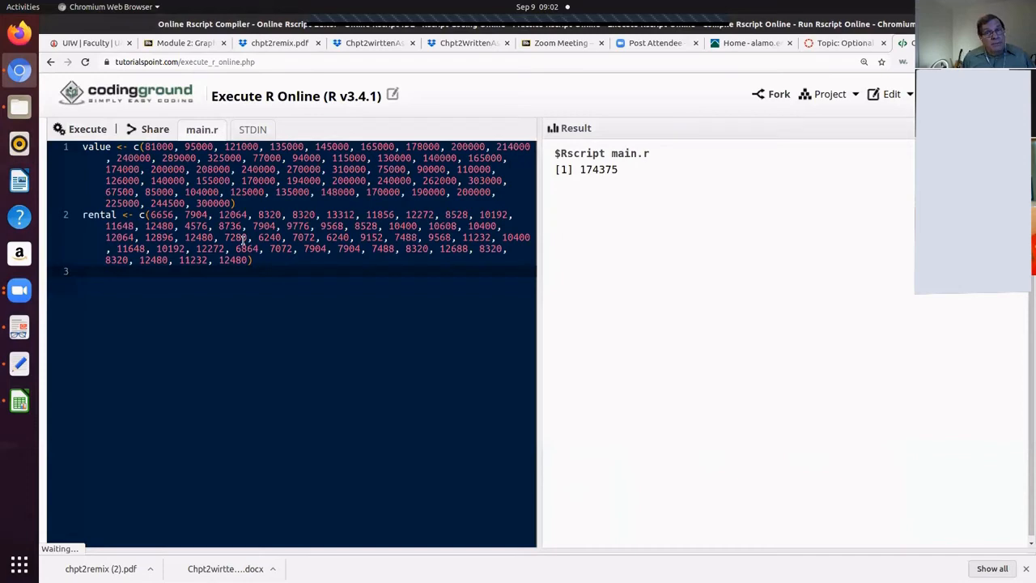
left_click(84, 272)
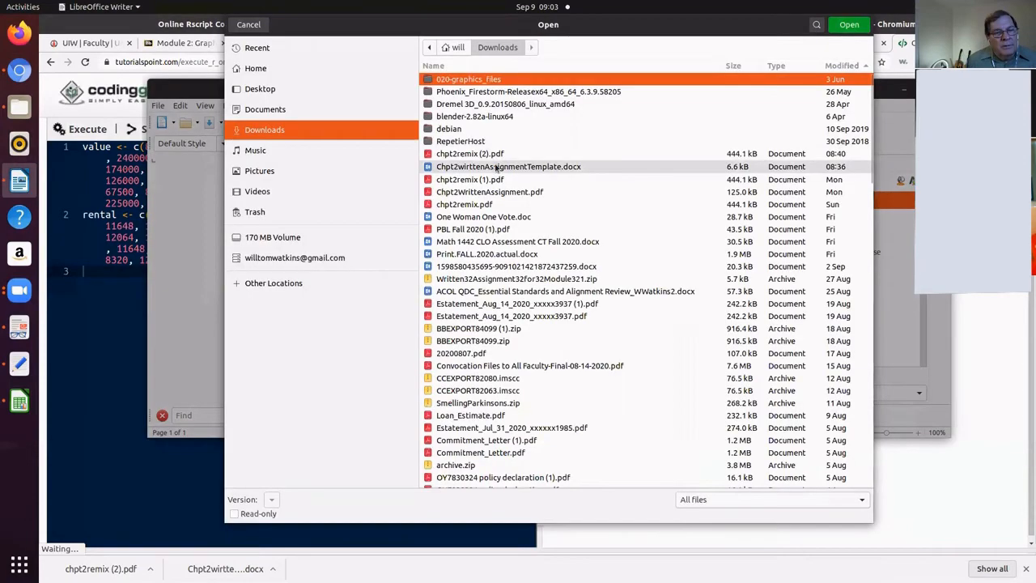
- Open Chpt2writtenAssignmentTemplate.docx and fill in author Will Watkins and date September 9, 2020
left_click(509, 165)
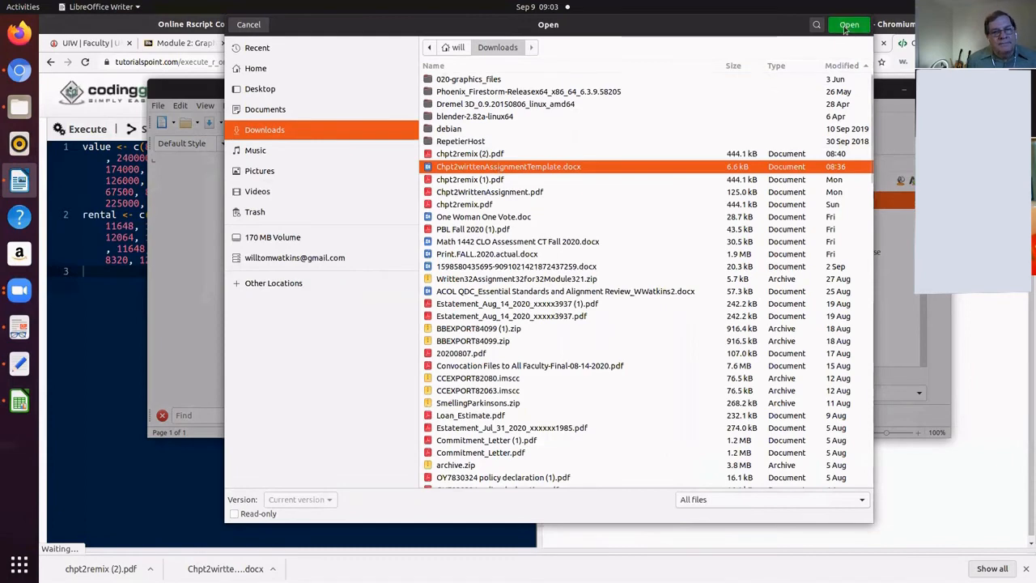
left_click(849, 24)
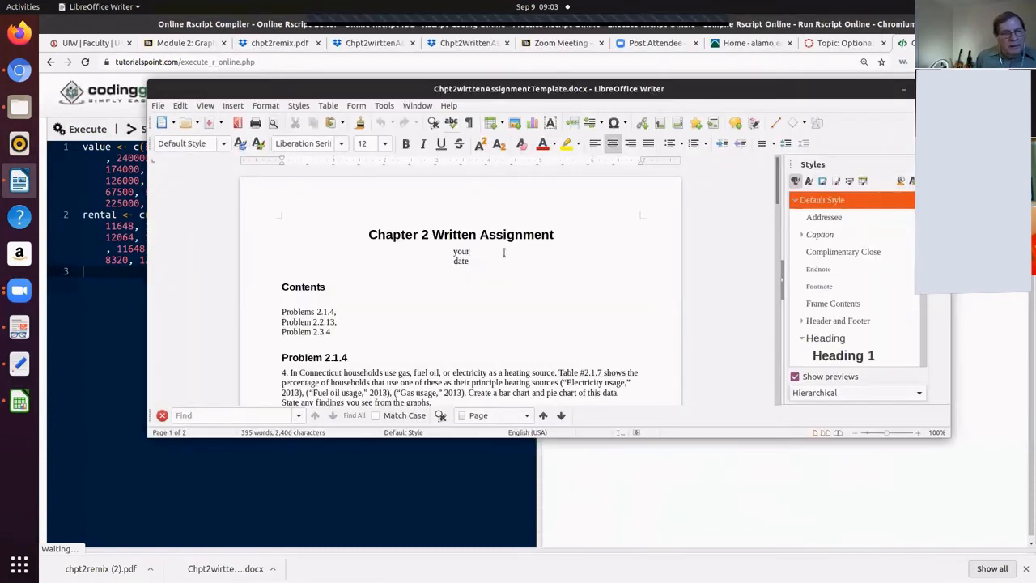
key("BackSpace")
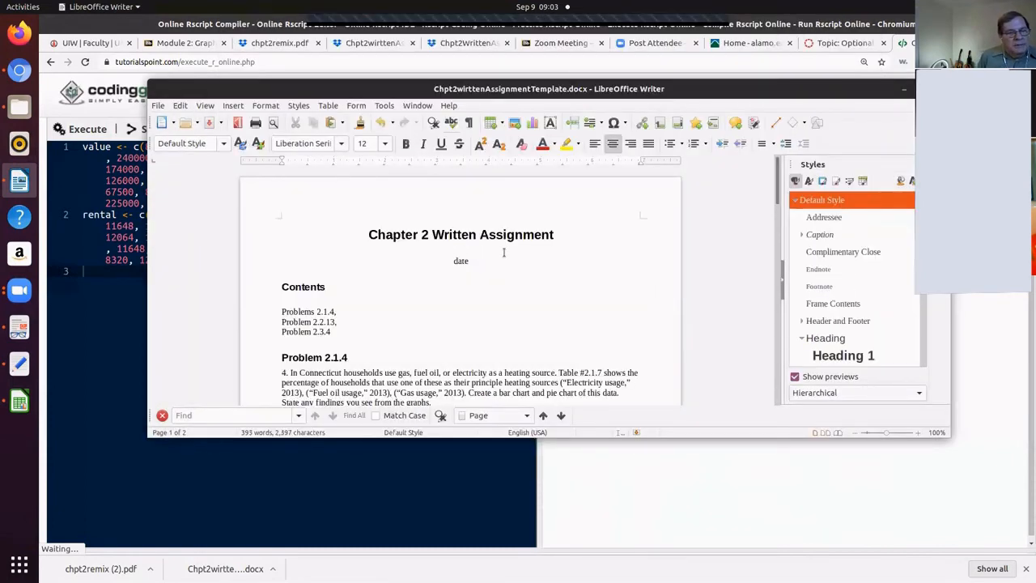
type("Will Watkins")
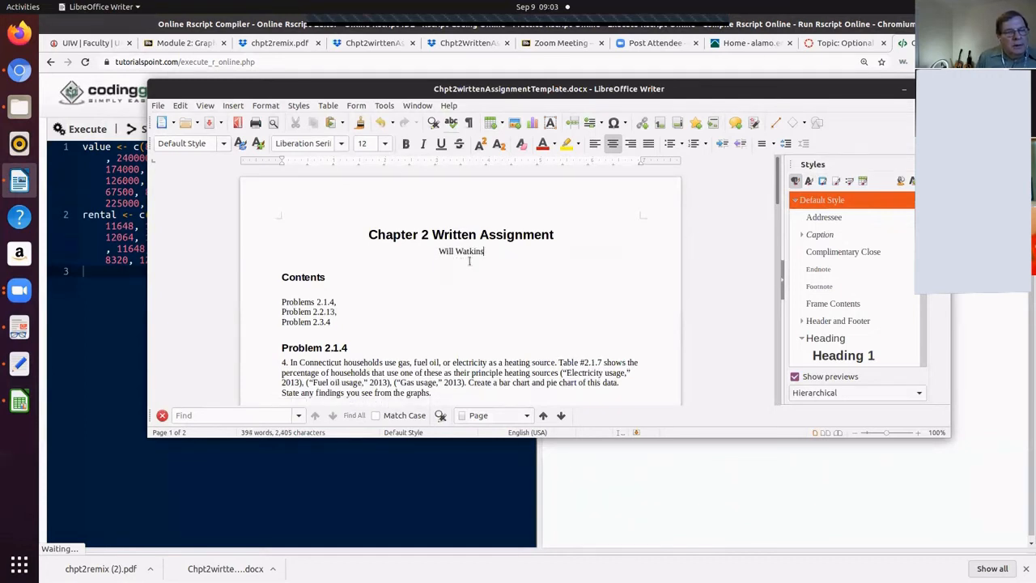
type("September")
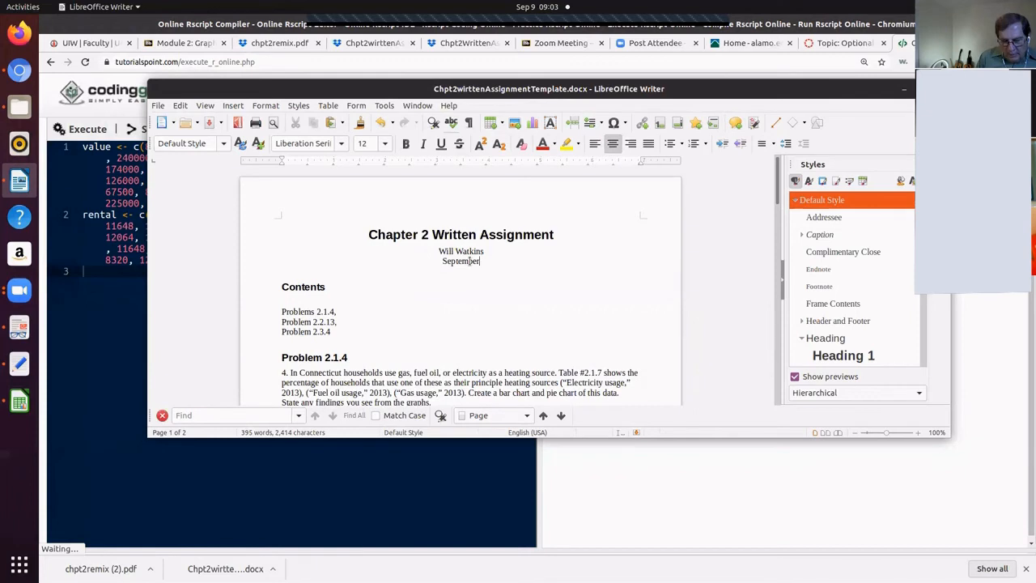
type("9, 2020")
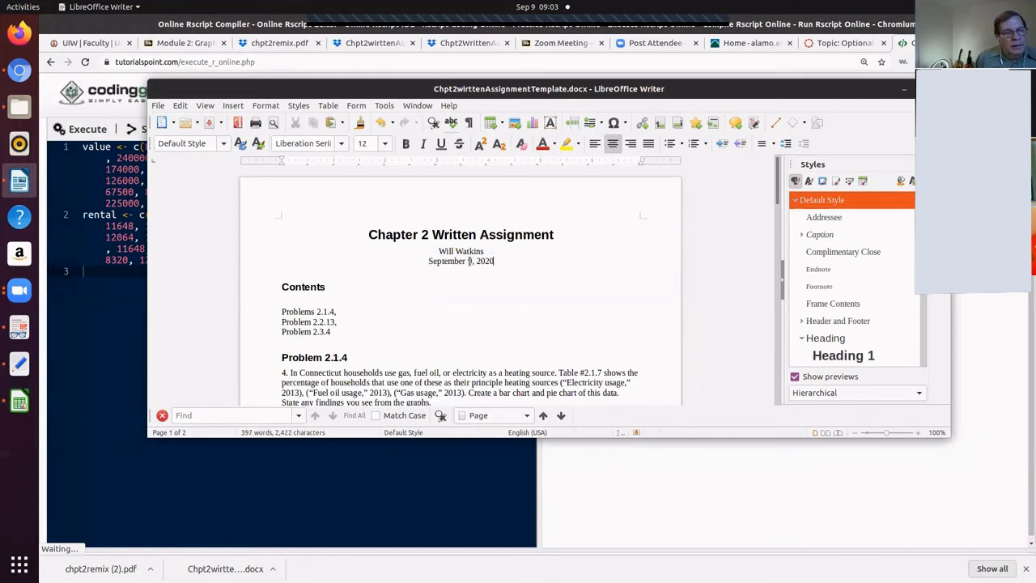
- Begin the Problem 2.3.4 solution with 'Here is the R script' under Solution
scroll("down", 3)
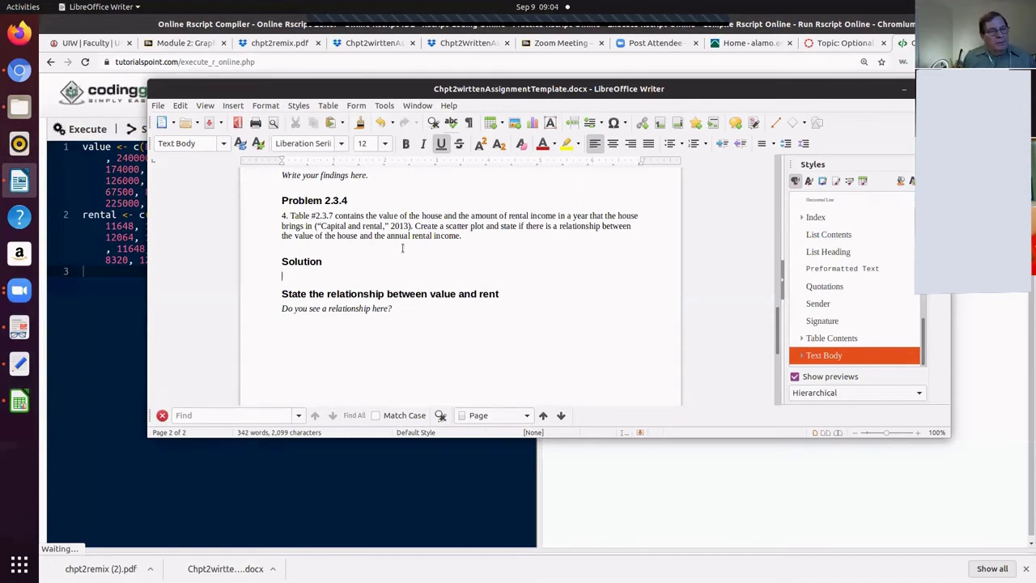
type("Here is the")
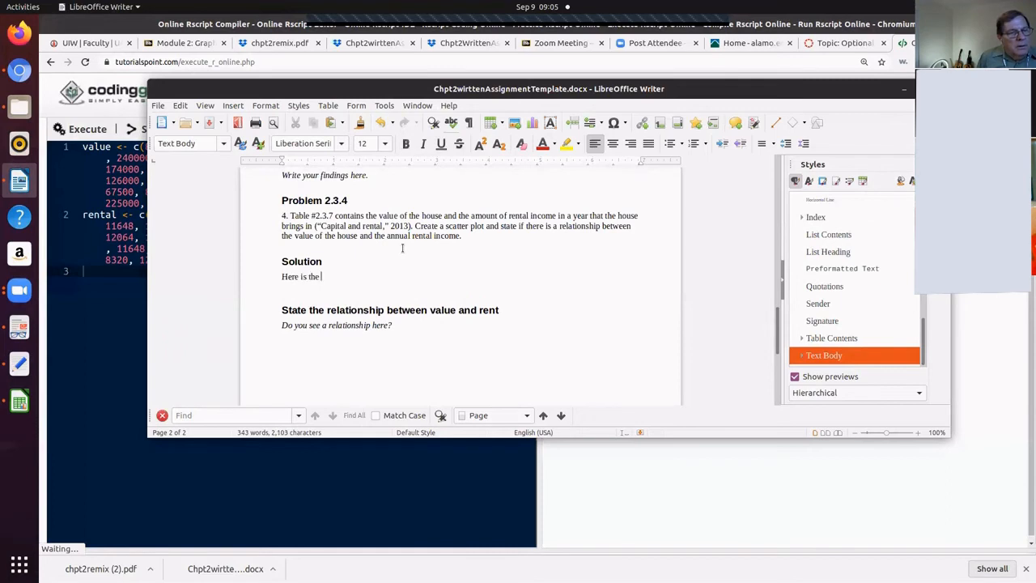
type("R scrip")
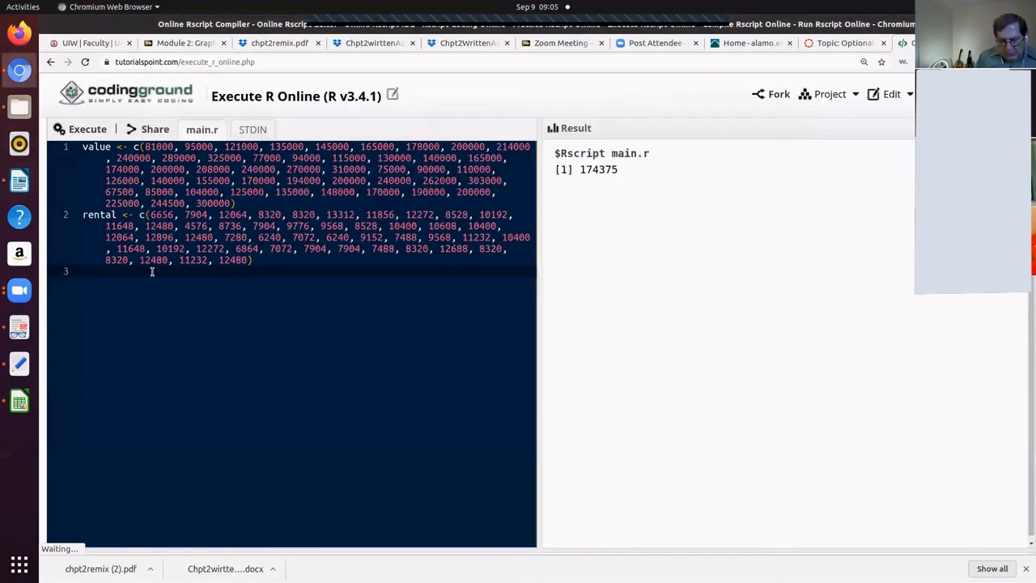
- Write plot(value, rental) with main="Home Value predicting Rental Value", xlab="Home Values", ylab="Rental Value", col="blue"
type("plot(")
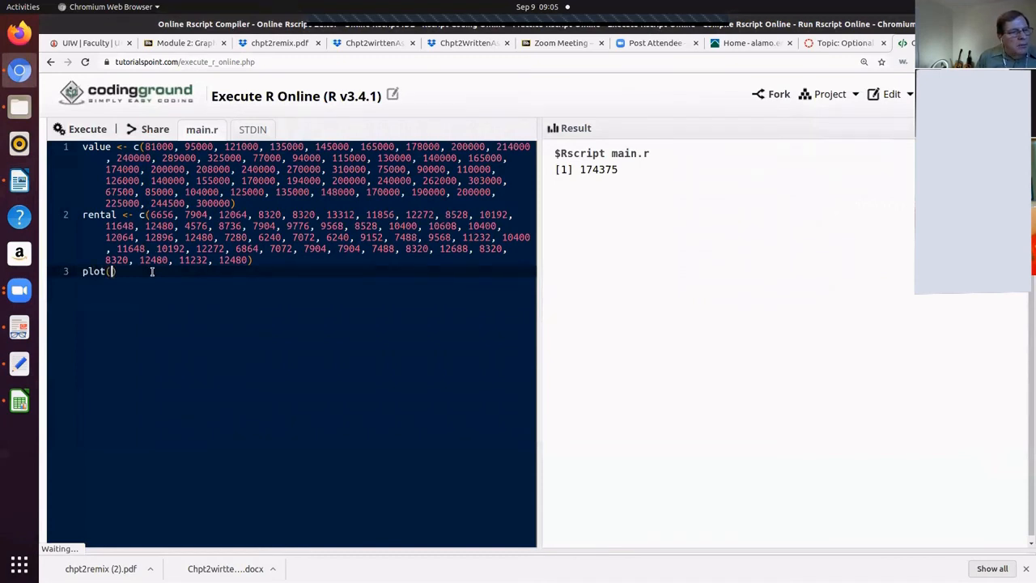
type("value")
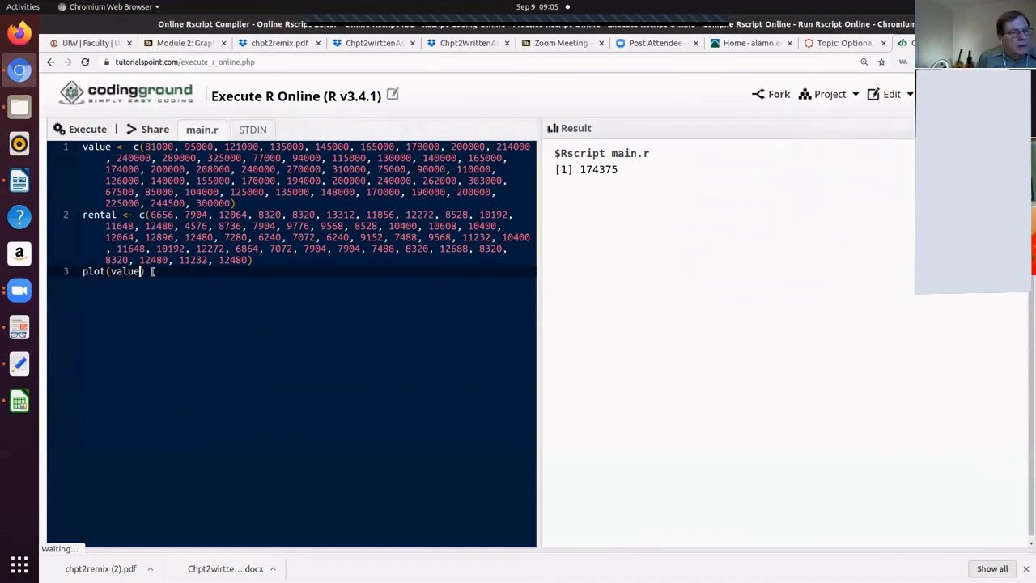
type(", rental,")
type("main")
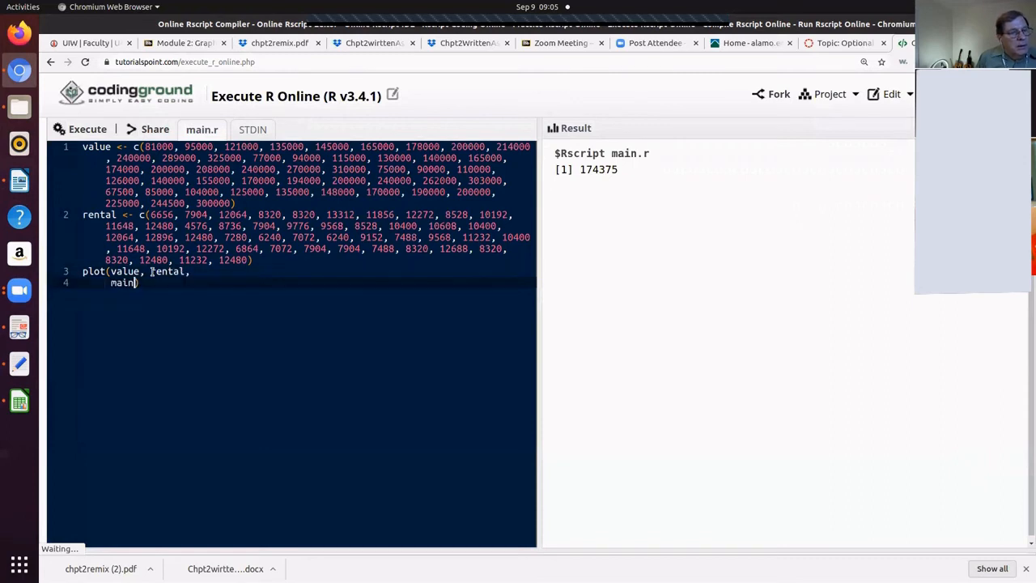
type("=\"")
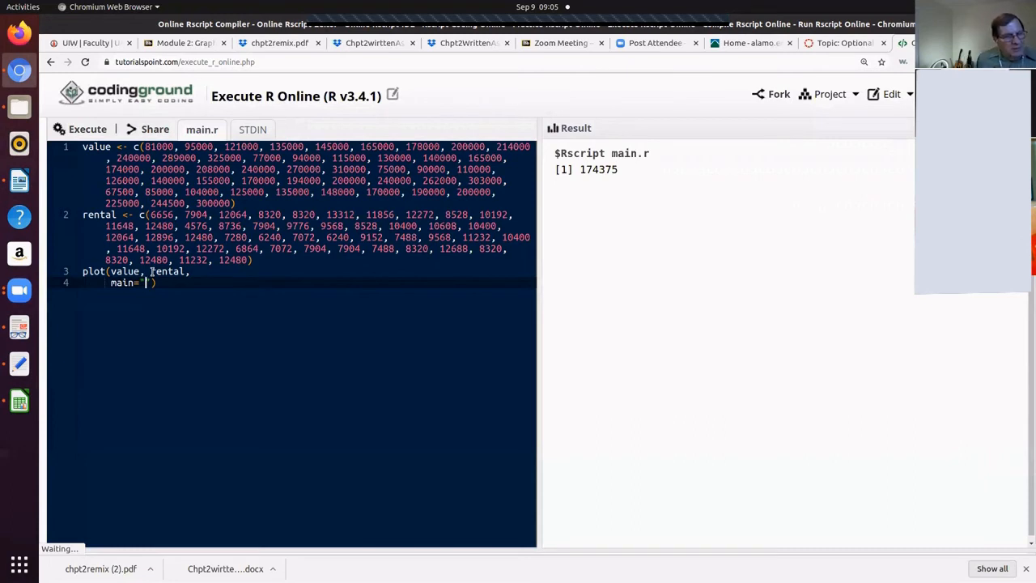
type("Home Value predicting Rental Value")
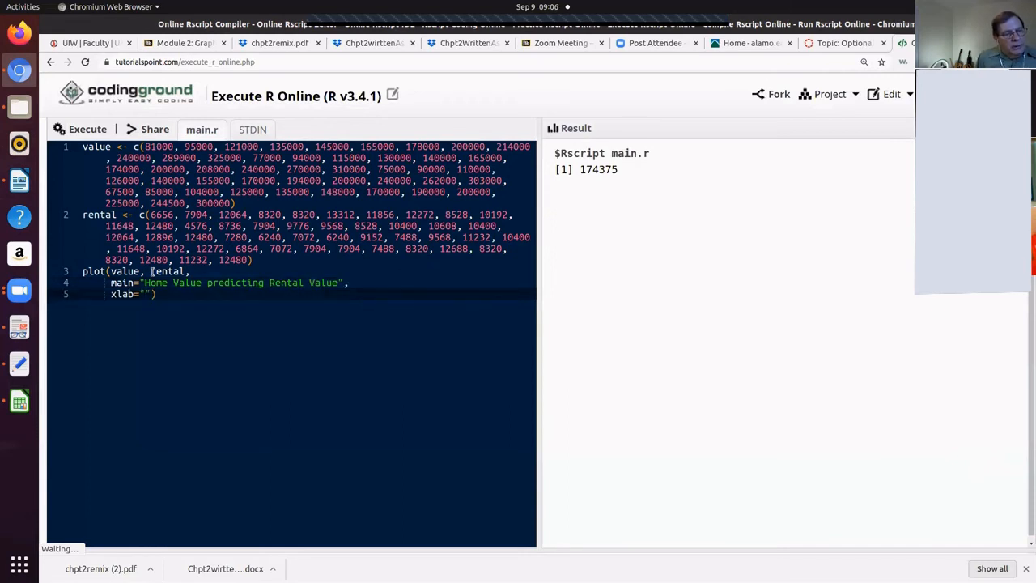
type("Home Values")
type("ylab=\"Rental Valu\")")
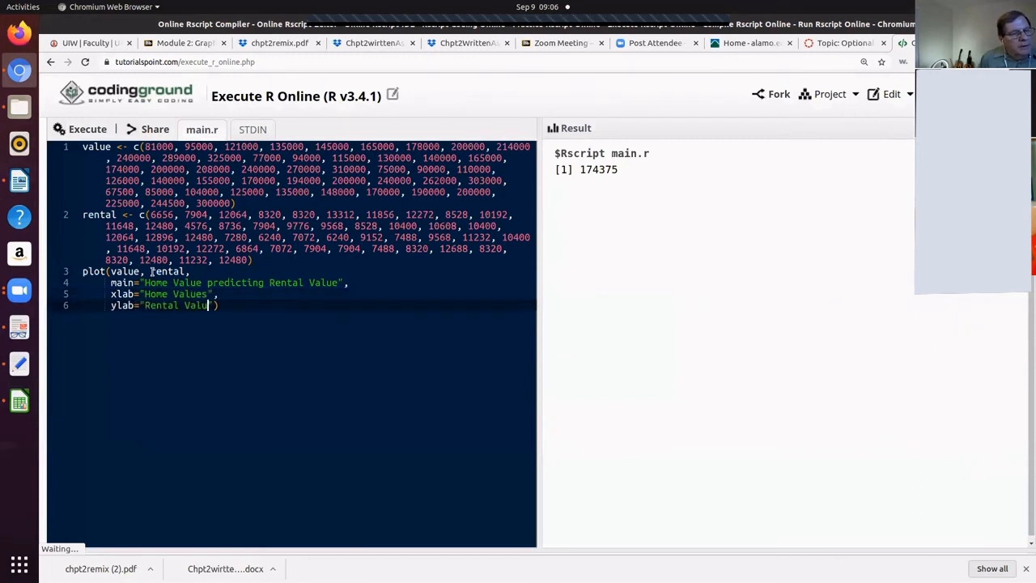
- Execute the script to draw the labelled blue plot and copy the finished R code
left_click(88, 129)
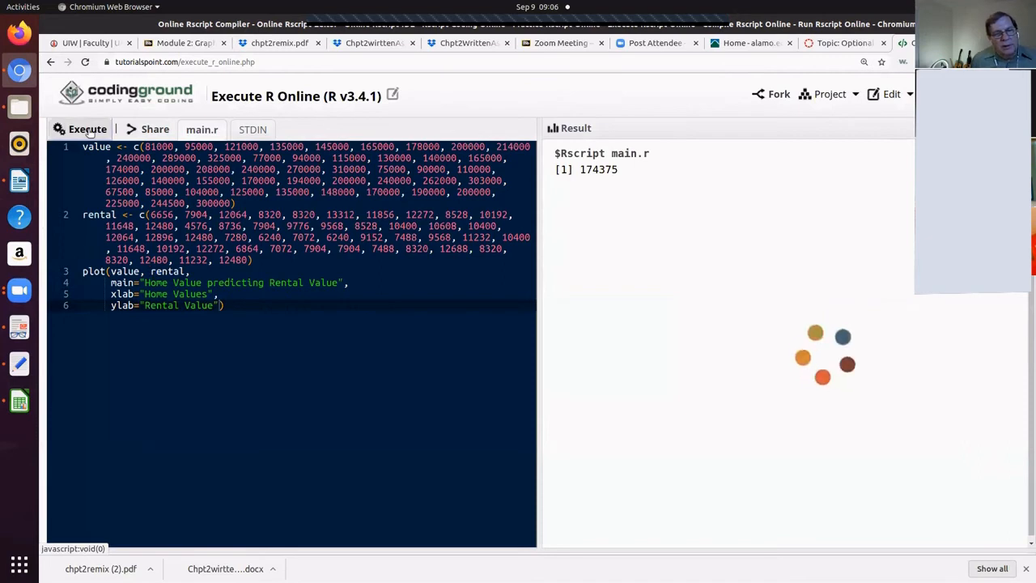
left_click(81, 130)
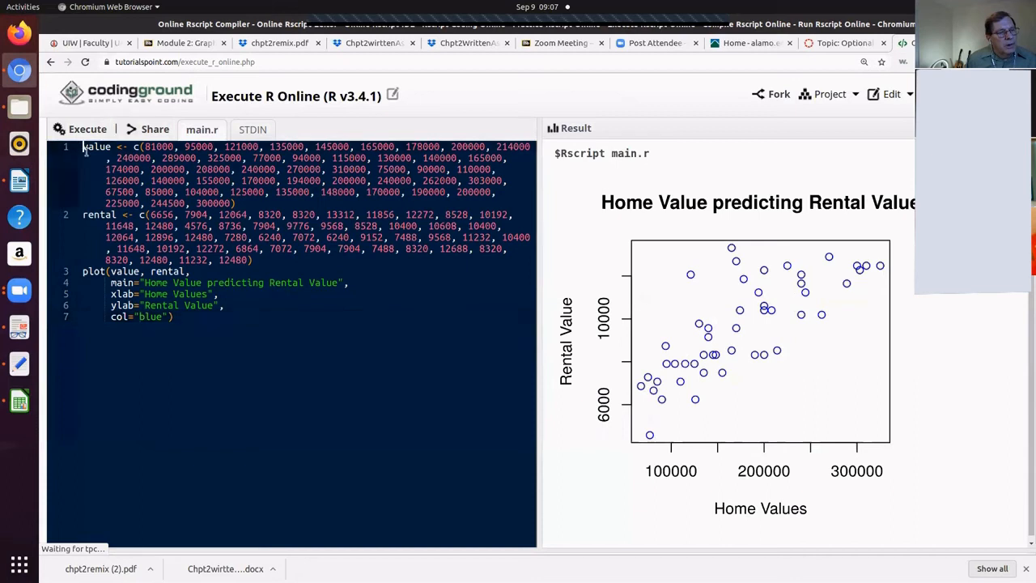
key("ctrl+a")
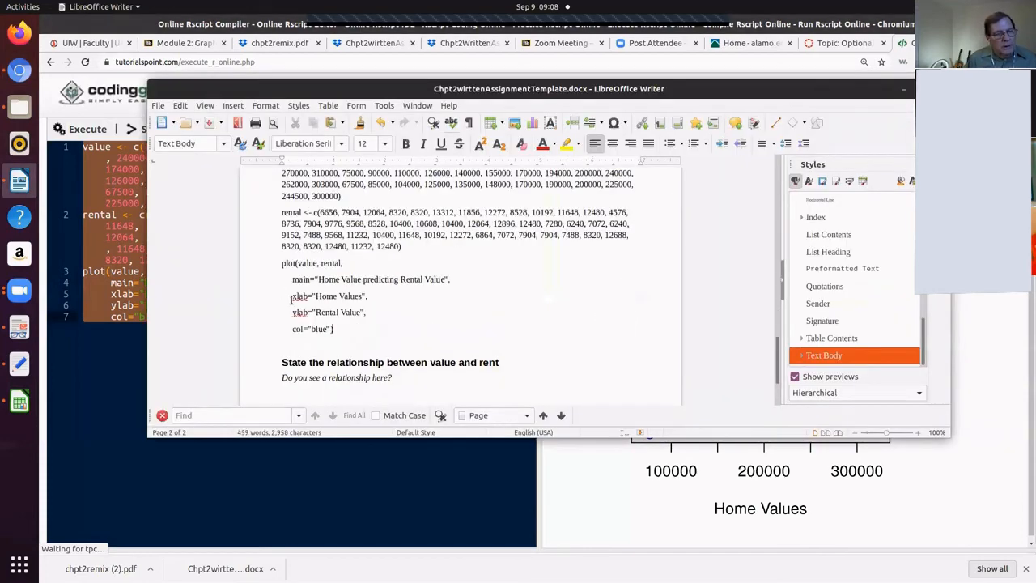
- Add the sentence "Here is the output from the R script." below the pasted code
type("Here is th")
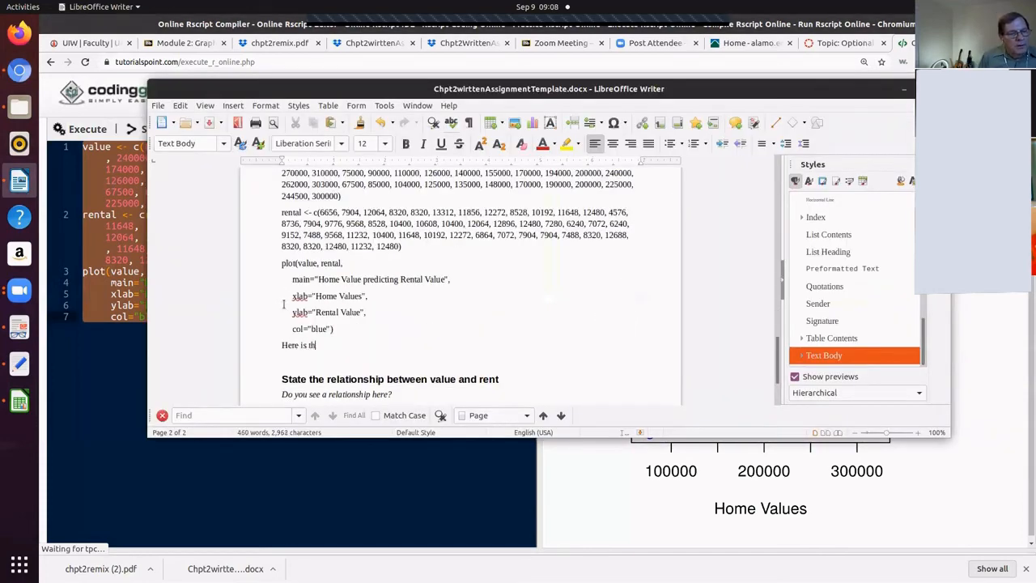
type("e output")
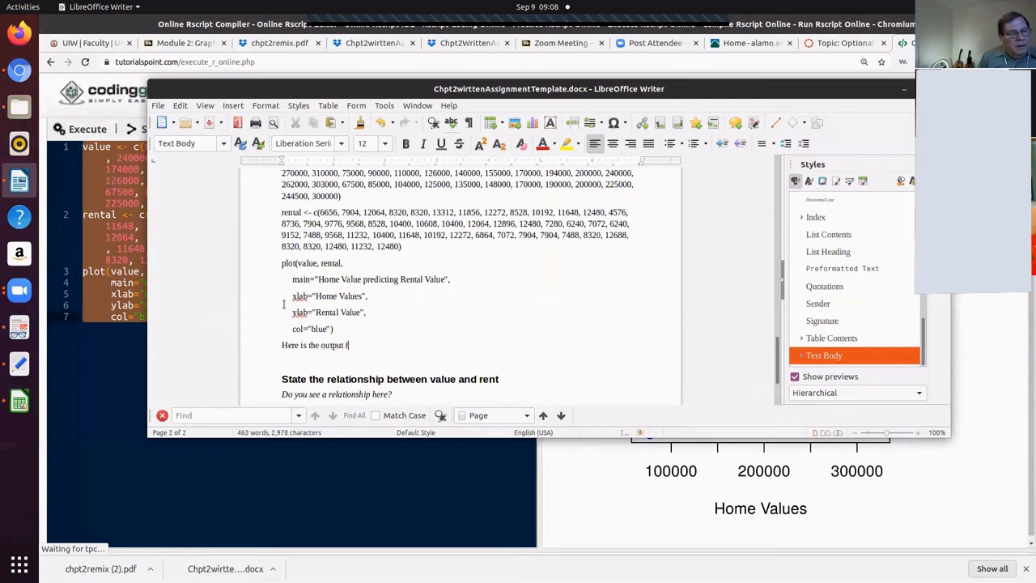
type("from the R cr")
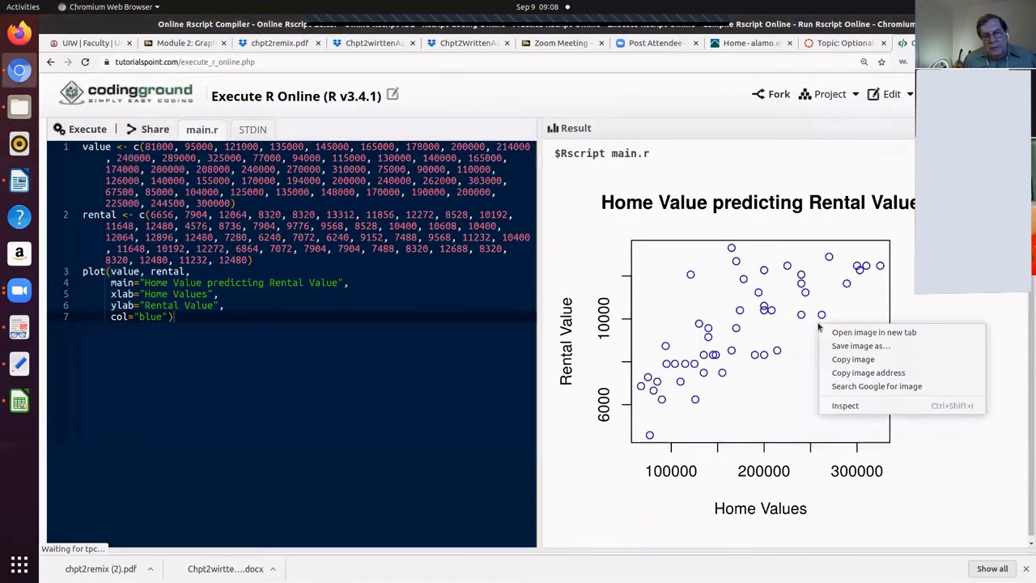
- Copy the generated scatter plot image from the Result pane for the assignment
left_click(857, 364)
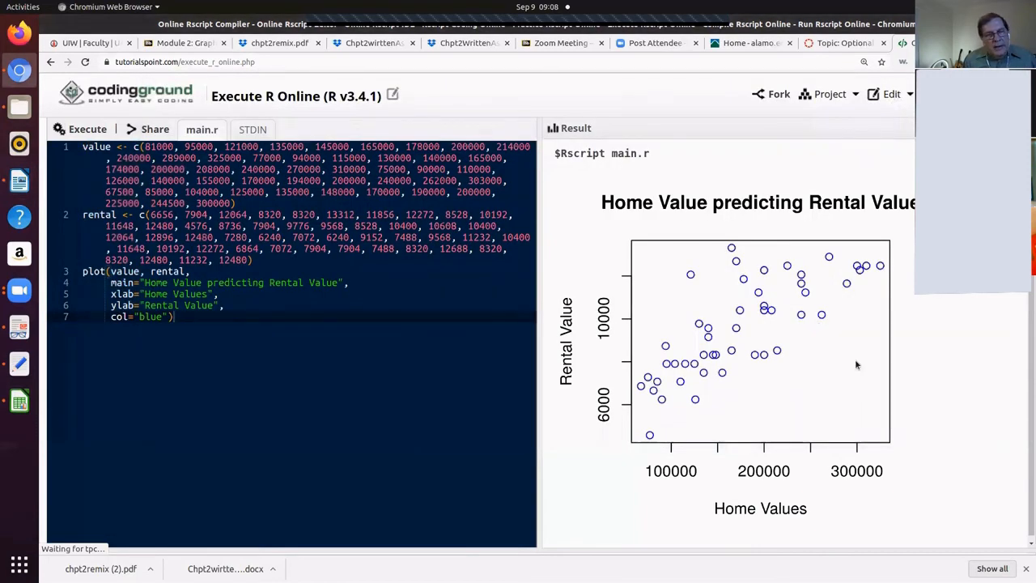
mouse_move(838, 352)
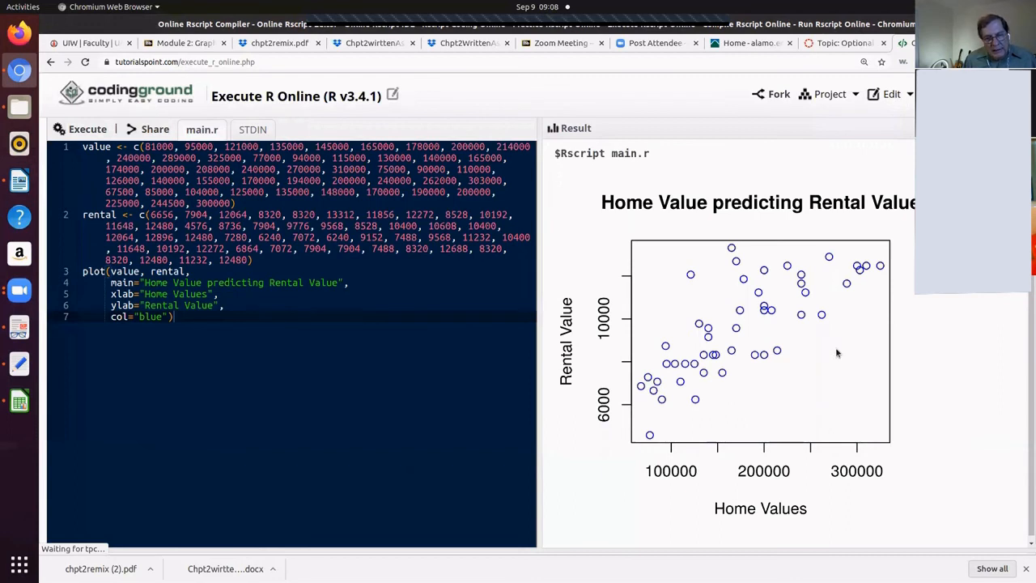
right_click(839, 353)
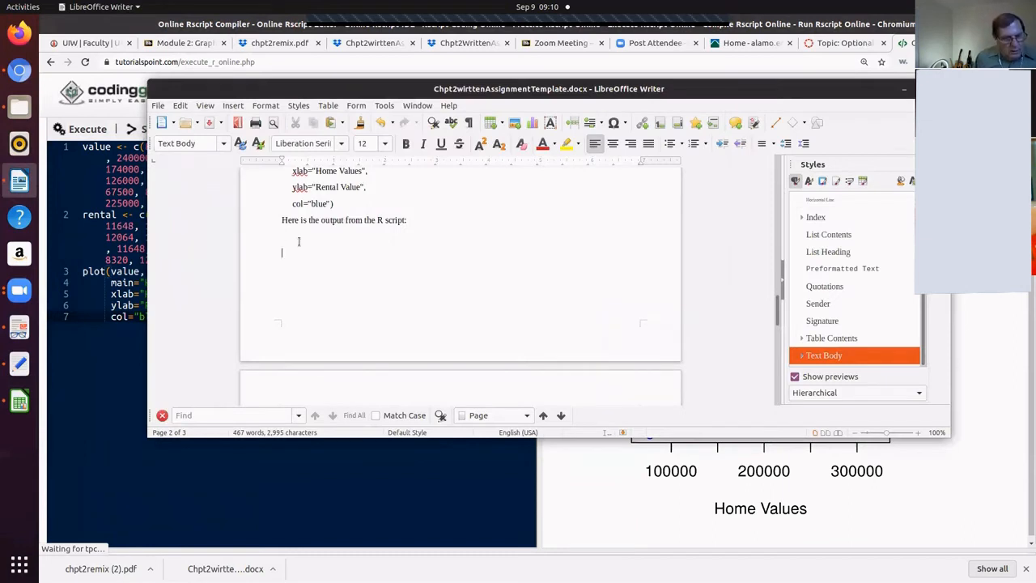
- Review the pasted scatter plot and delete the 'Do you see a relationship here?' placeholder question
scroll("down", 3)
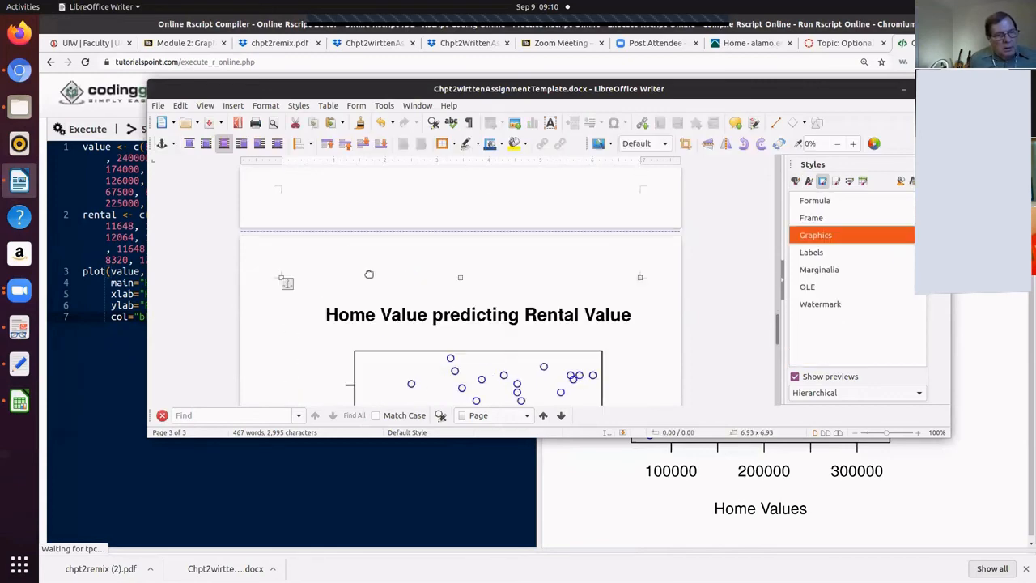
scroll("up", 3)
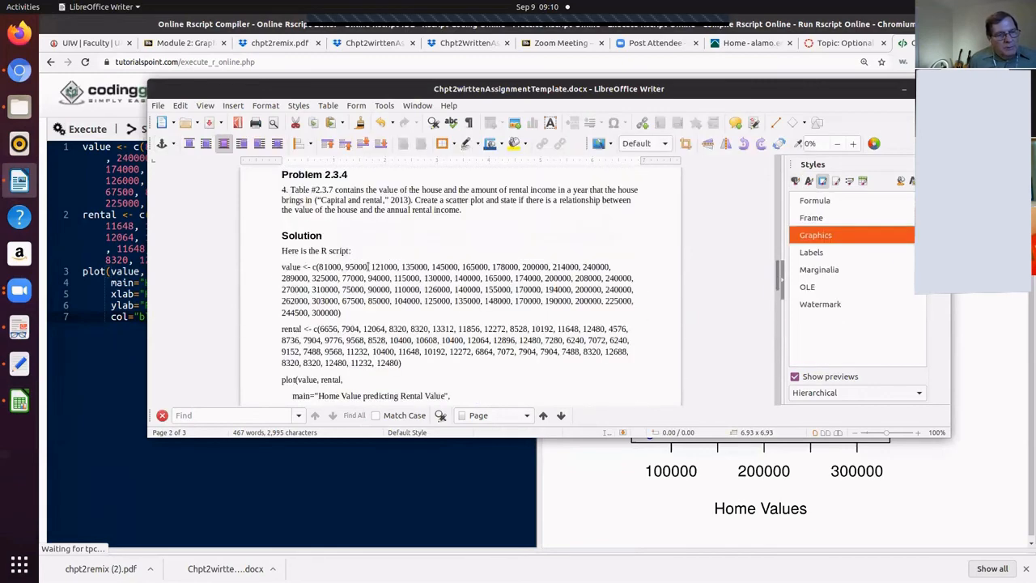
scroll("down", 3)
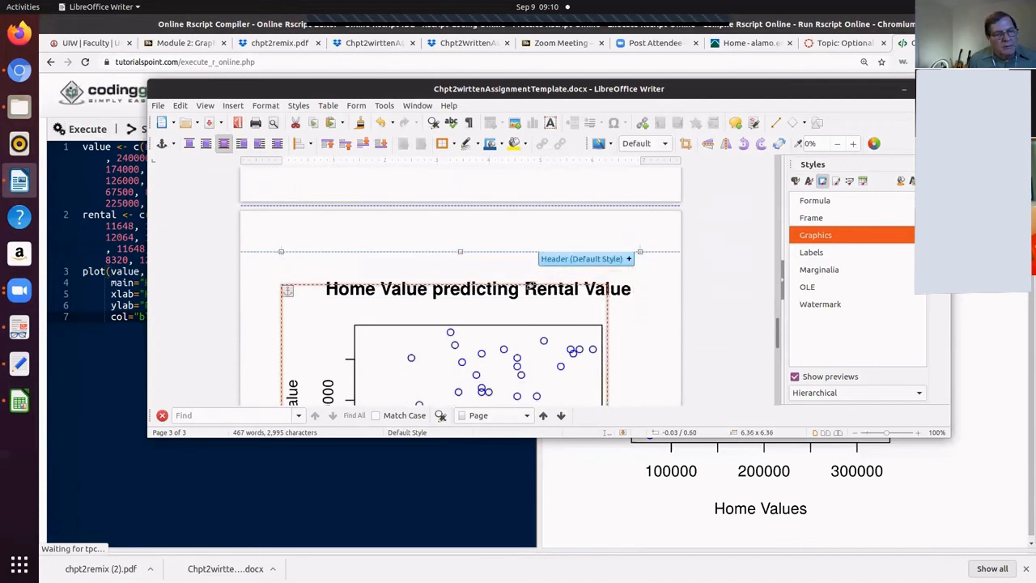
scroll("up", 3)
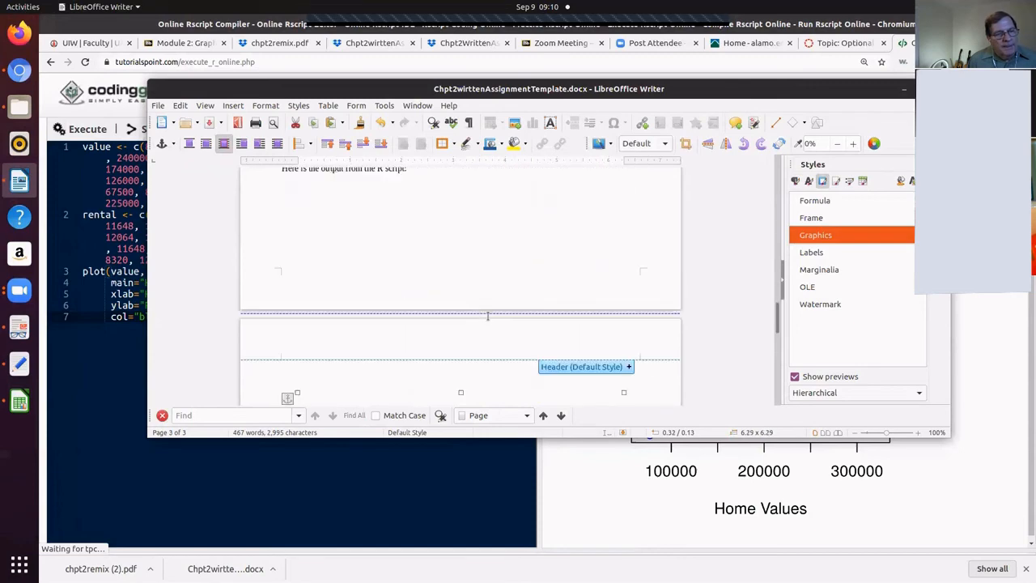
scroll("down", 3)
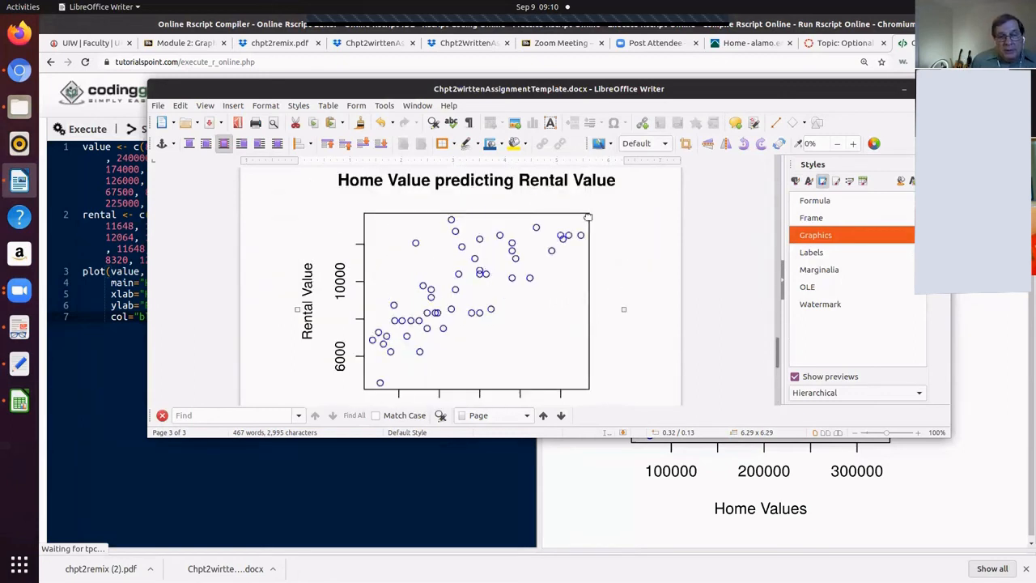
scroll("down", 3)
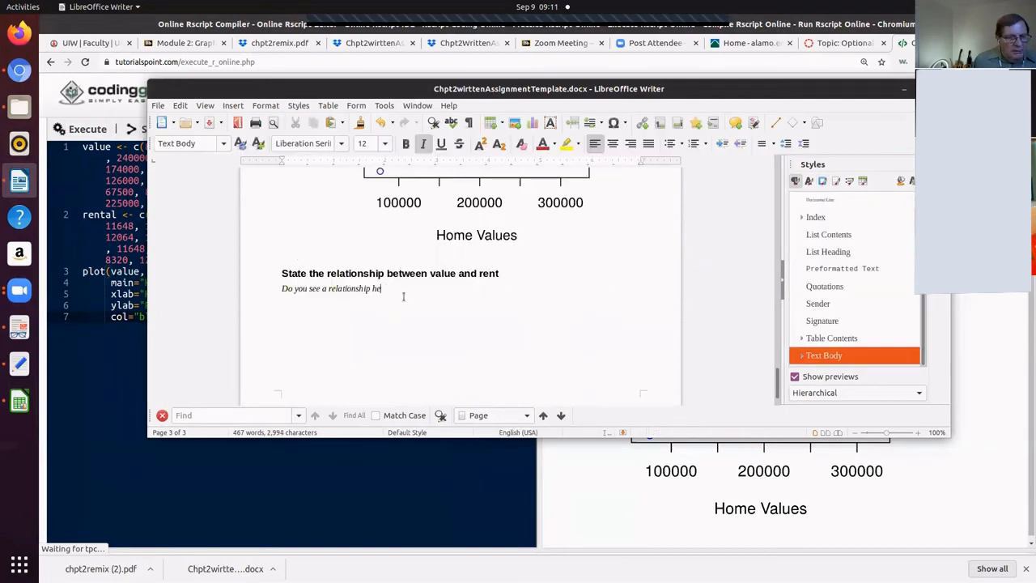
key("BackSpace")
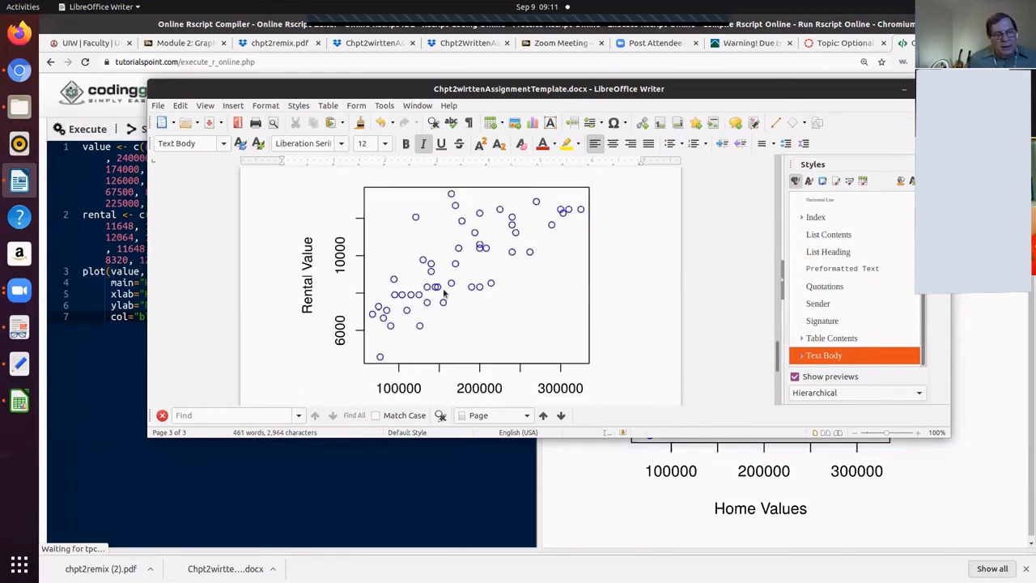
mouse_move(508, 233)
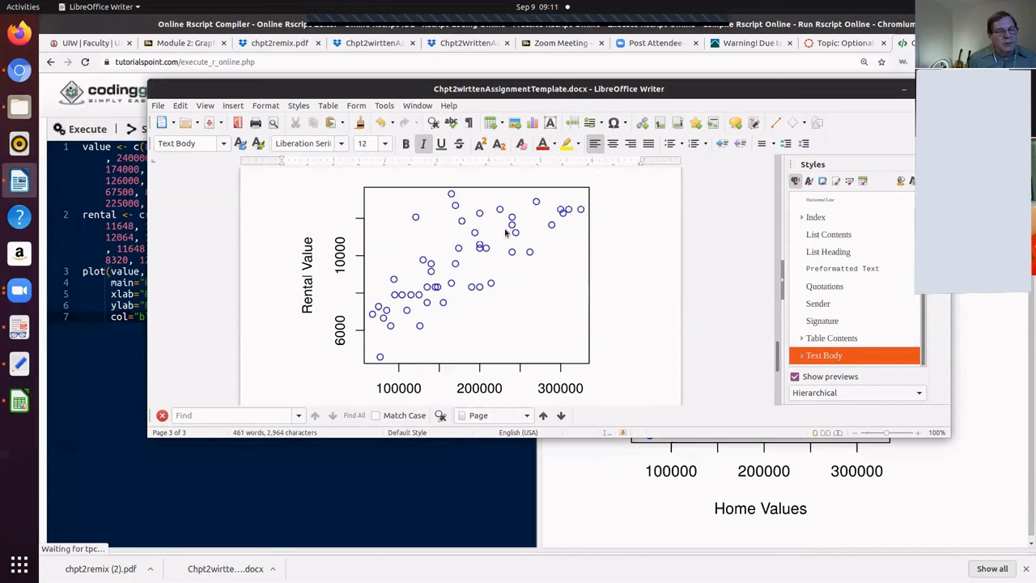
scroll("down", 3)
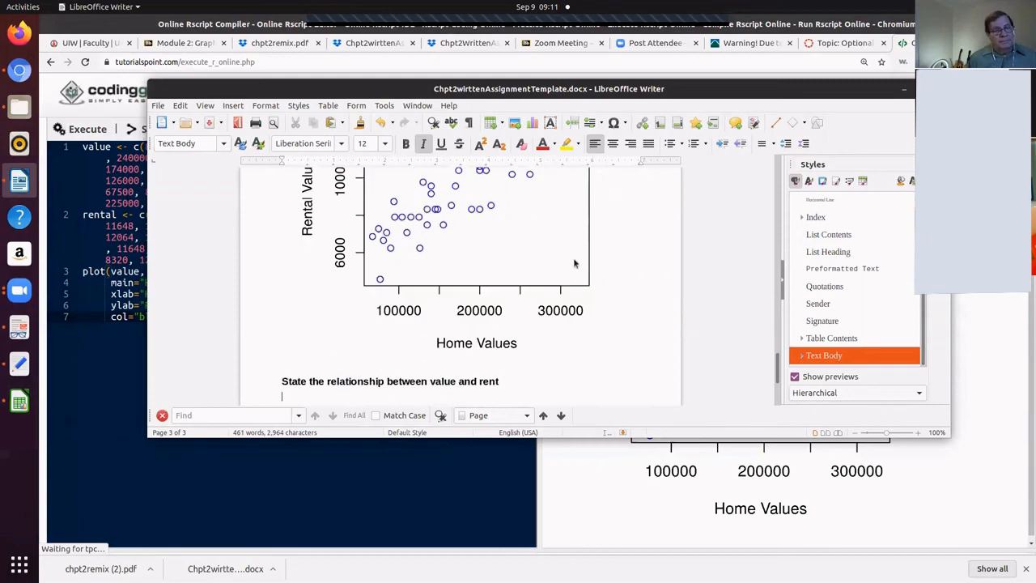
scroll("up", 3)
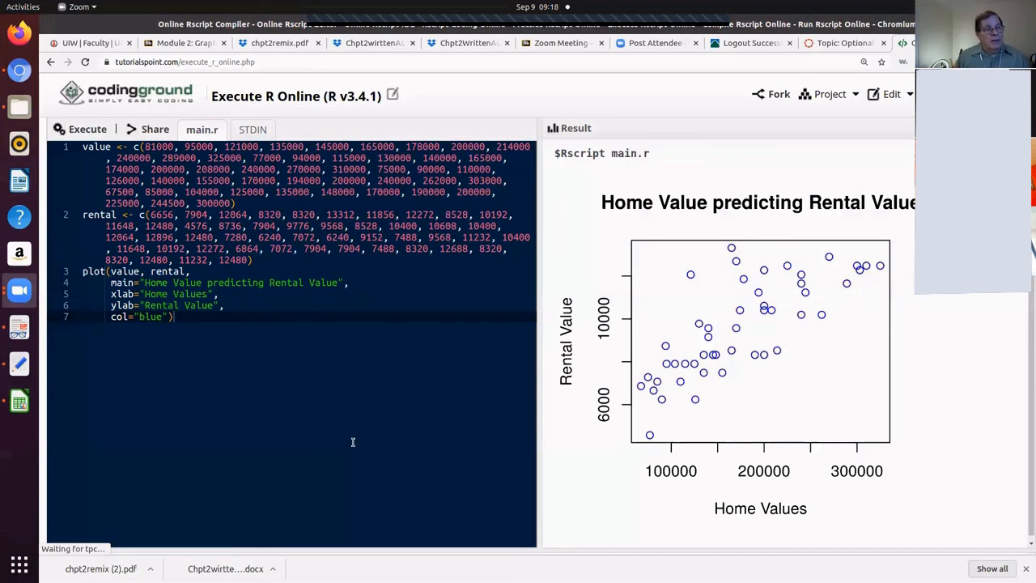
mouse_move(431, 461)
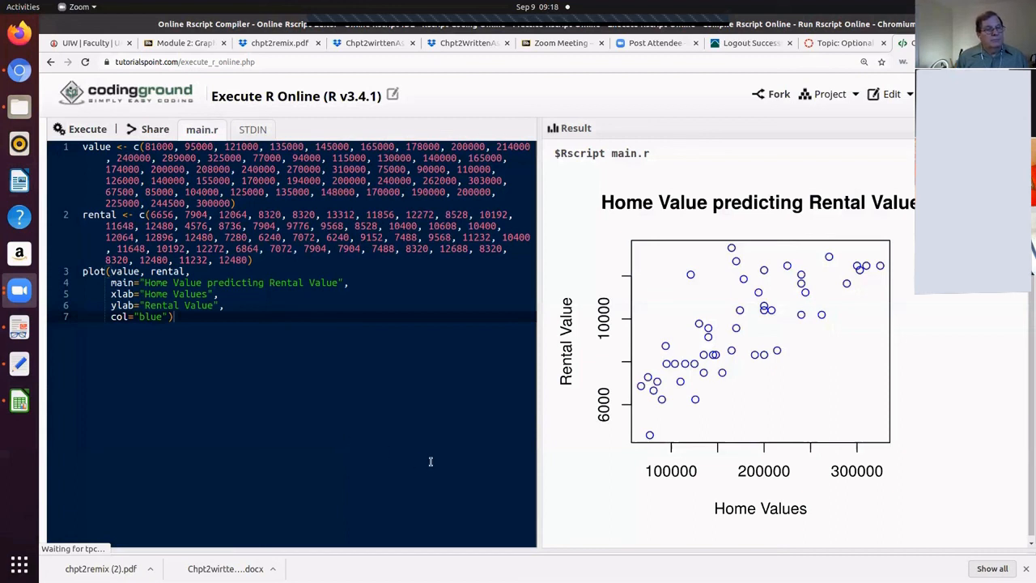
mouse_move(408, 304)
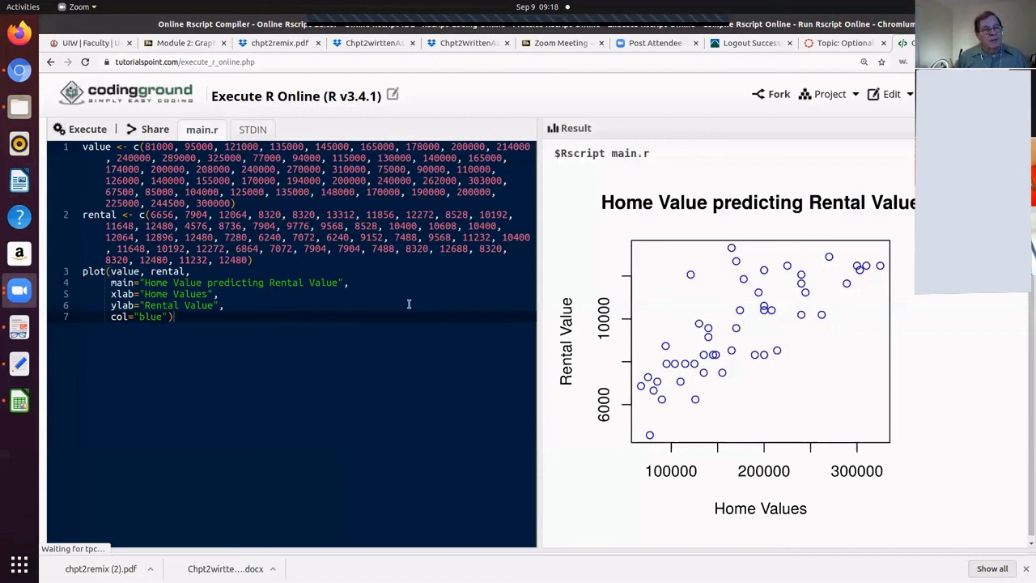